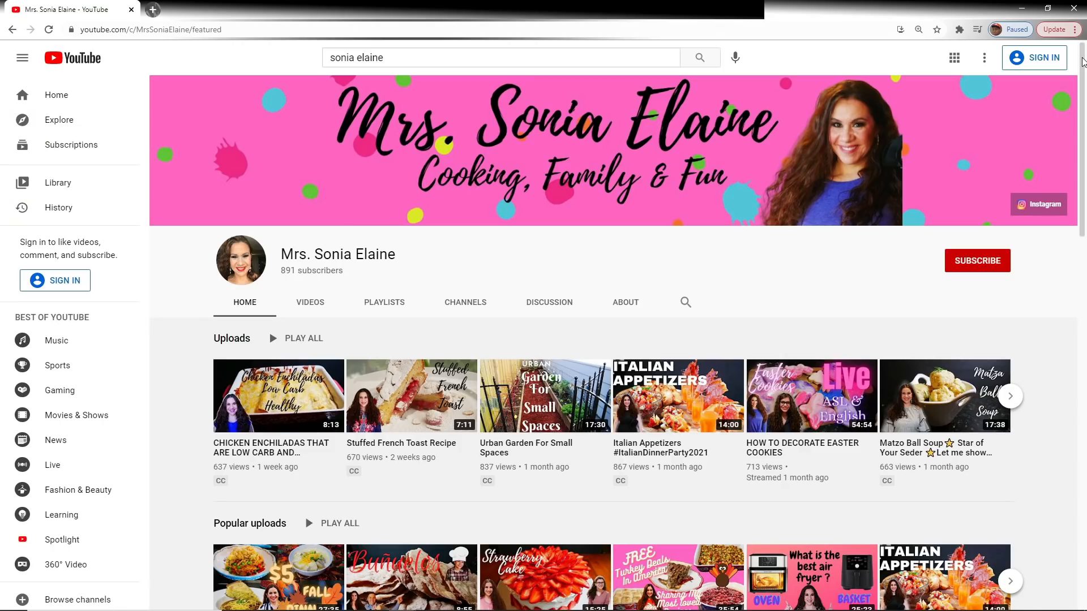
Step: Bring the burger project into view with the top-track Burger Clip selected for cropping
scroll(down, 3)
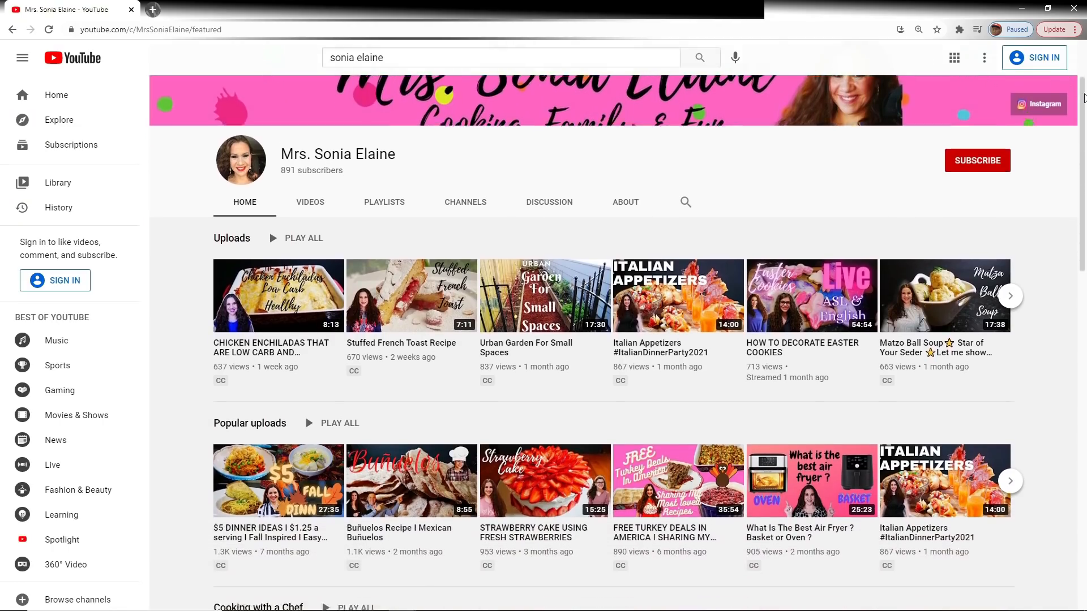
scroll(down, 3)
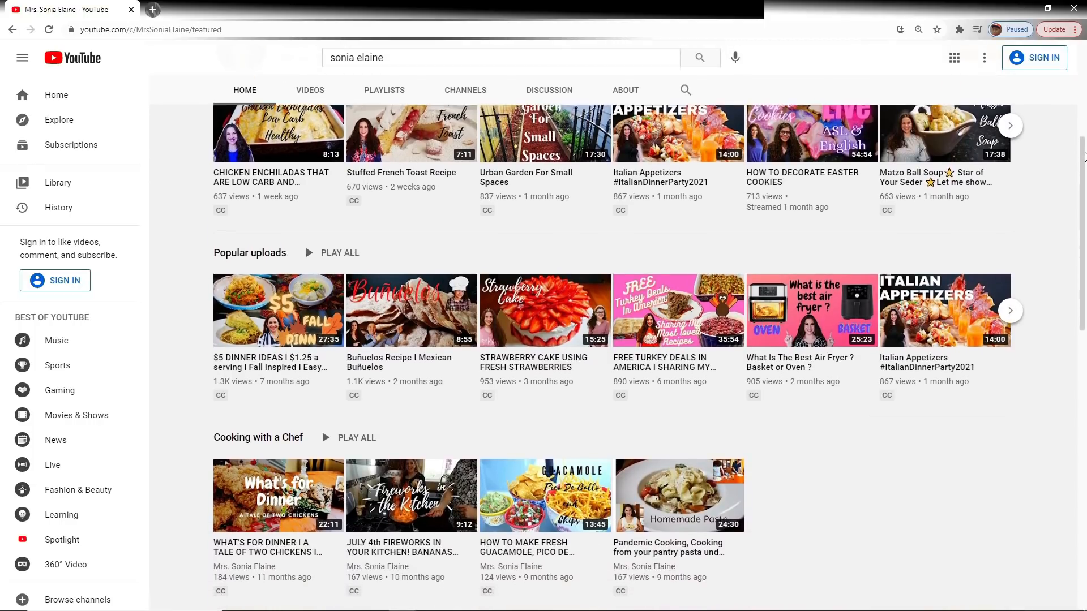
scroll(down, 3)
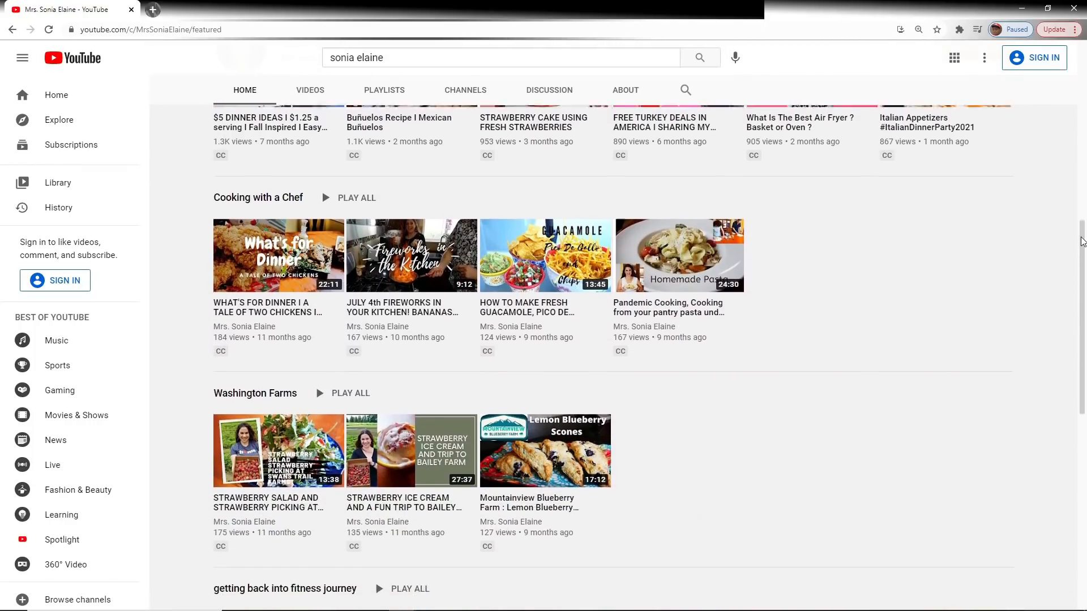
scroll(down, 3)
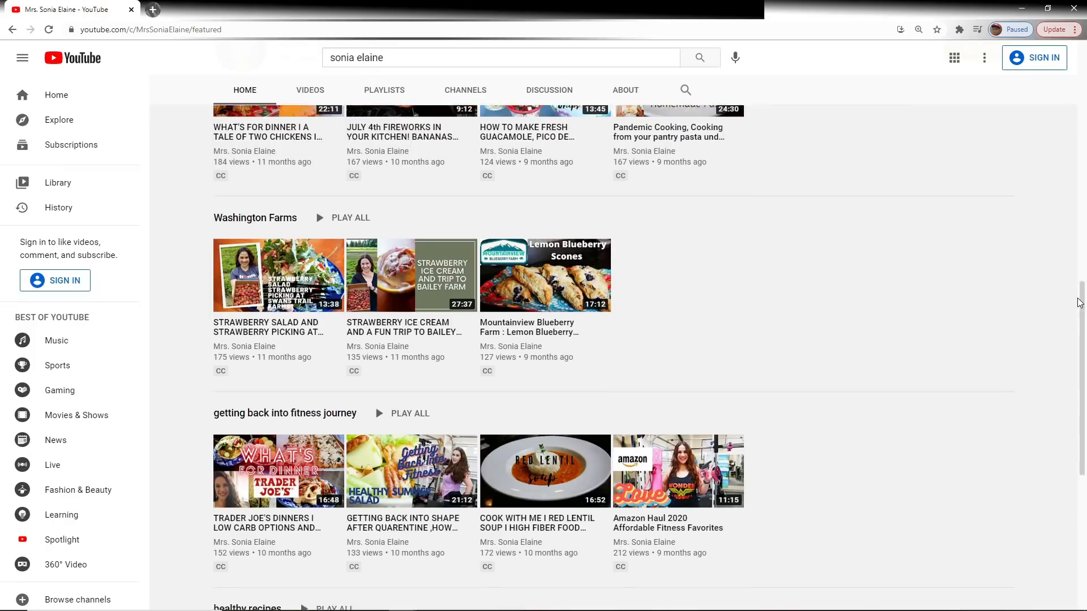
scroll(down, 3)
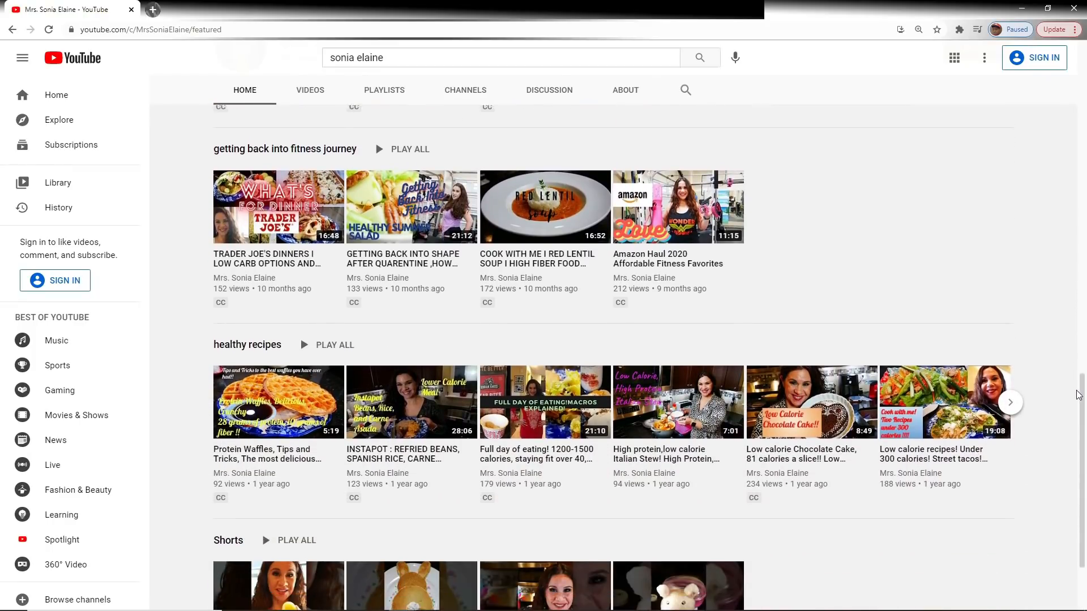
scroll(down, 3)
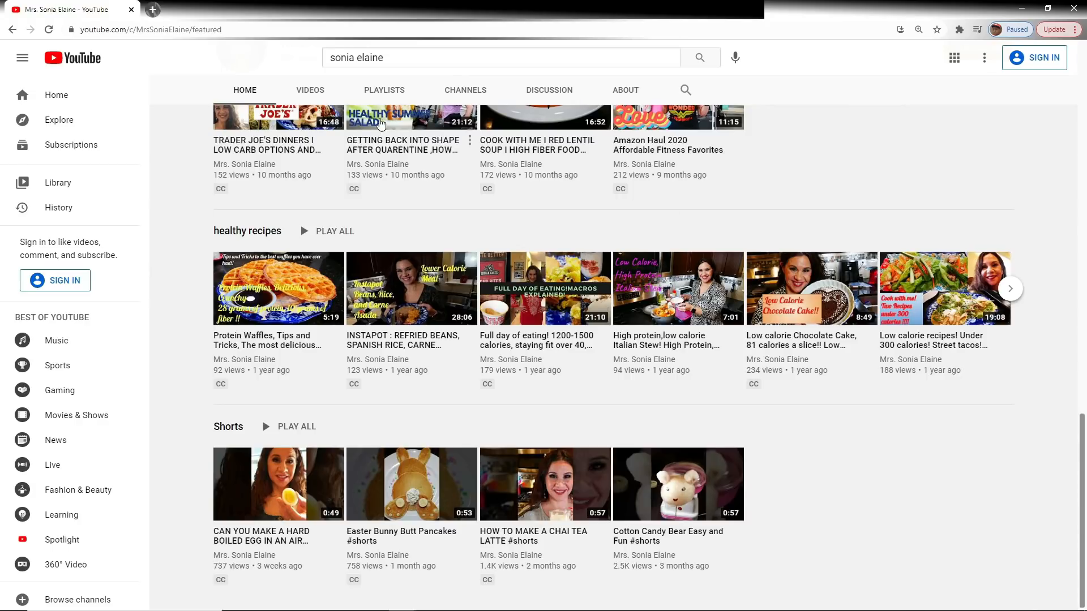
click(310, 89)
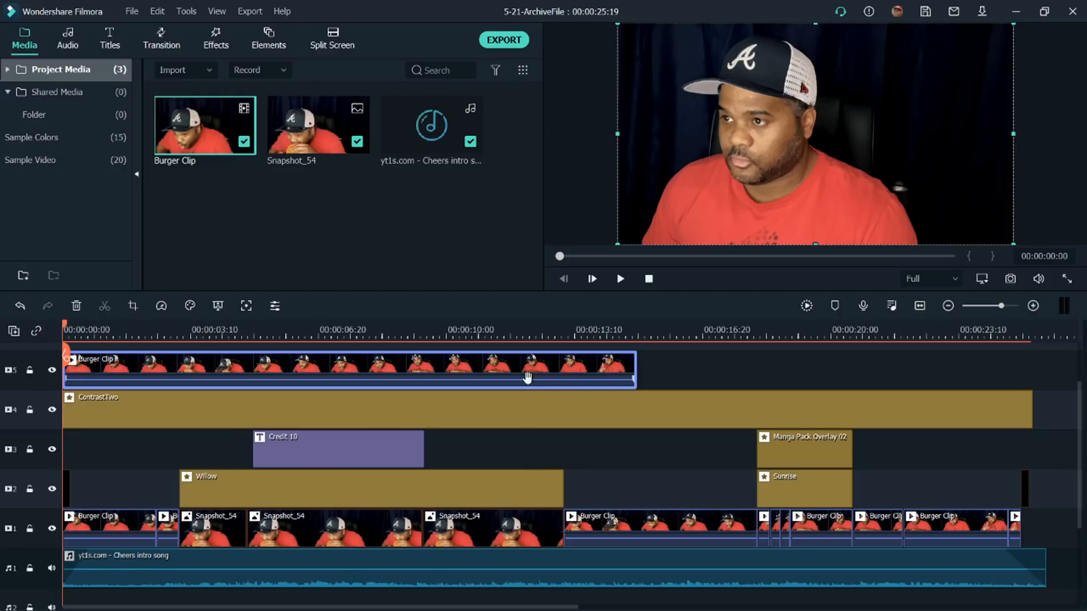
mouse_move(510, 371)
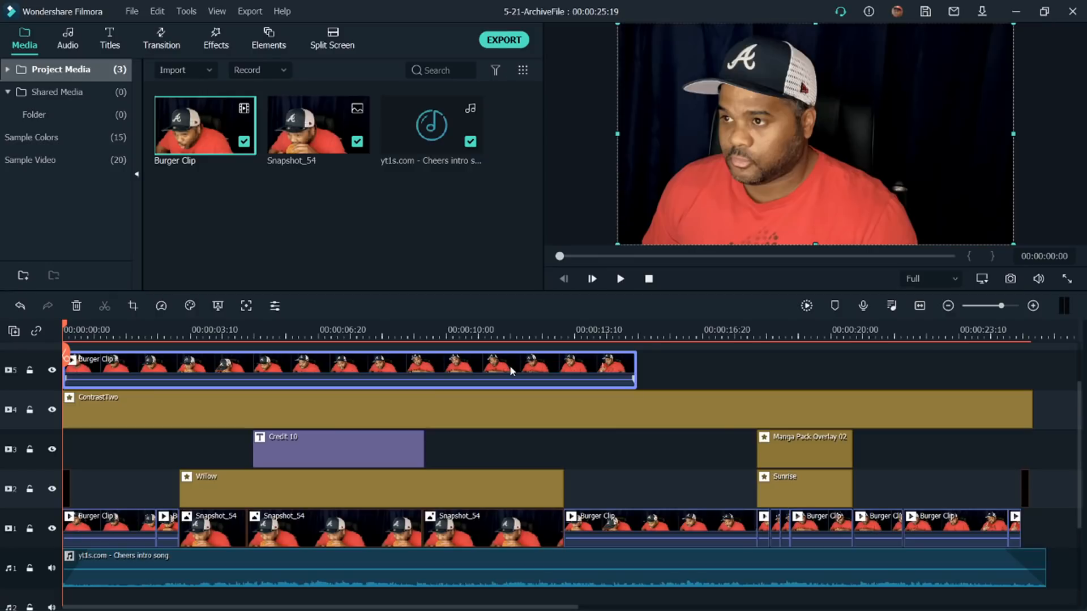
mouse_move(510, 372)
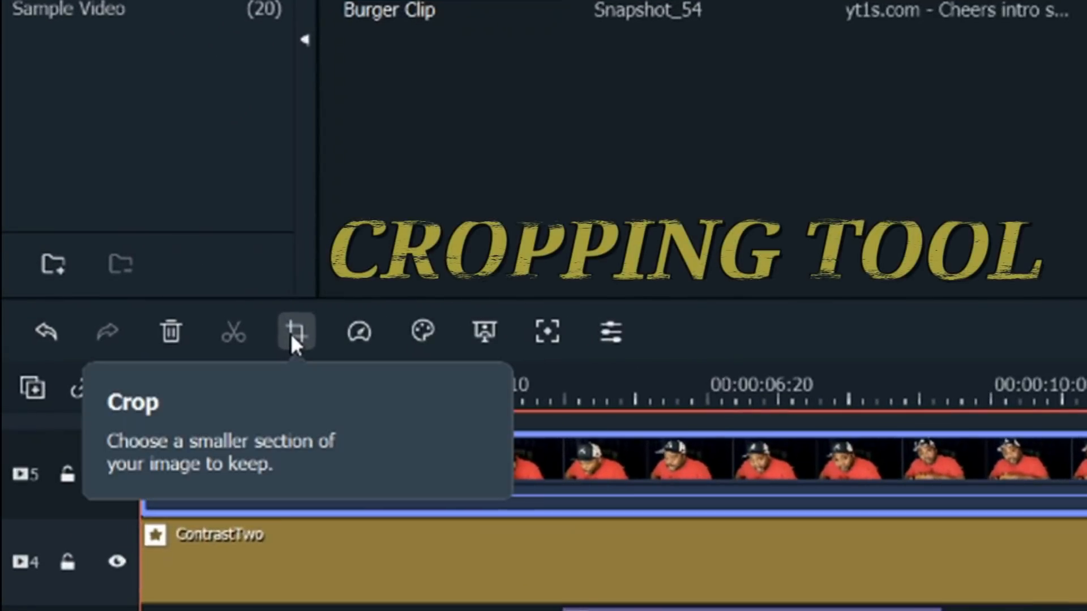
Step: Try a smaller crop, reset to full frame, then preview a custom 199 × 220 crop on the cap logo
click(295, 332)
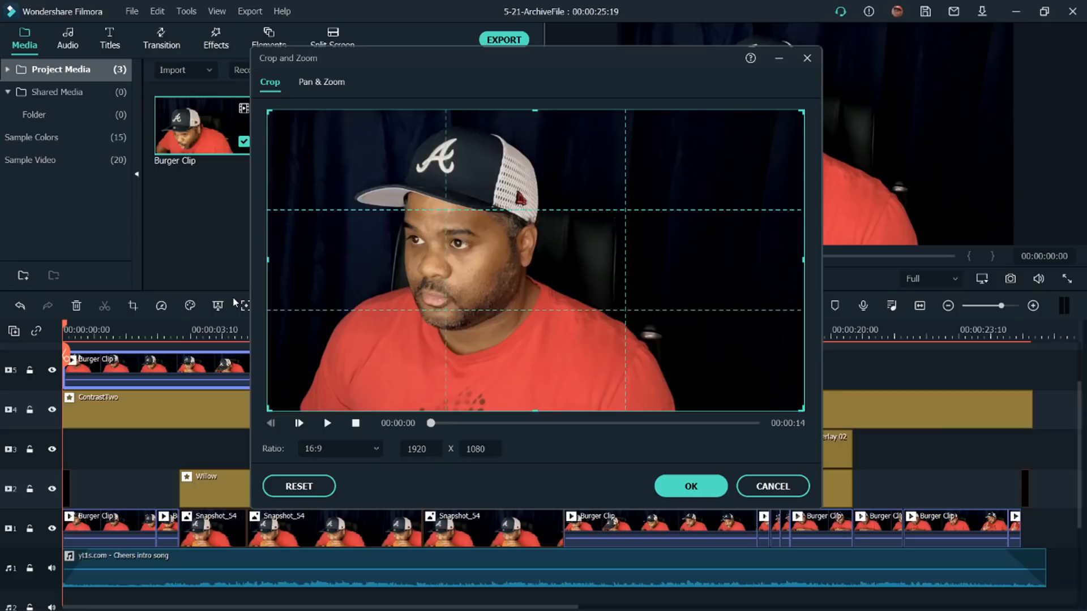
mouse_move(755, 153)
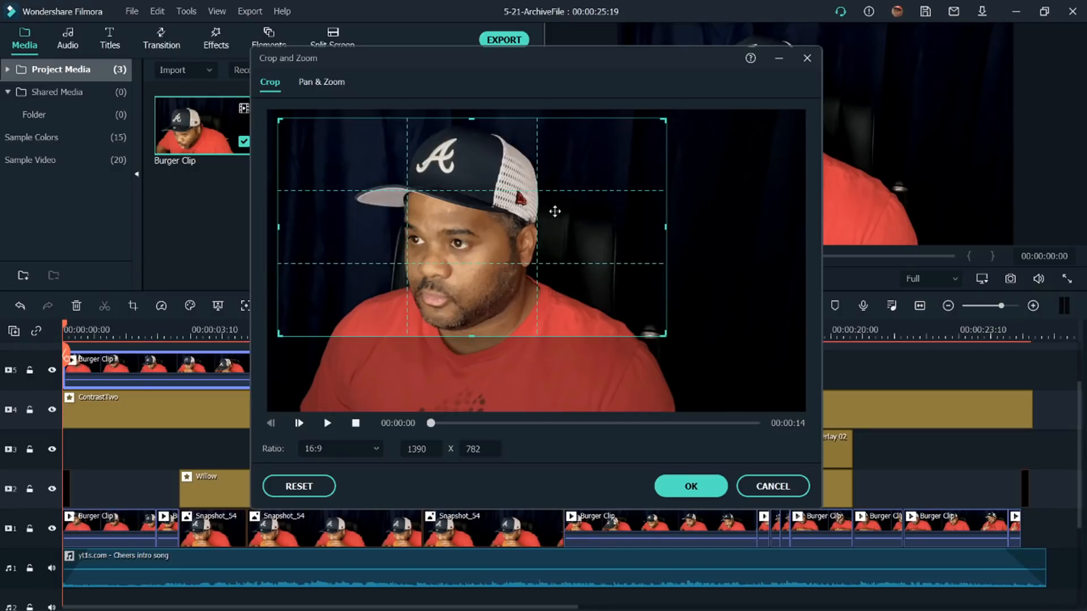
mouse_move(478, 226)
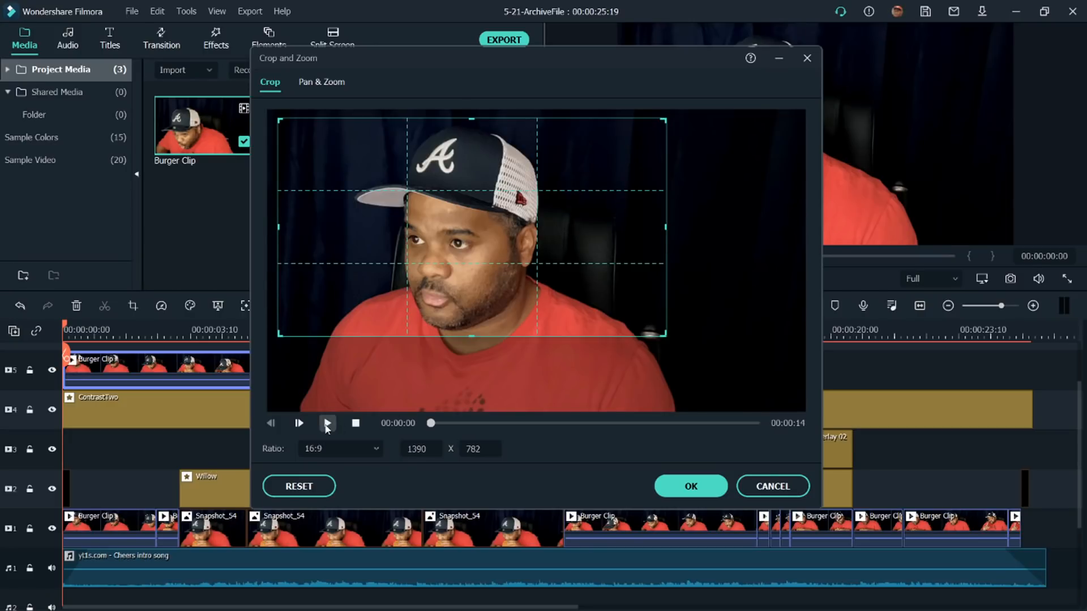
click(299, 423)
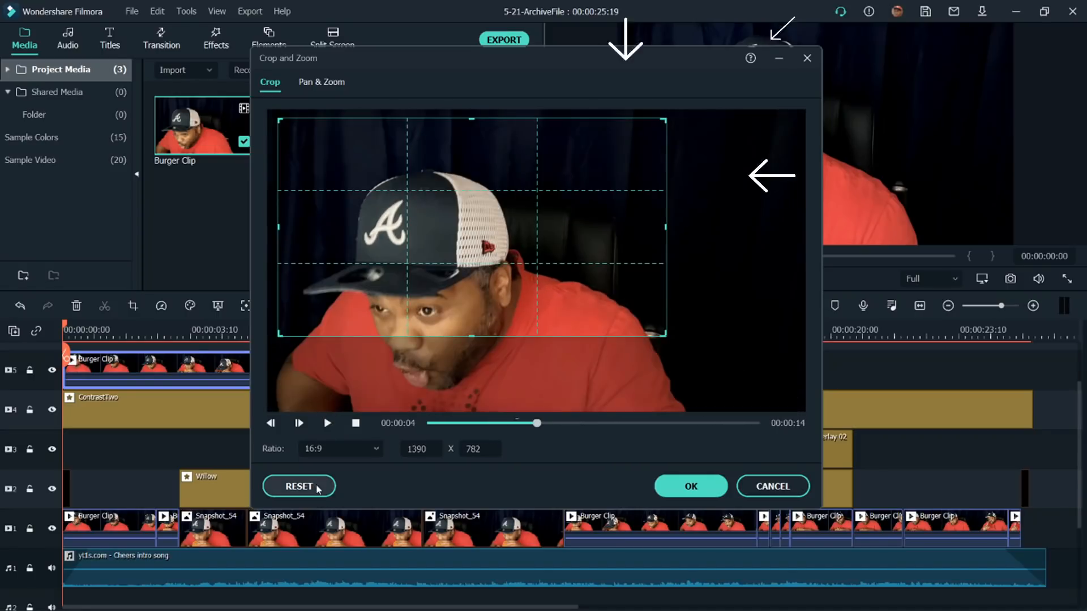
click(298, 486)
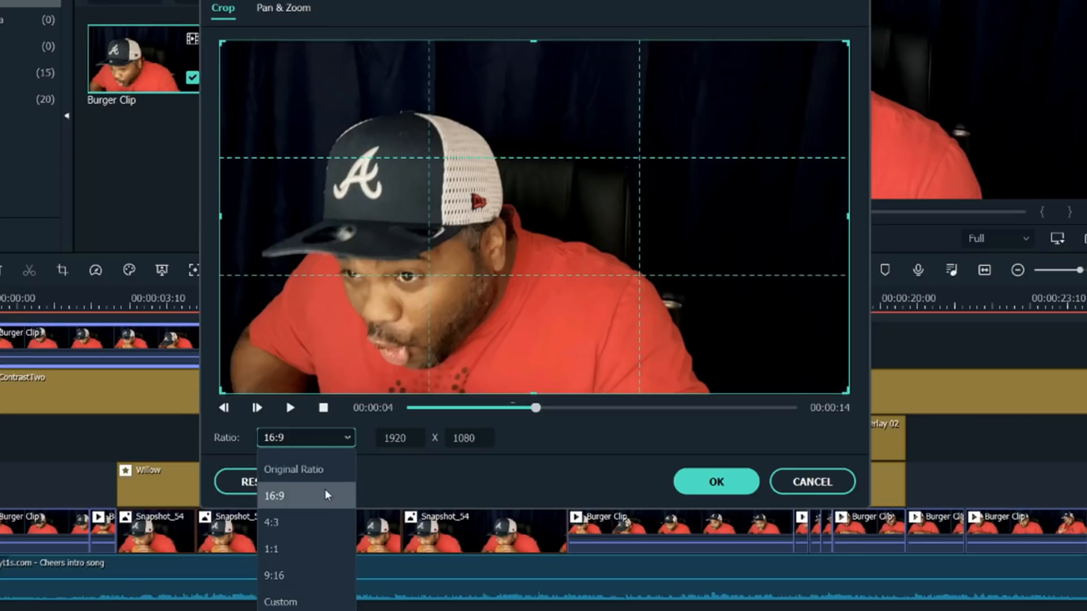
click(280, 601)
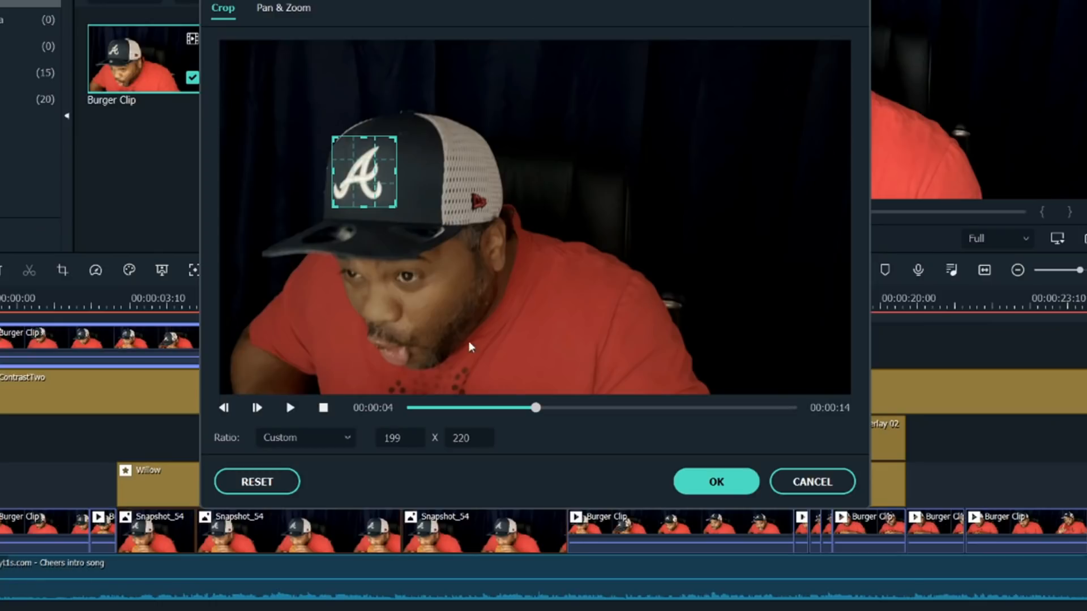
click(289, 408)
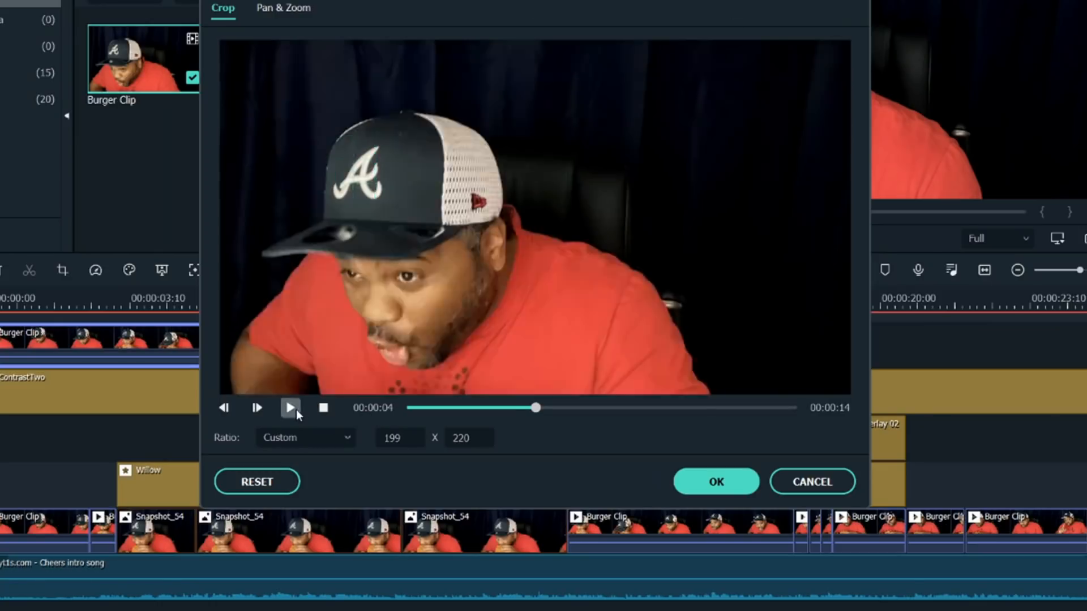
click(289, 407)
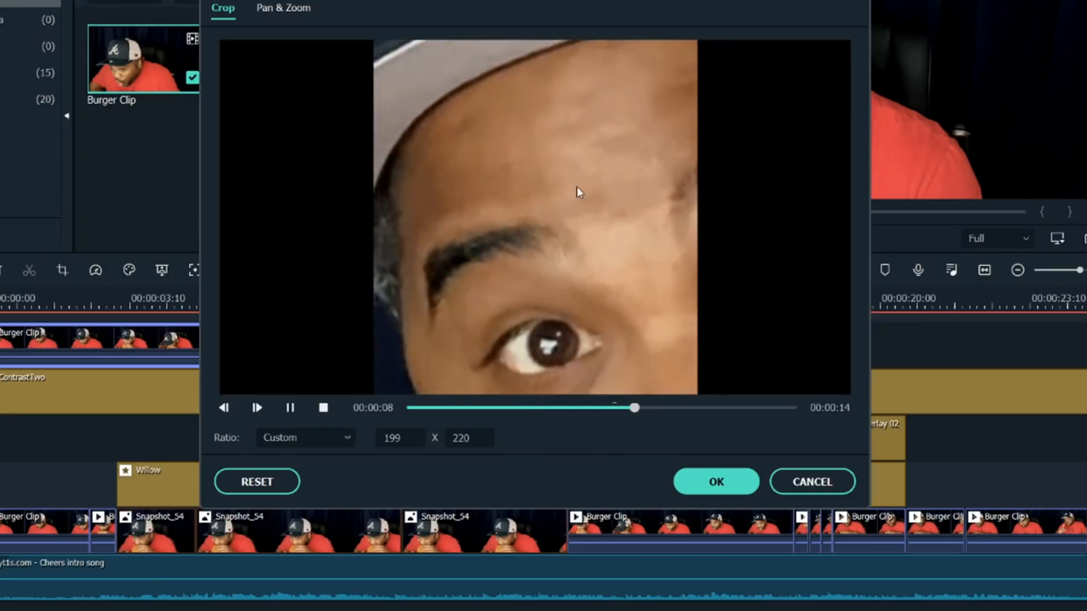
click(282, 8)
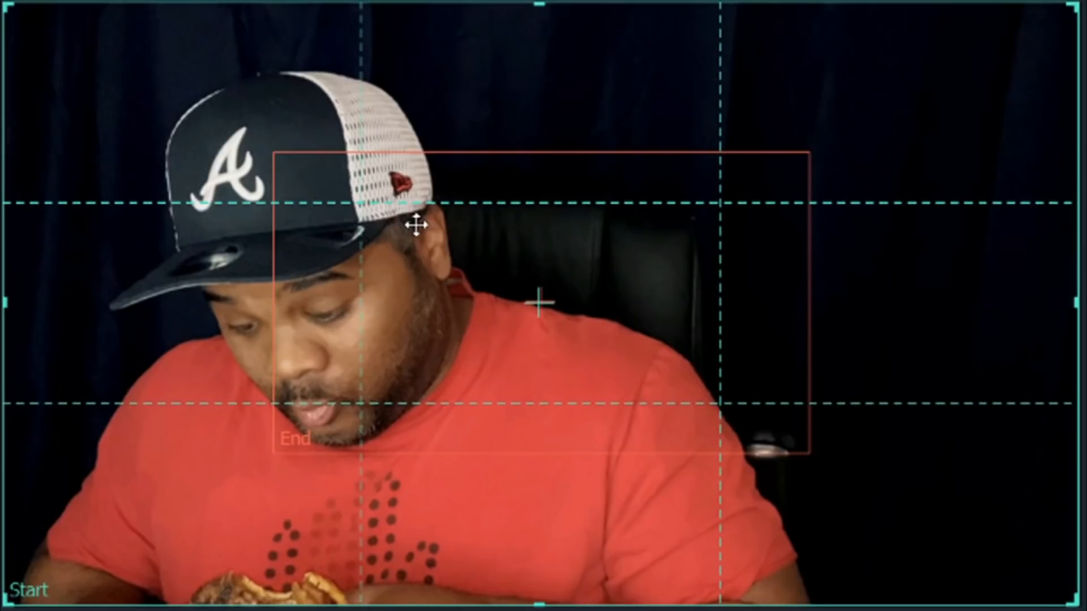
mouse_move(38, 584)
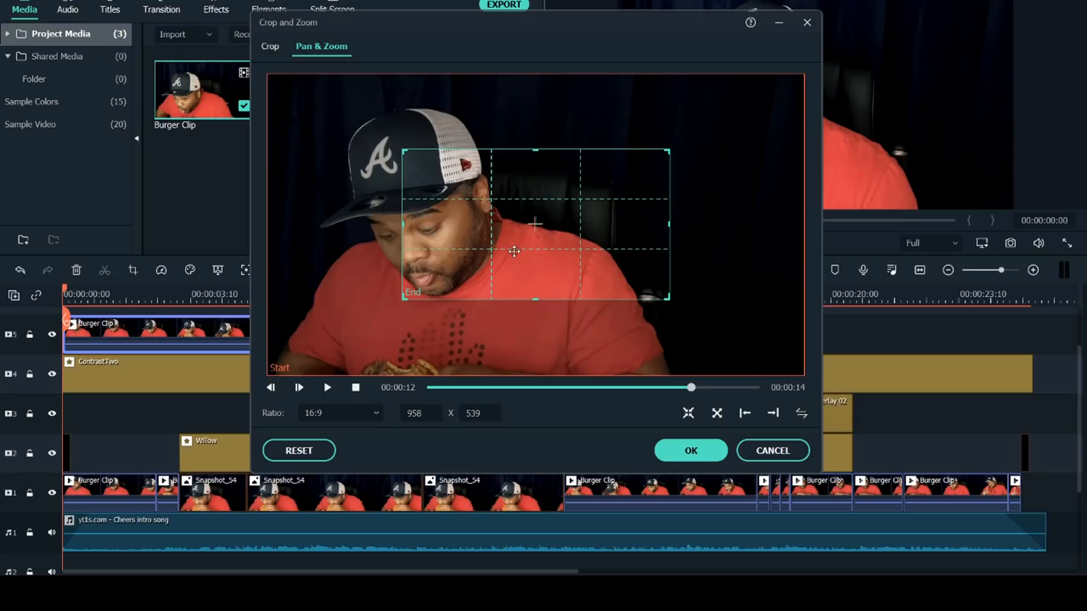
mouse_move(464, 208)
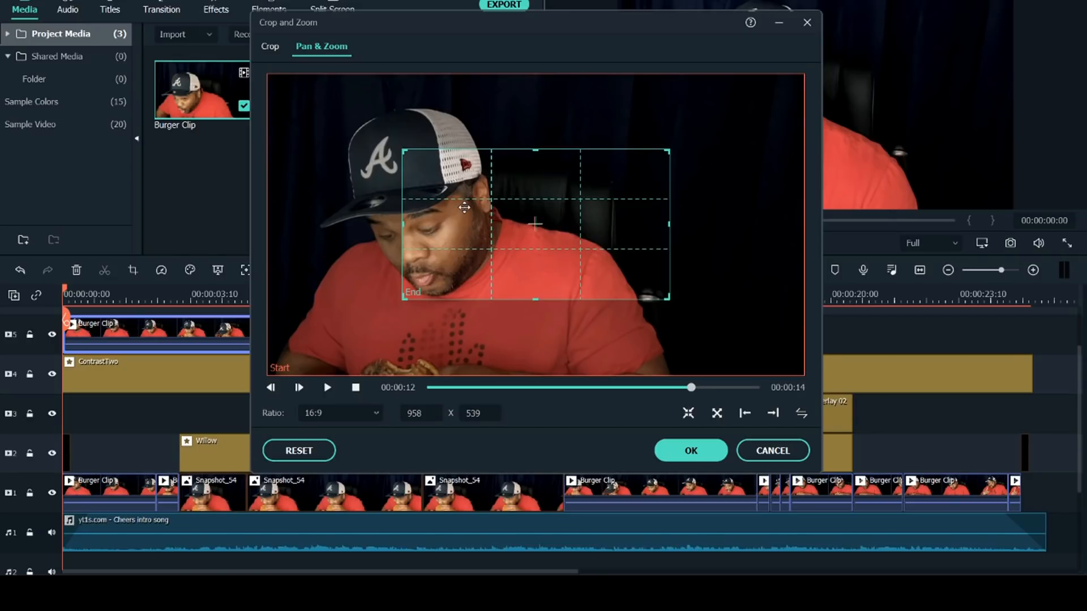
mouse_move(473, 217)
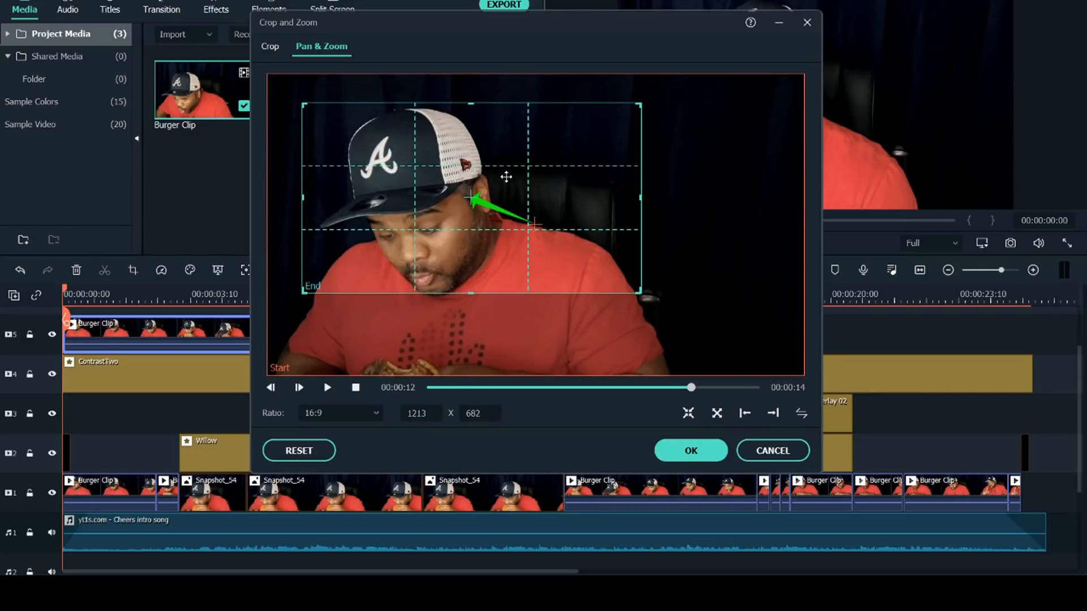
Step: Enlarge the Pan & Zoom end frame to take in the cap and face, then confirm
click(327, 388)
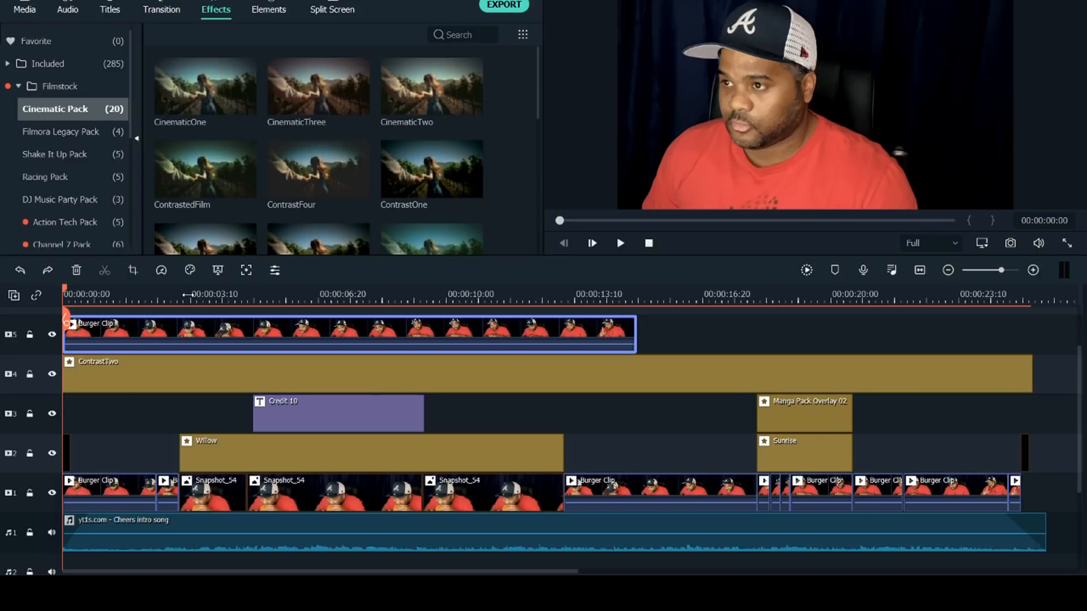
mouse_move(183, 312)
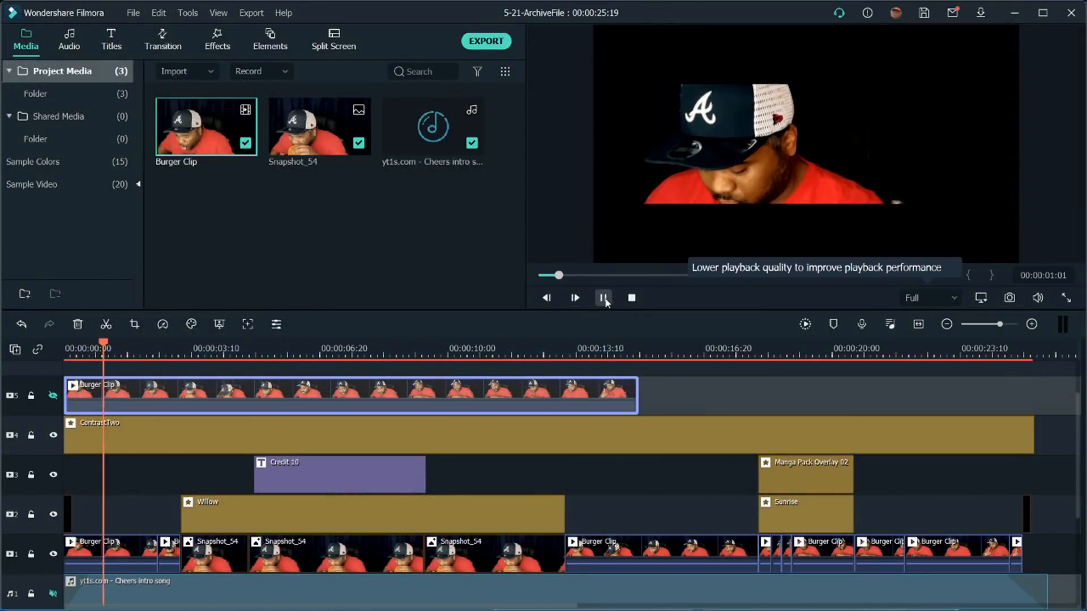
Step: Play the whole edit through to the end to preview the Burger Clip zoom
click(601, 297)
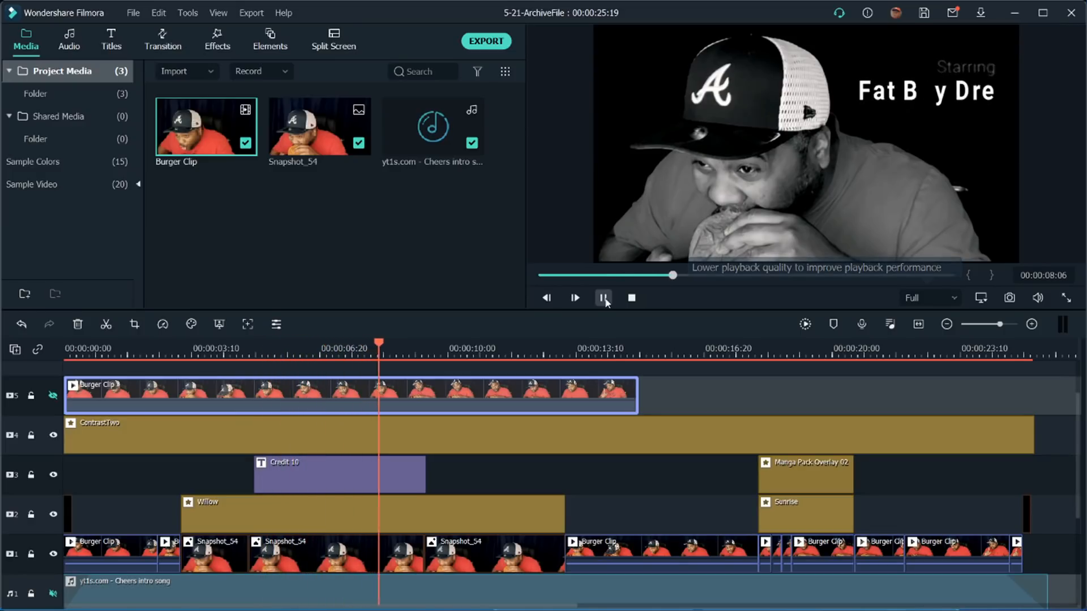
click(602, 298)
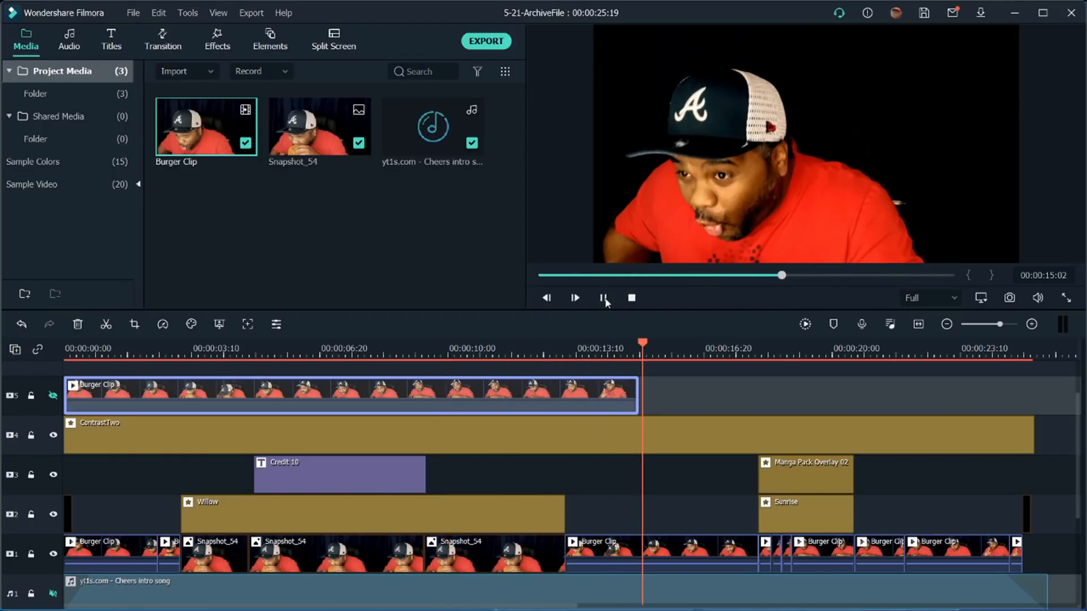
click(575, 298)
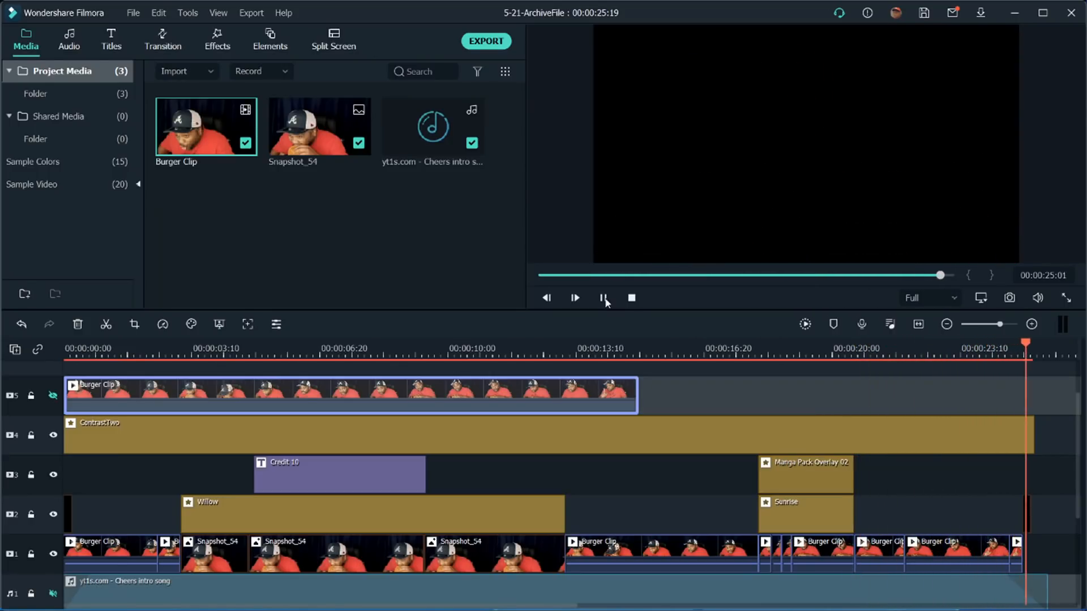
click(605, 298)
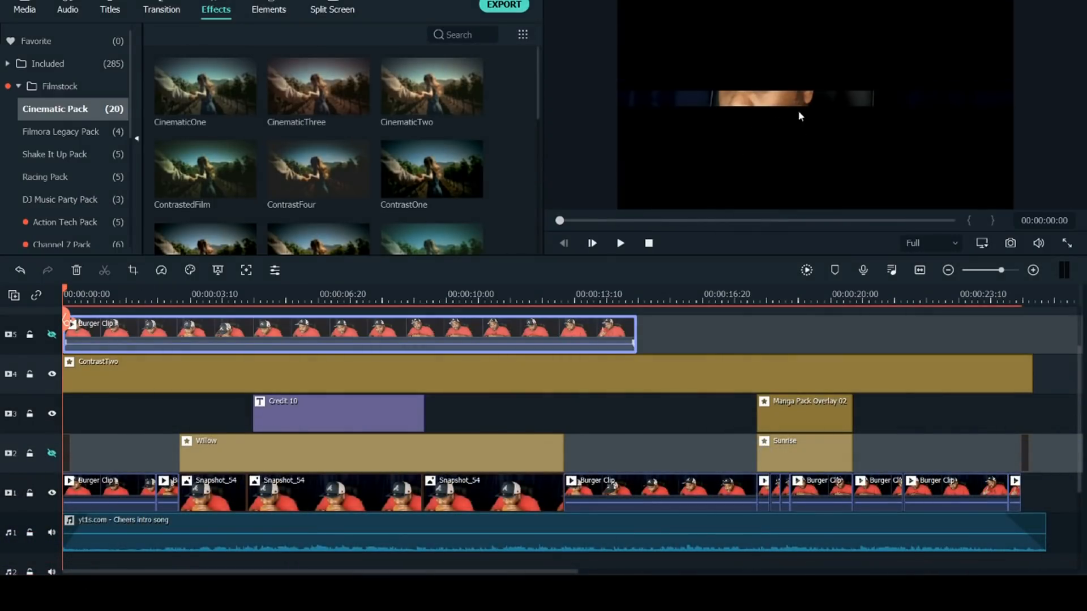
mouse_move(777, 106)
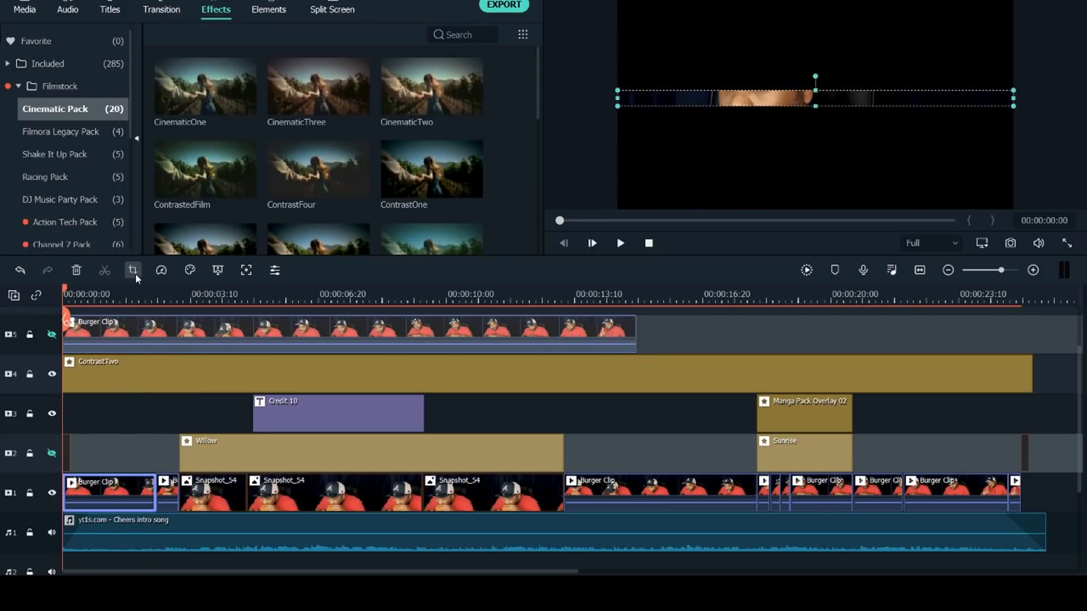
Step: Swap the zoom areas back and forth and set a custom 1920 × 73 strip as the start frame
click(132, 269)
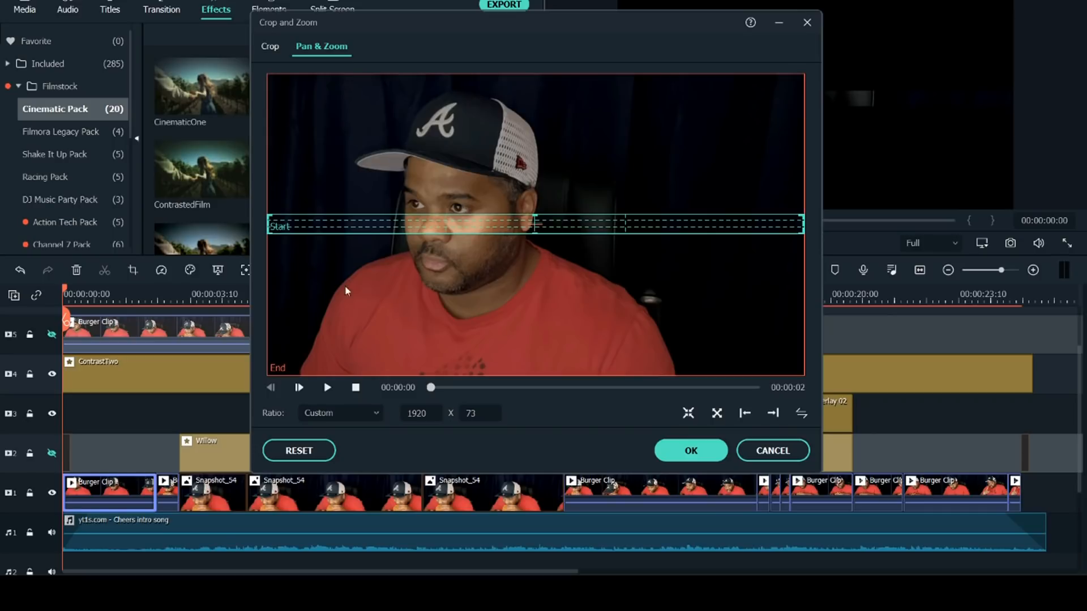
mouse_move(372, 319)
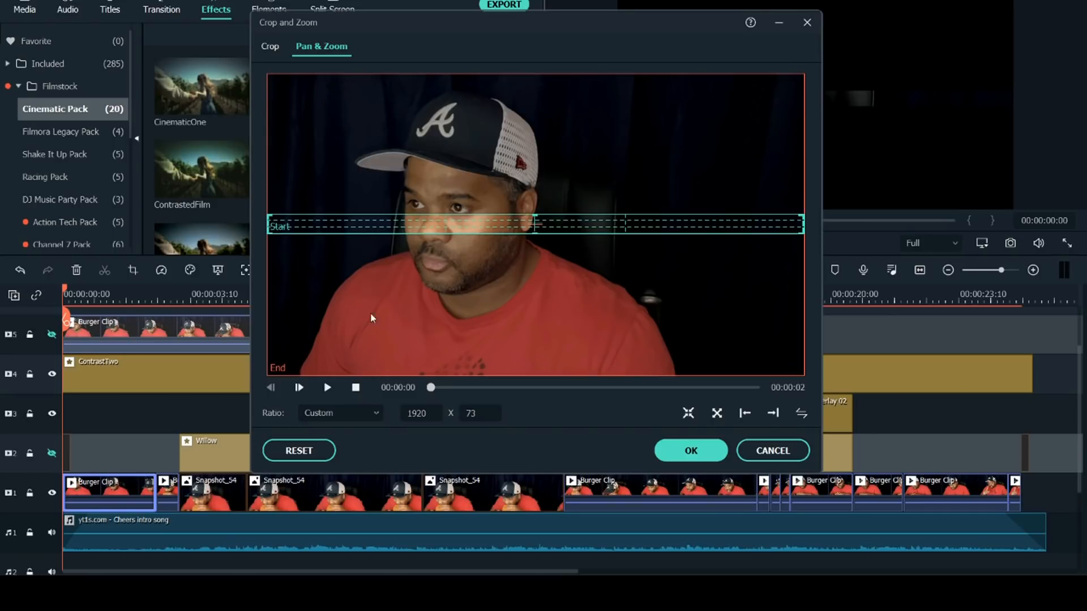
mouse_move(463, 266)
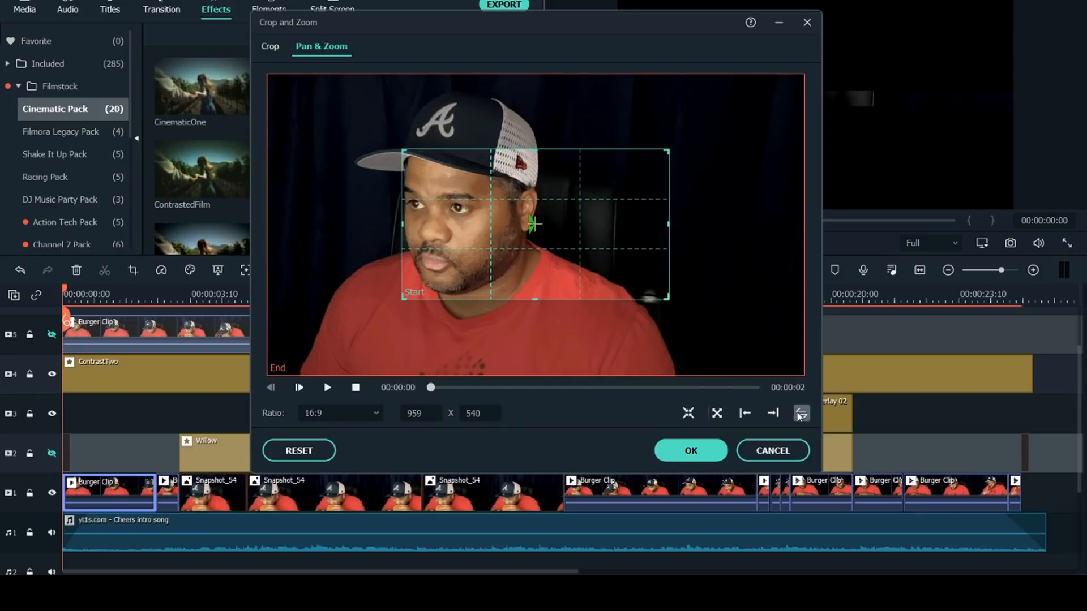
click(801, 413)
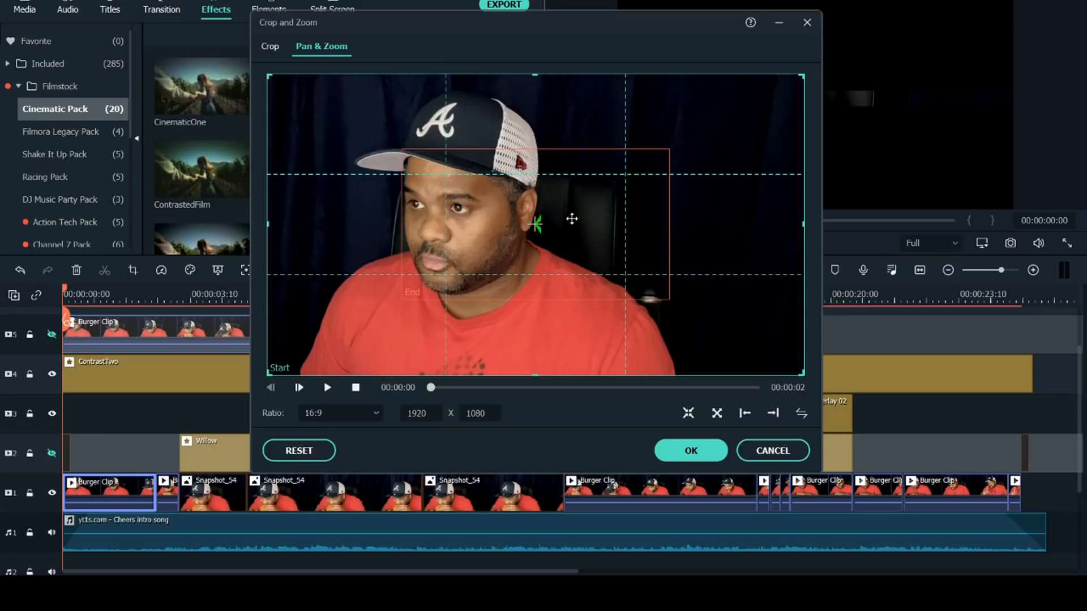
mouse_move(575, 228)
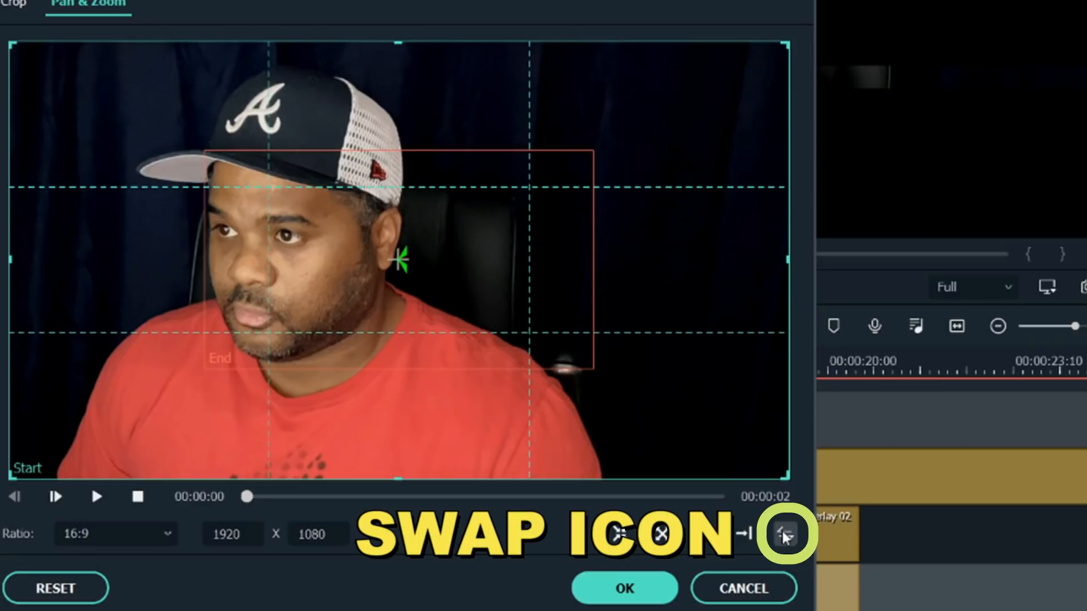
click(783, 533)
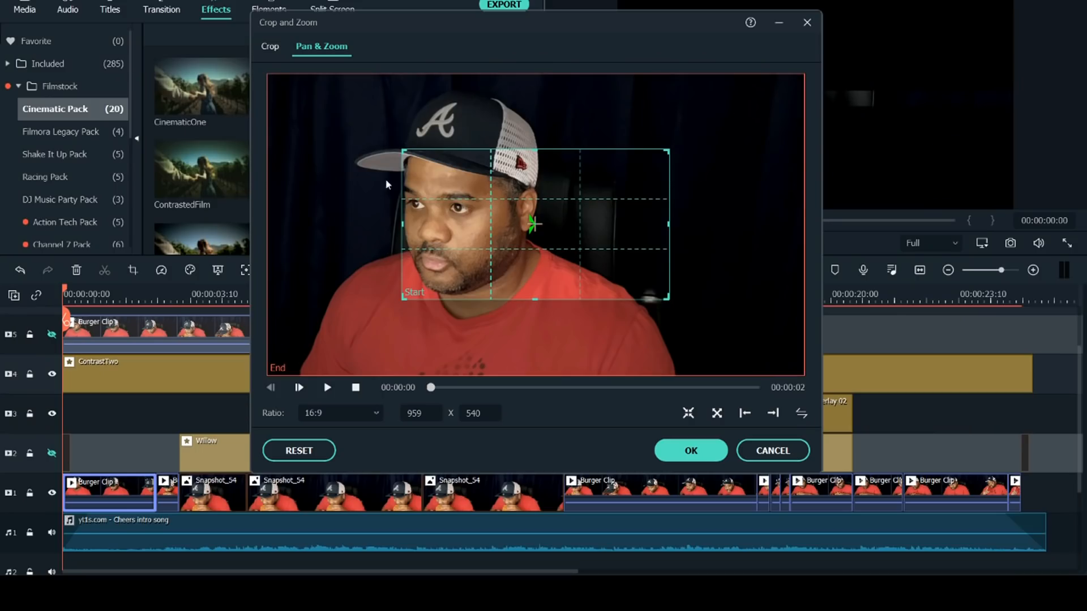
mouse_move(567, 233)
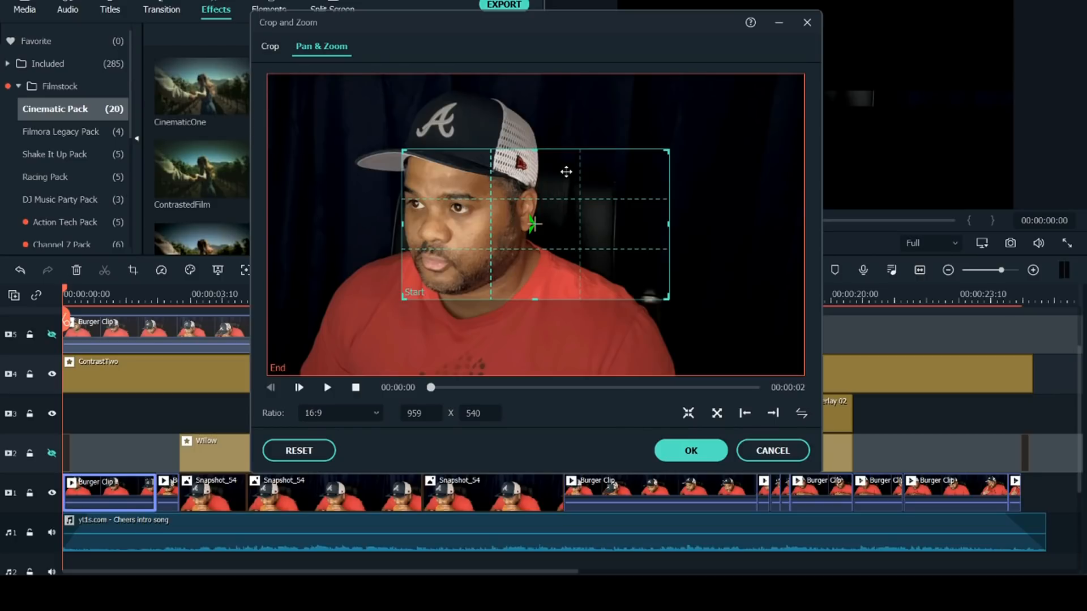
mouse_move(546, 192)
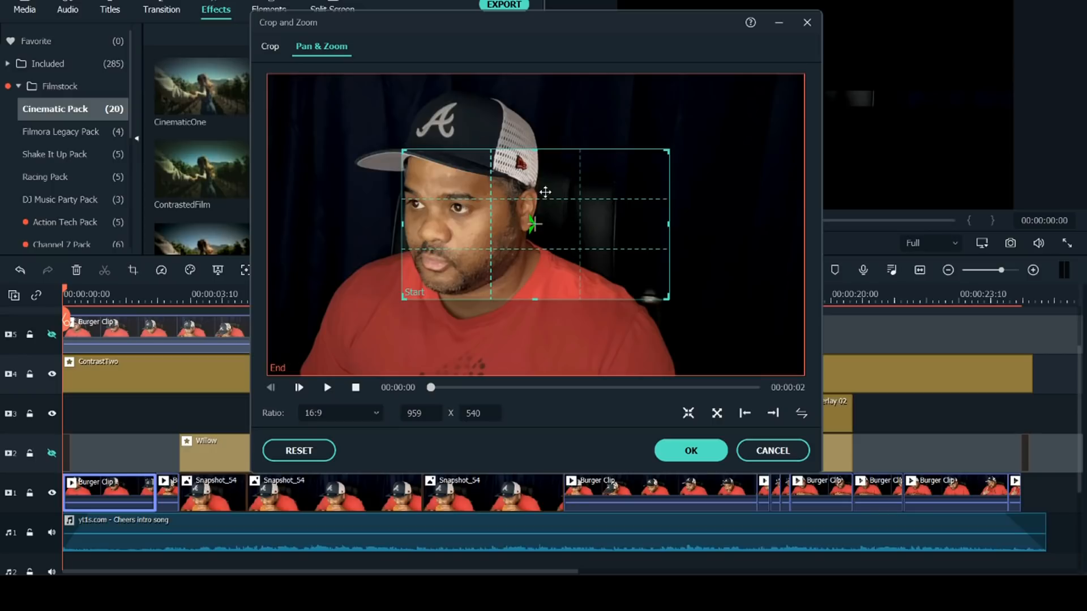
mouse_move(449, 382)
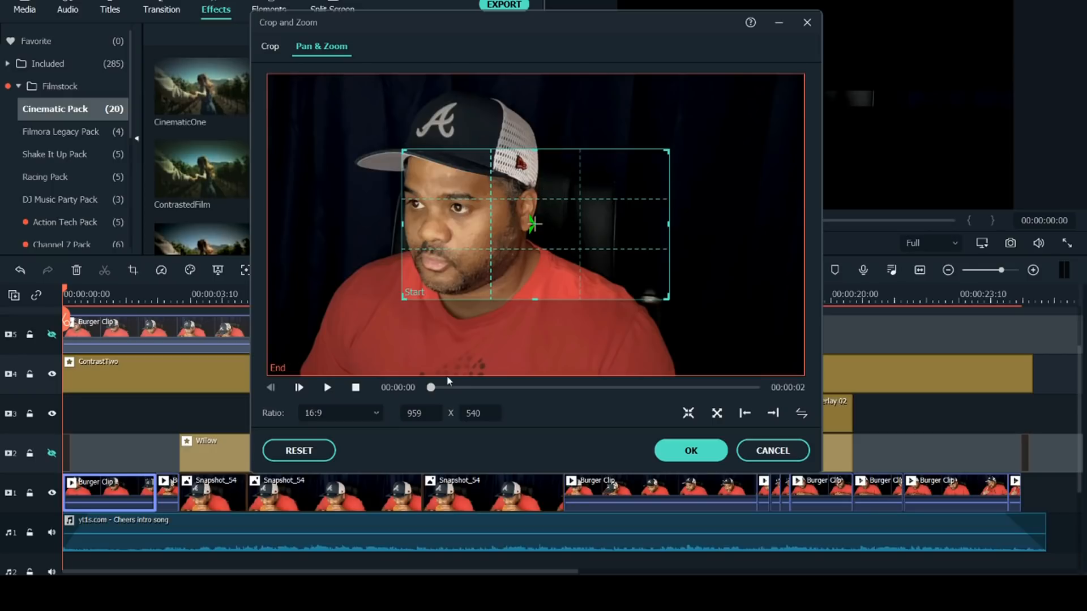
click(339, 412)
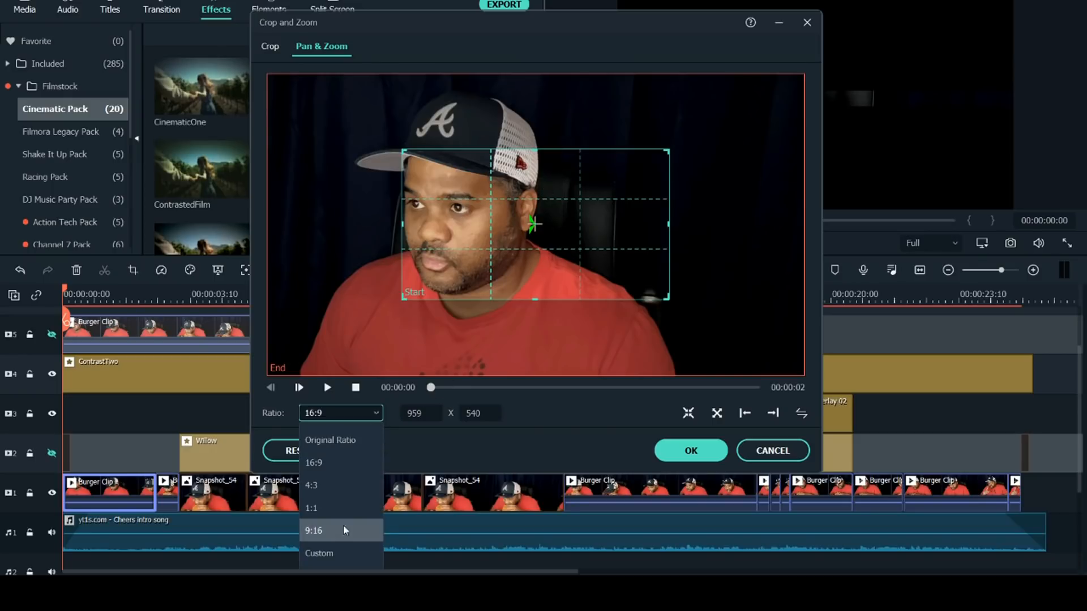
click(320, 553)
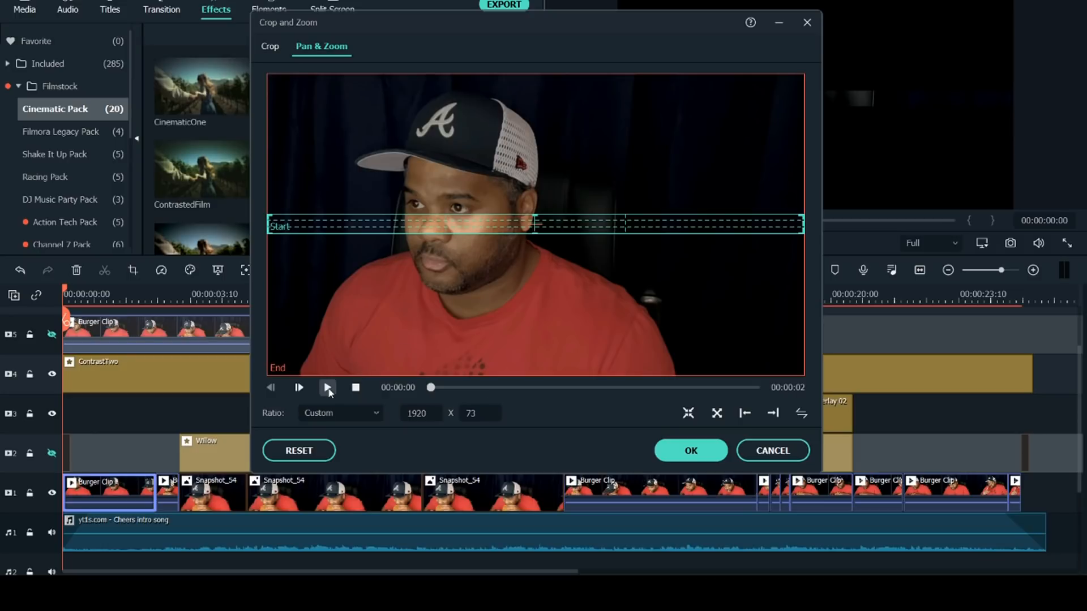
Step: Preview the strip-to-full-frame zoom and close the Pan & Zoom settings
click(327, 387)
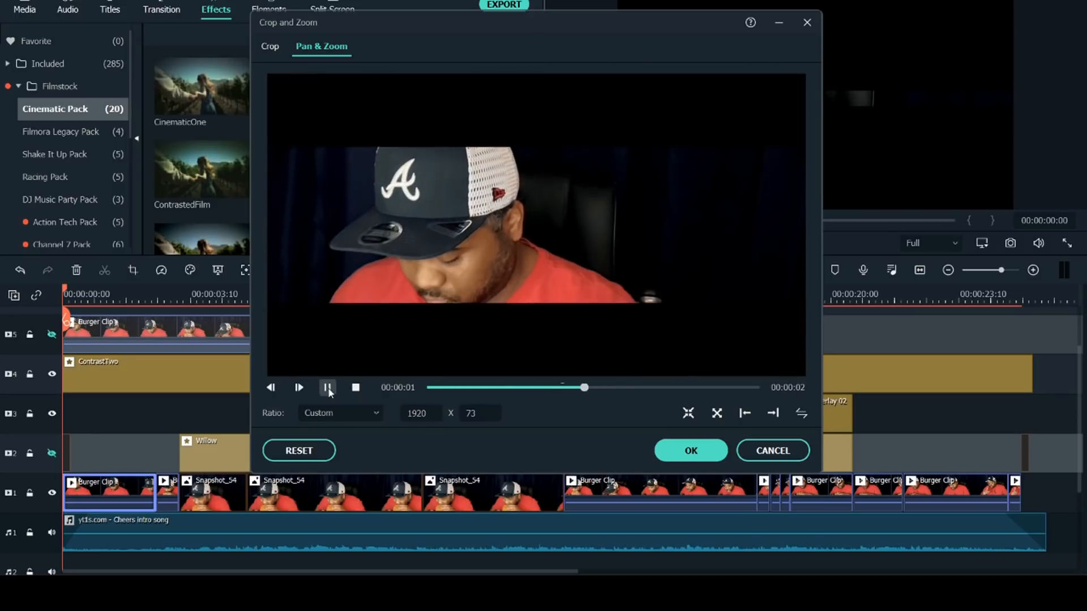
click(327, 387)
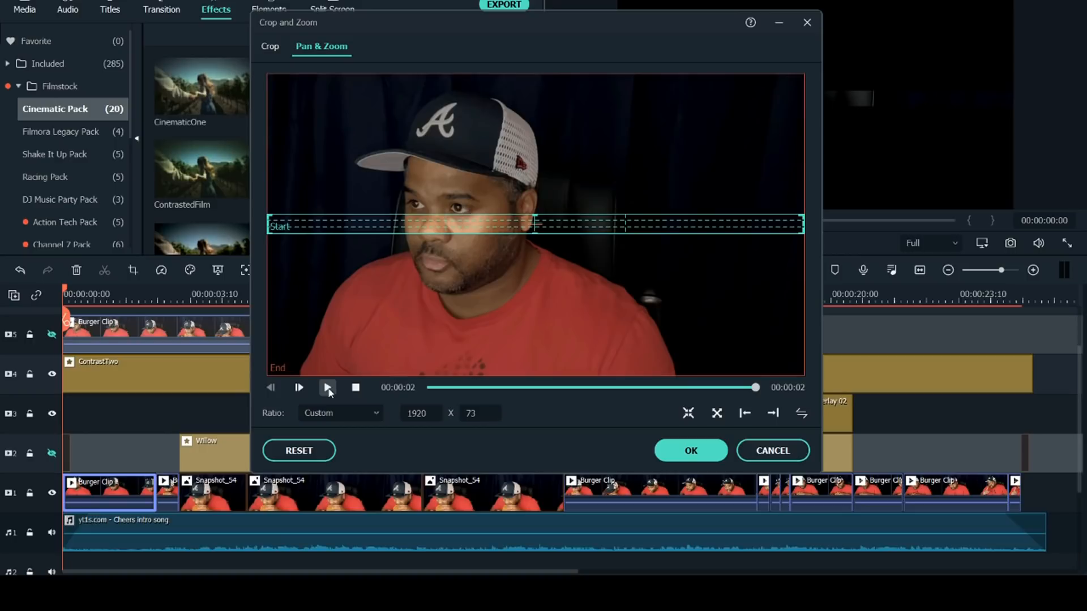
mouse_move(601, 253)
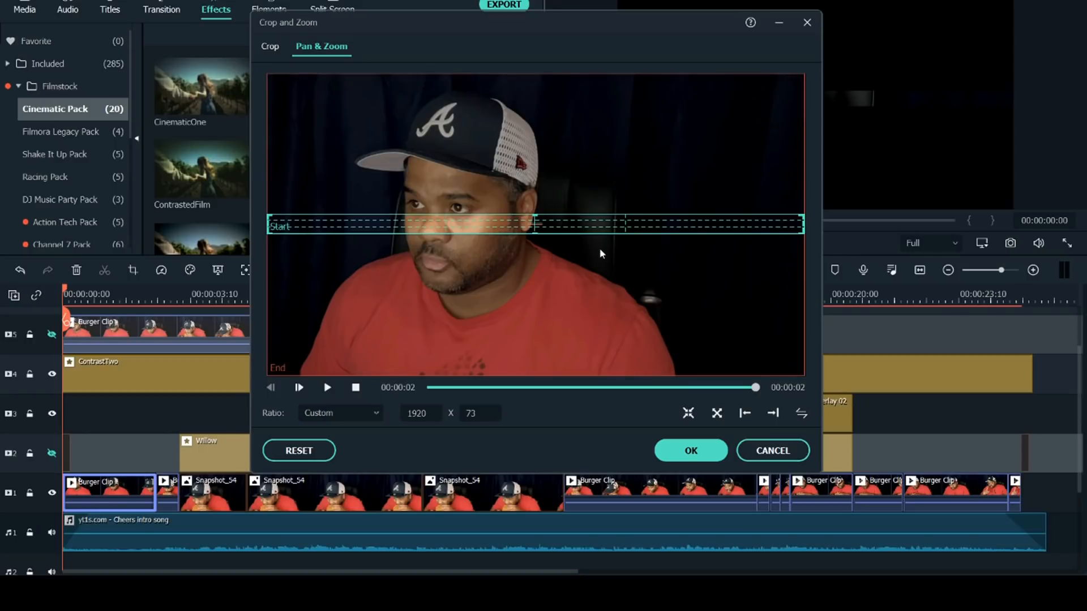
click(771, 450)
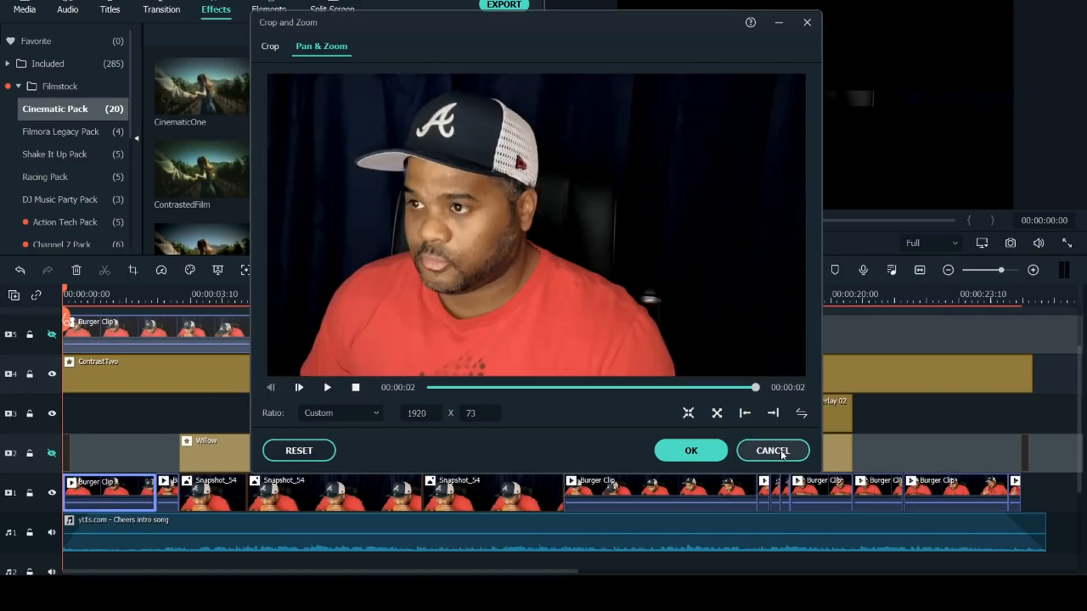
click(772, 451)
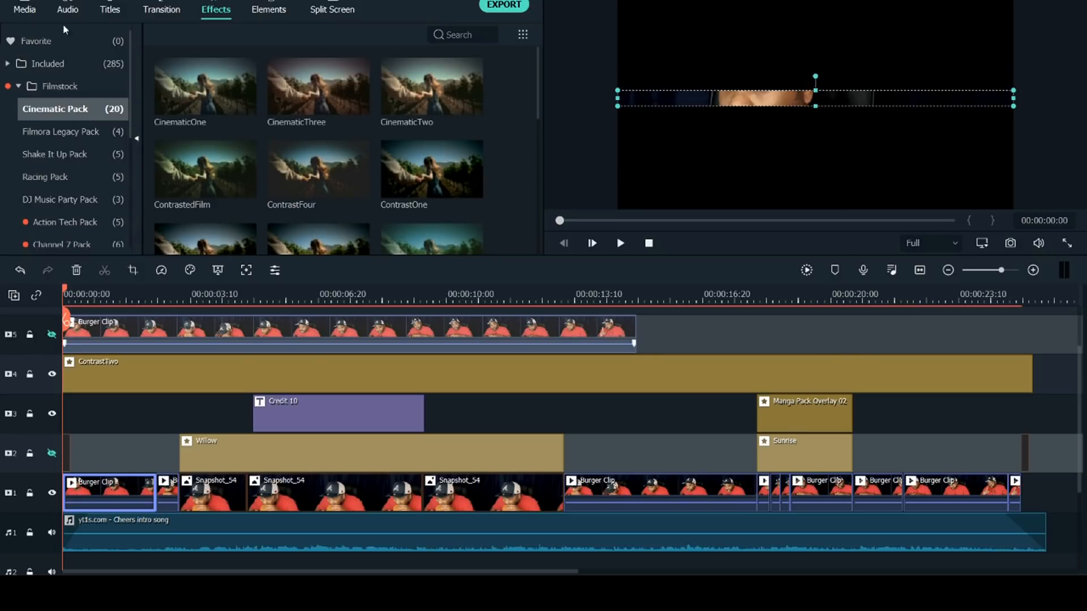
Step: Show the Sample Colors media library and move the playhead to about eight seconds
click(24, 9)
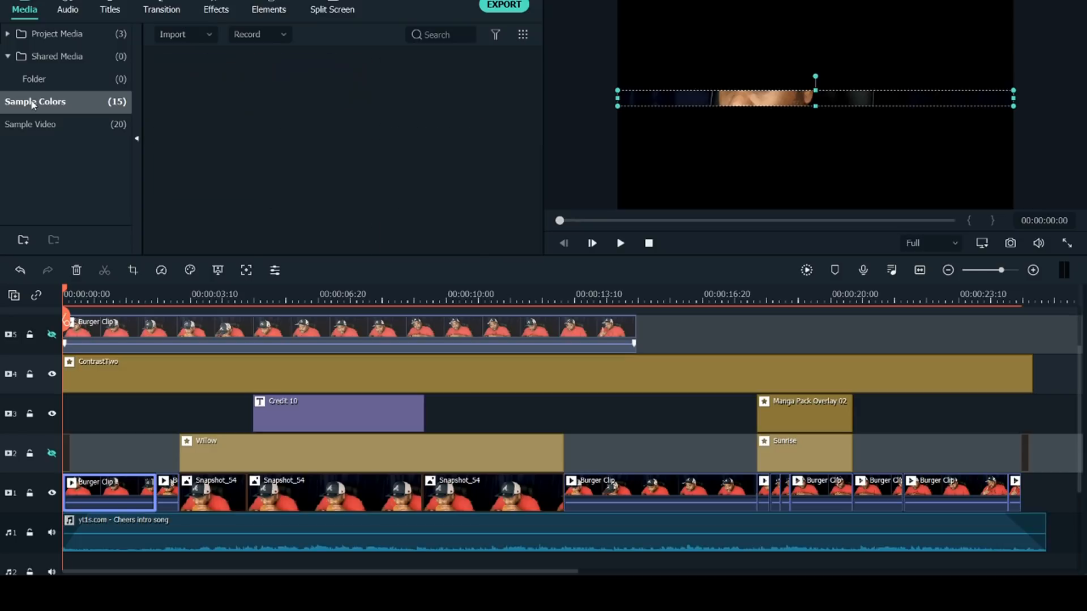
click(35, 102)
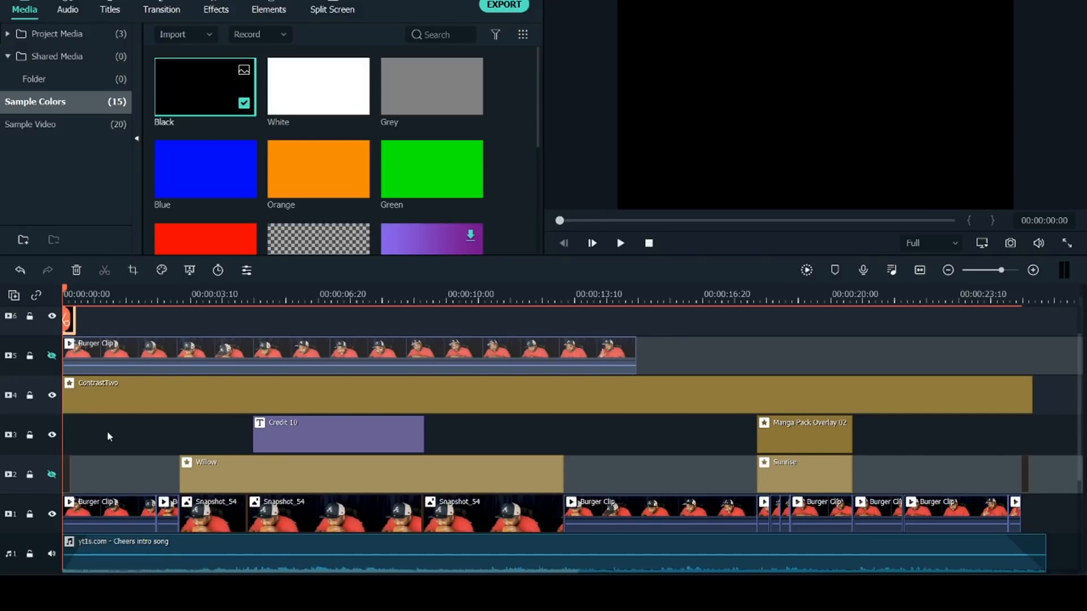
mouse_move(68, 482)
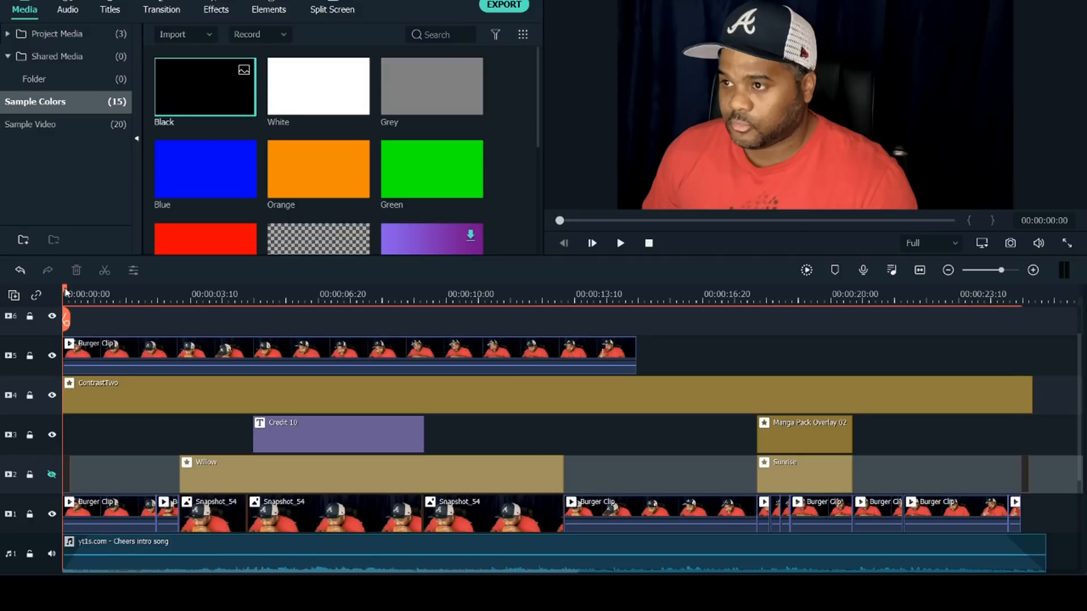
drag(65, 292, 107, 292)
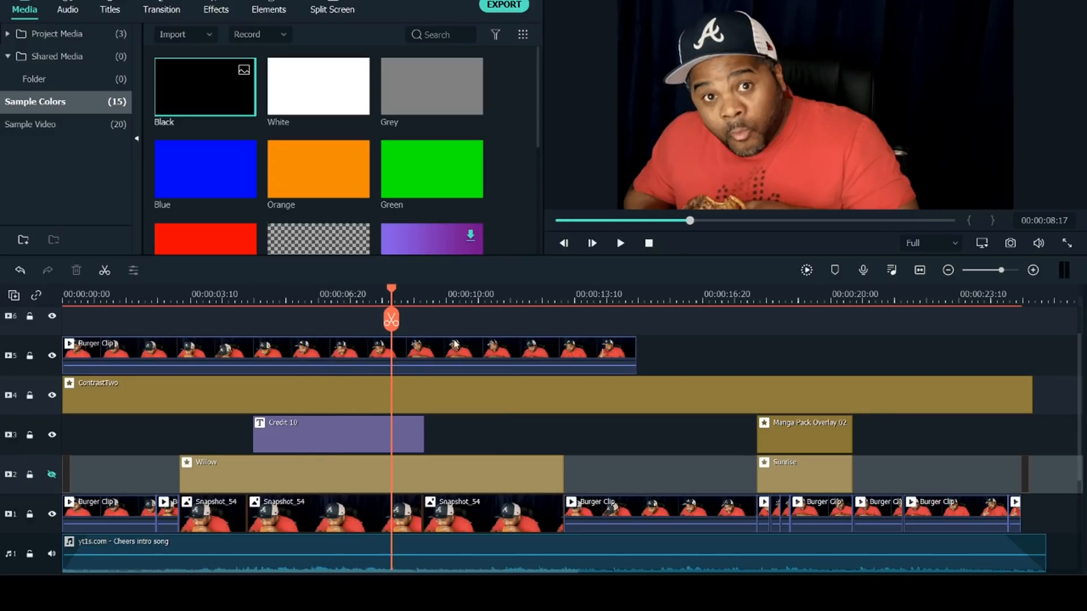
mouse_move(384, 338)
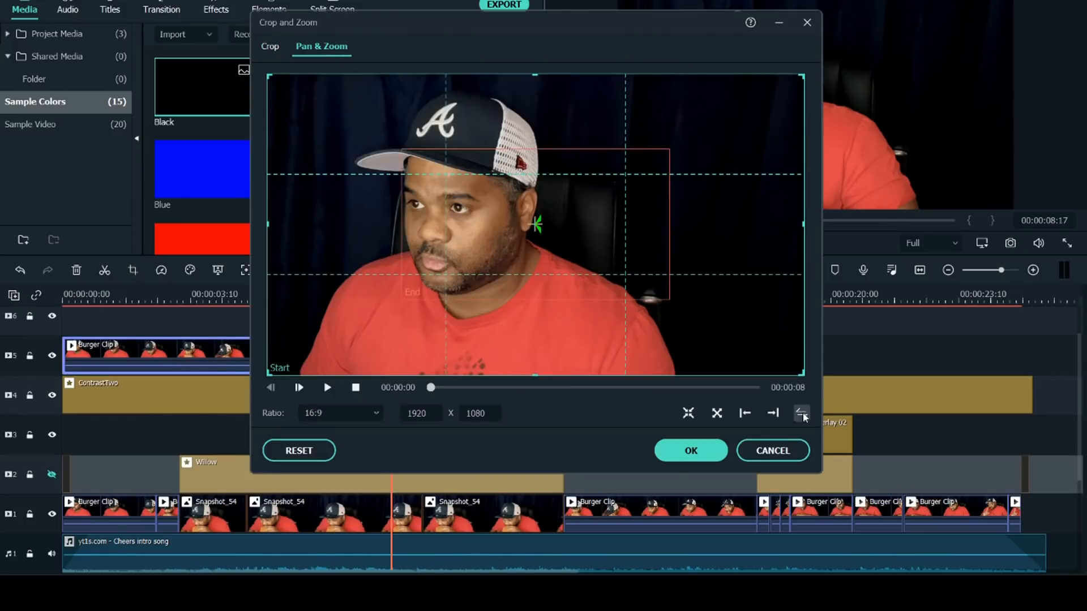
Step: Swap the zoom areas, set a thin custom 1920 × 73 start strip, preview and confirm
click(340, 414)
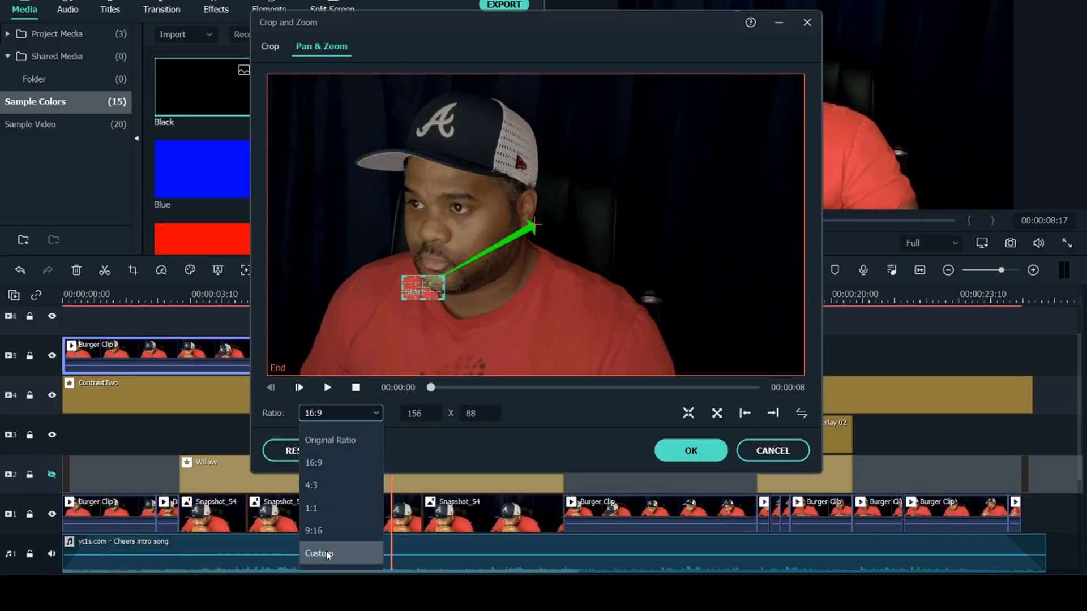
click(320, 554)
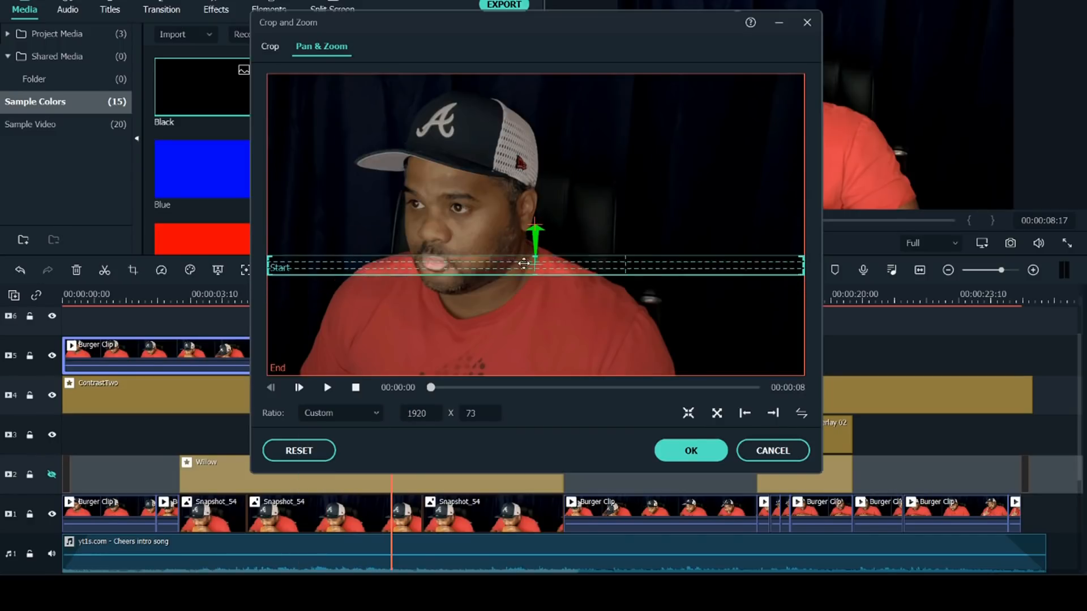
click(326, 387)
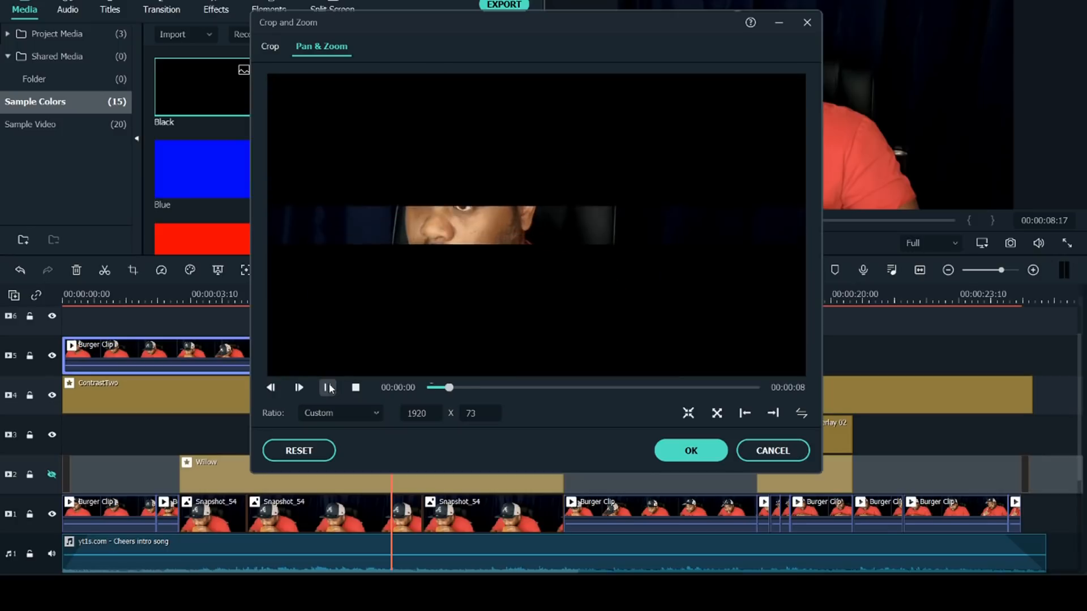
click(299, 387)
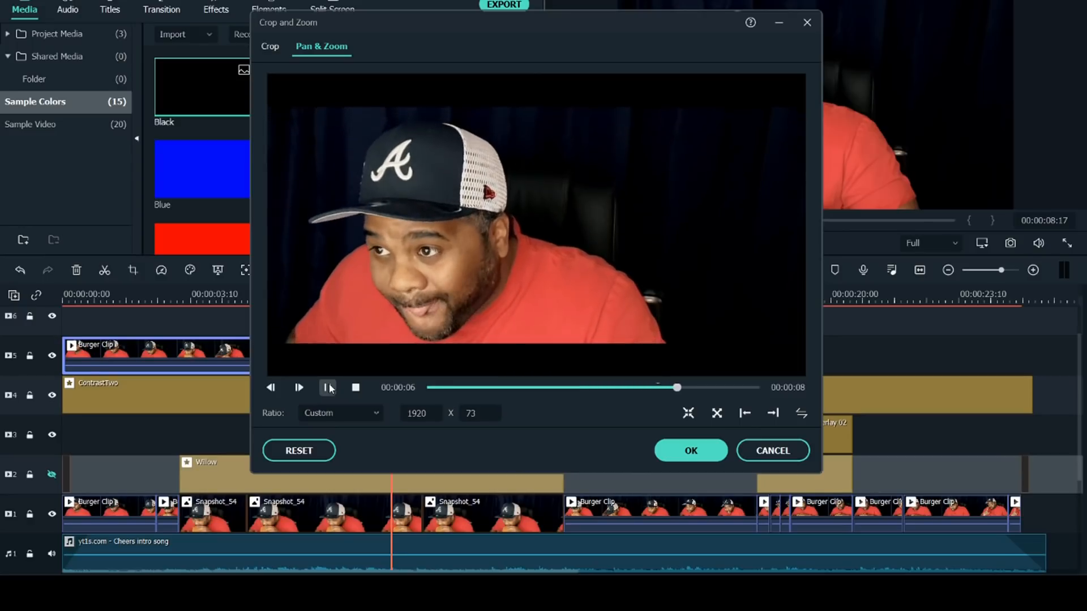
click(327, 387)
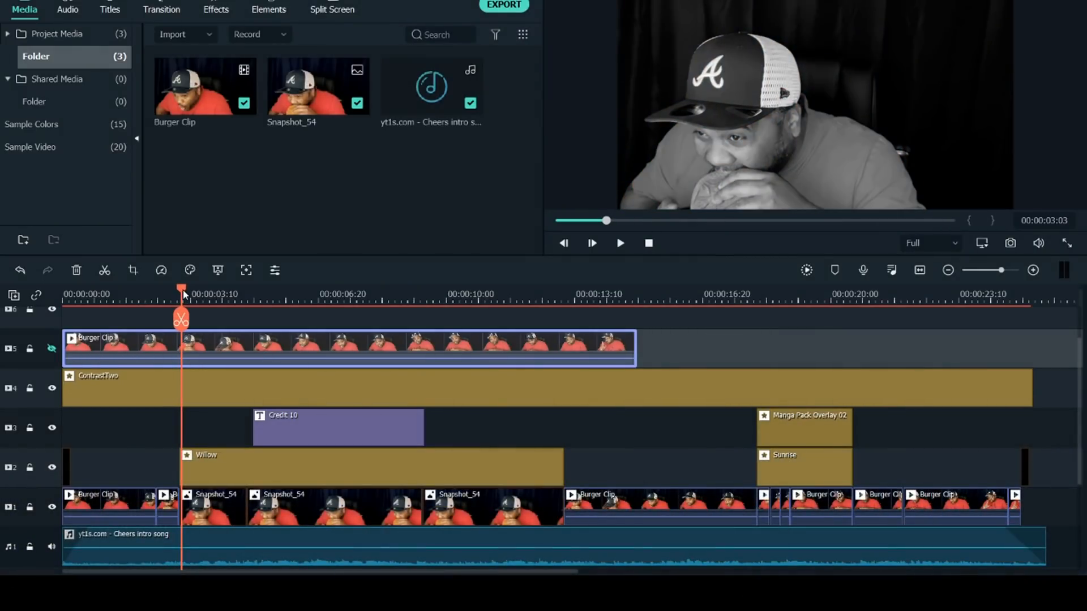
Step: Position the playhead near 00:00:03:01, show the top track again and lock the music track
drag(180, 294, 230, 294)
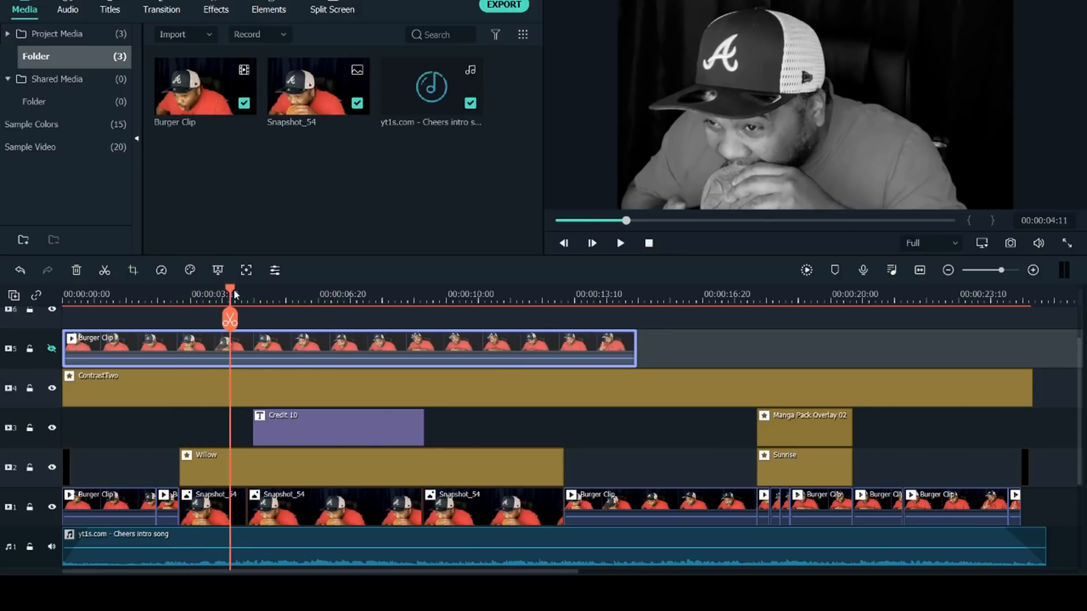
drag(229, 287, 284, 288)
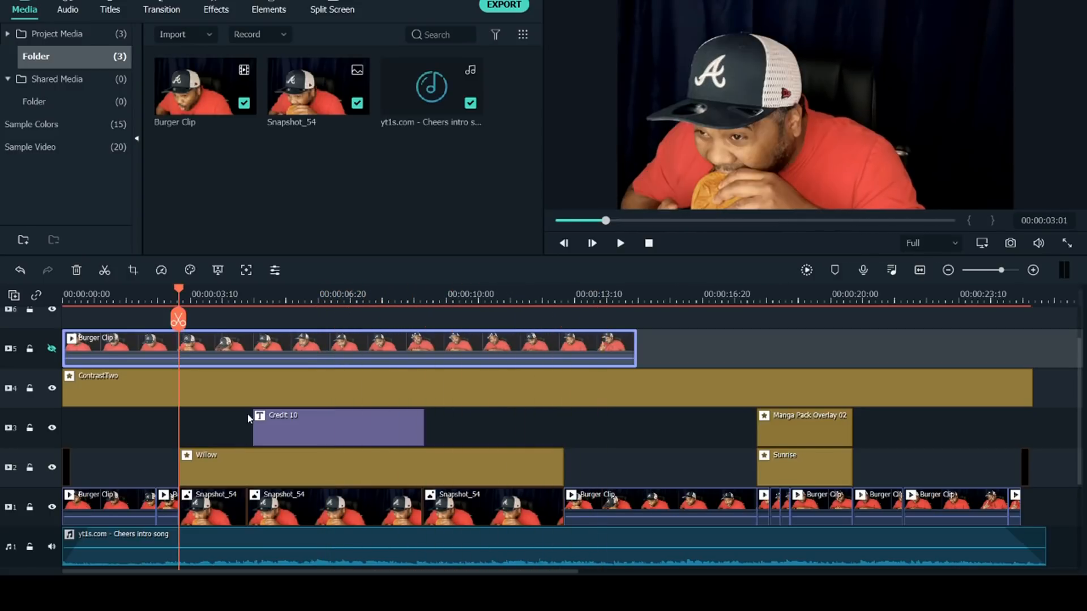
click(51, 348)
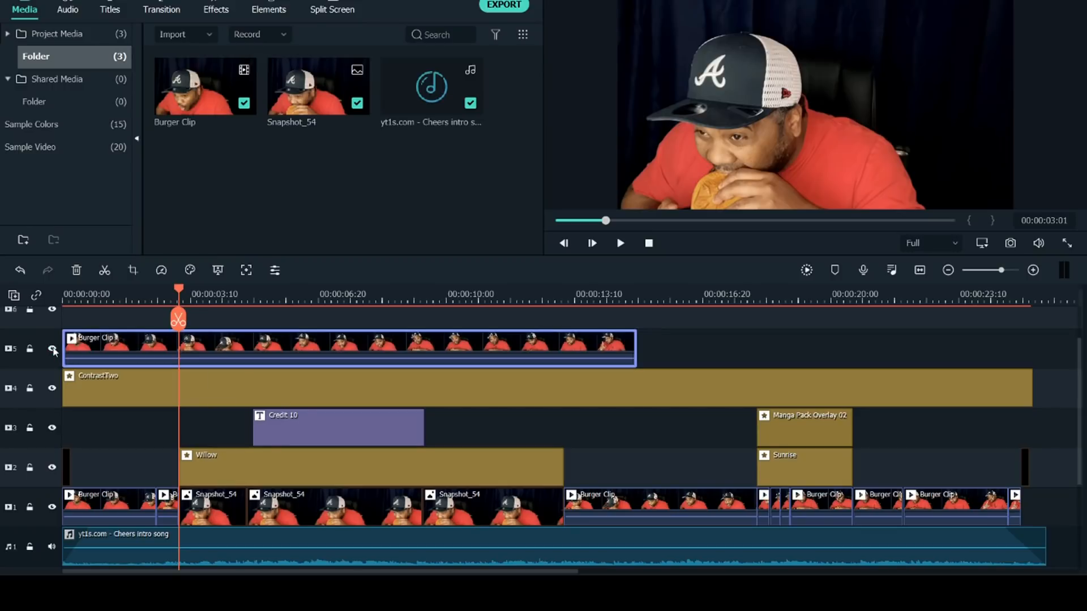
mouse_move(51, 390)
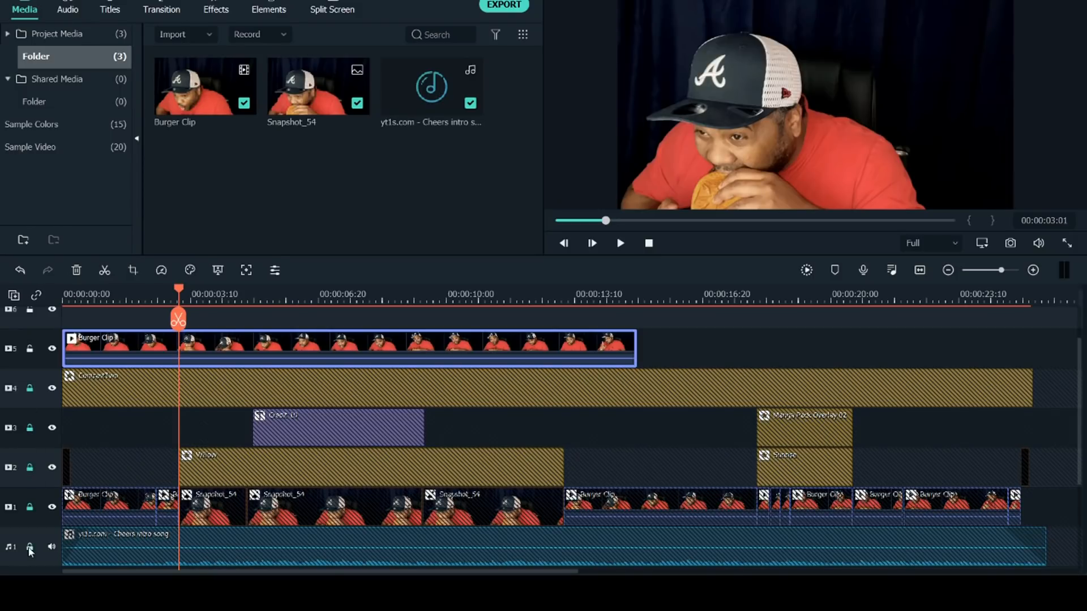
click(178, 319)
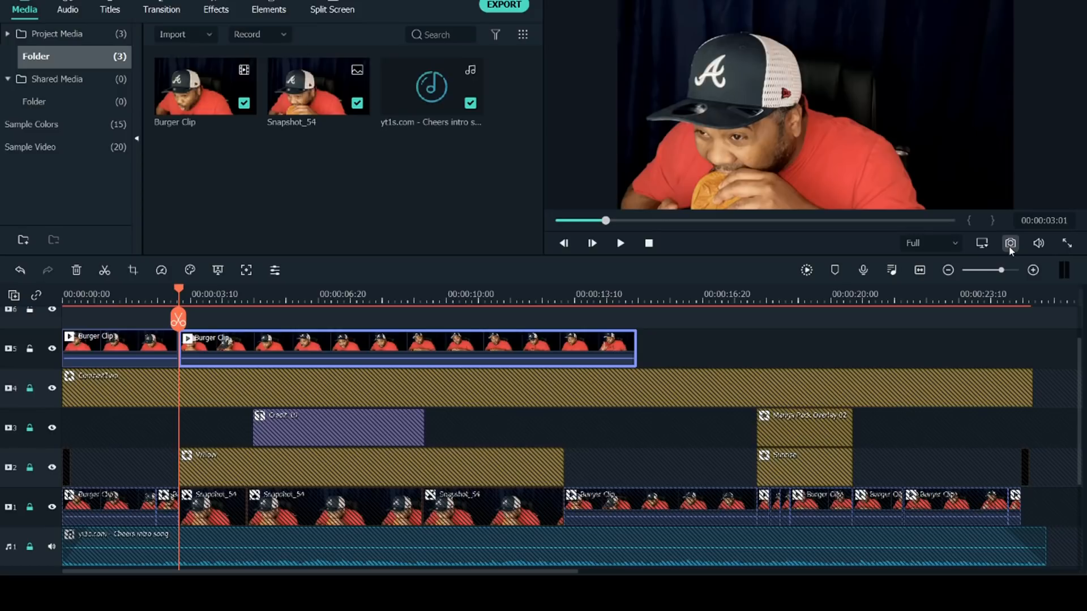
Step: Snapshot the bite frame, insert it at the playhead and apply a longer duration to the still
click(1010, 243)
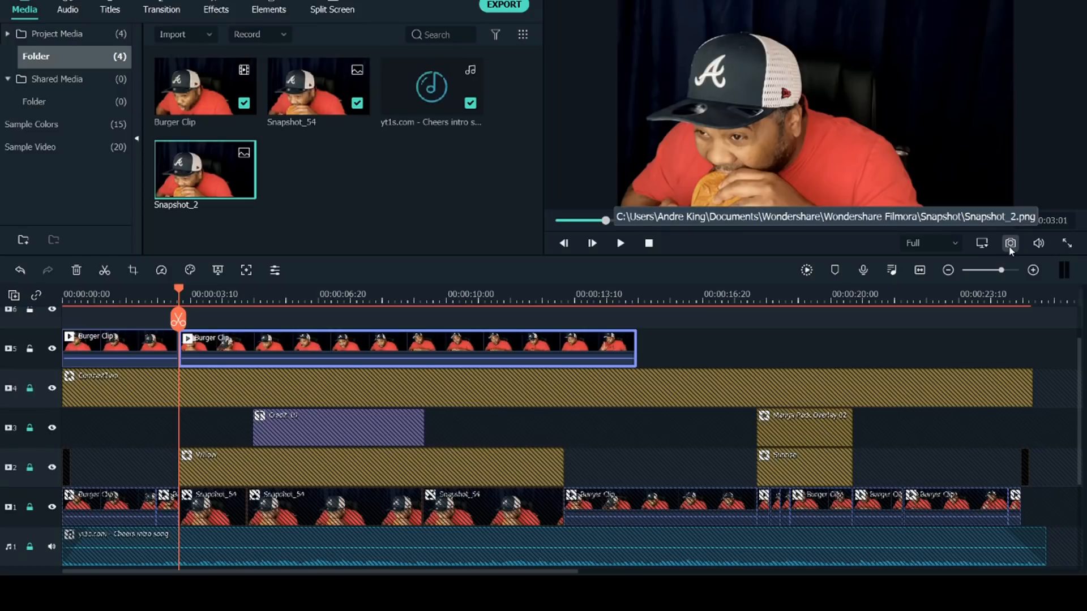
click(274, 347)
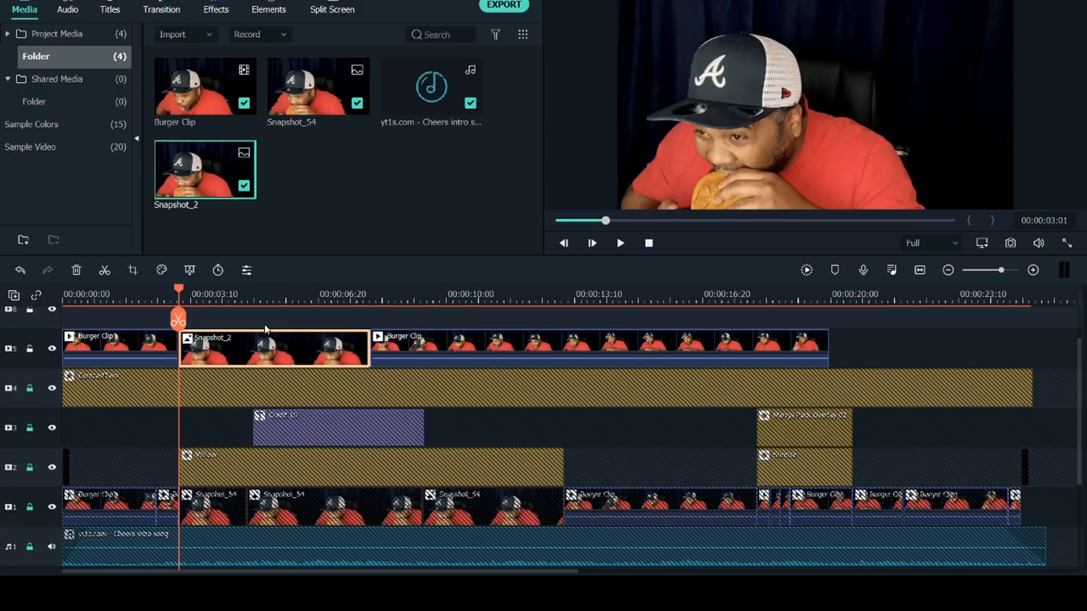
click(217, 271)
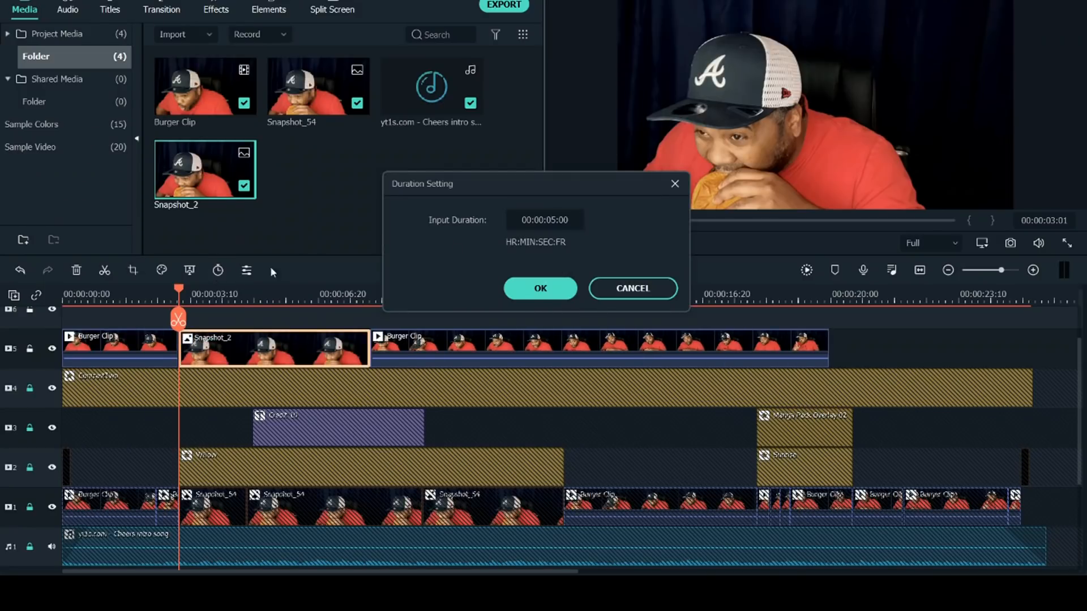
click(540, 288)
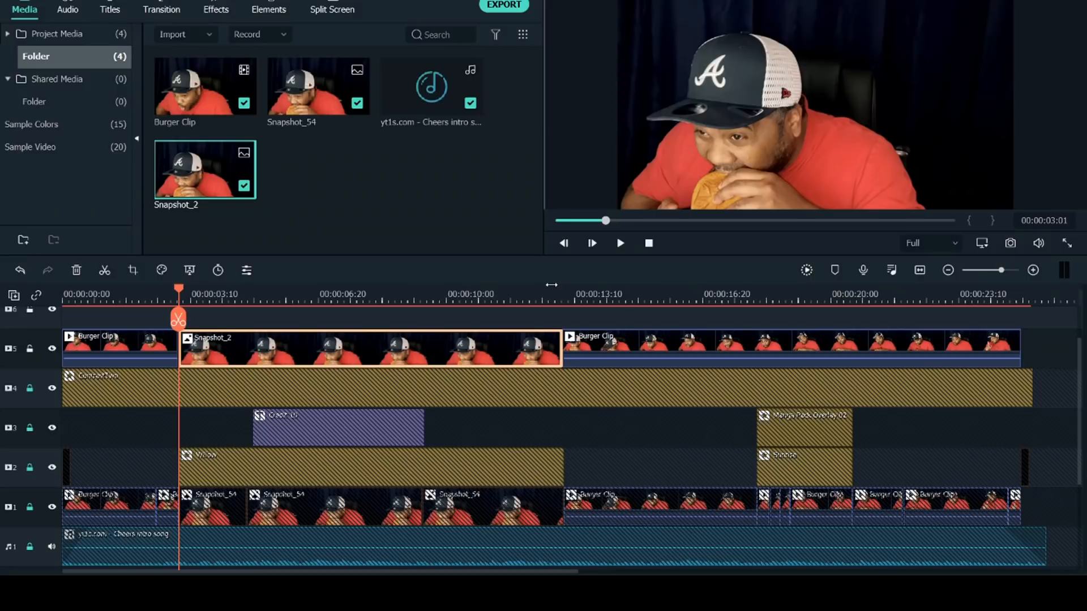
mouse_move(516, 289)
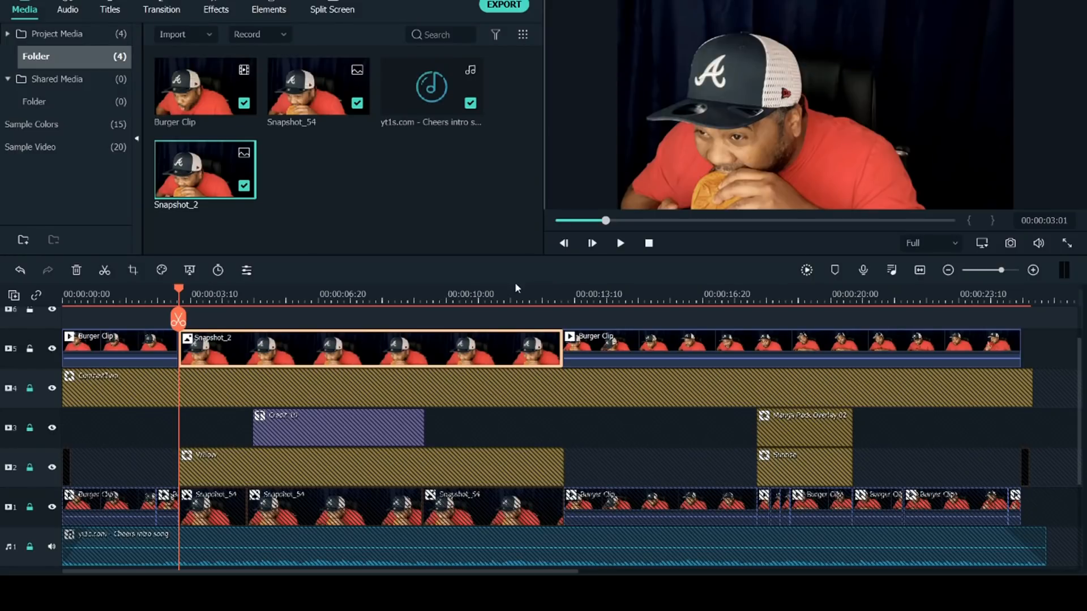
mouse_move(530, 287)
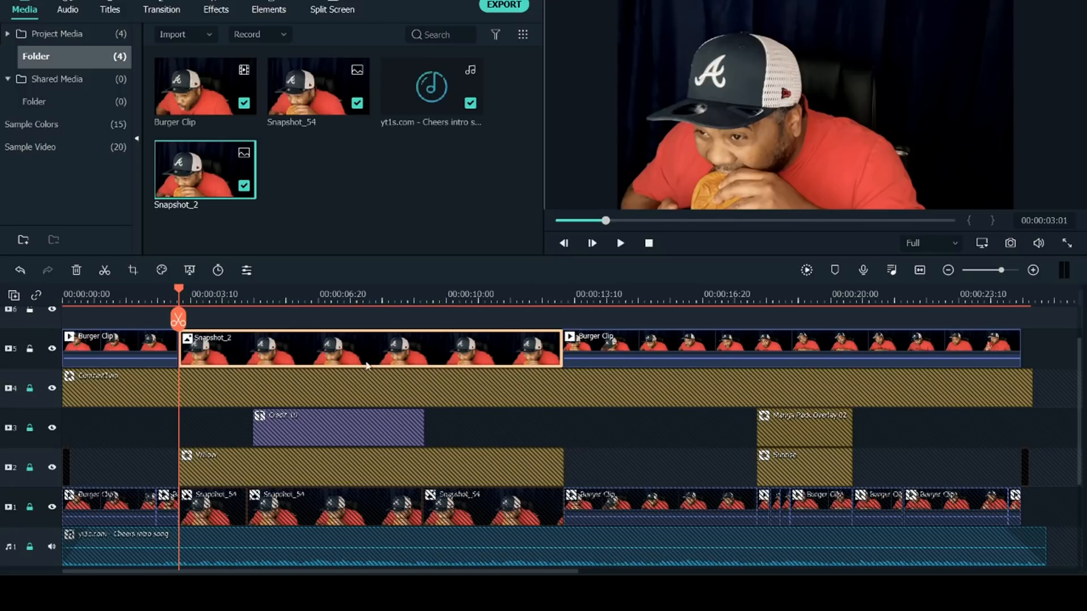
mouse_move(381, 353)
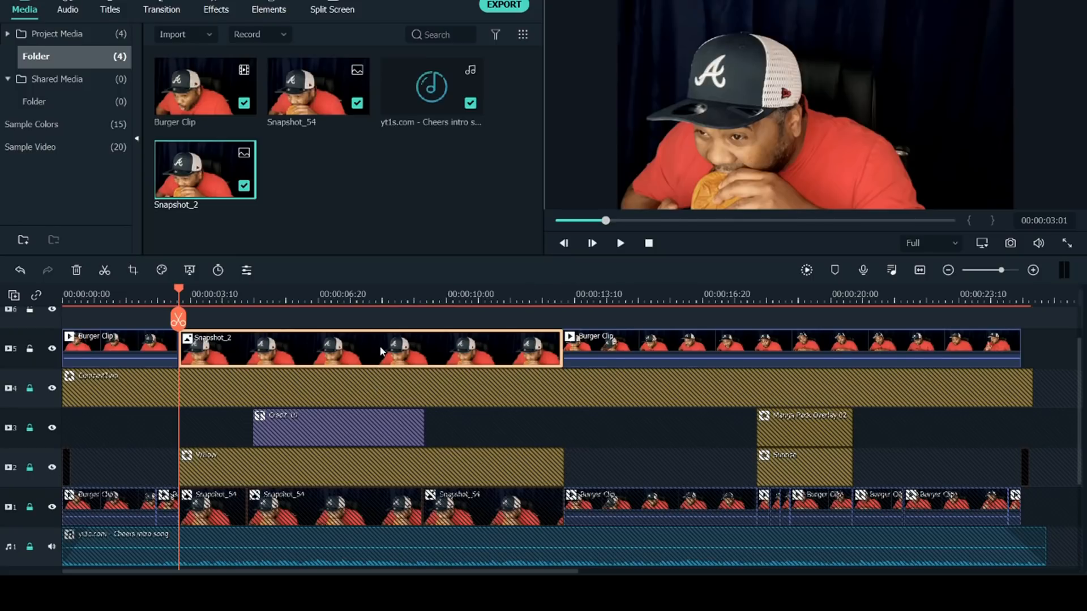
Step: Apply a Pan & Zoom framing the cap and face to the Snapshot_2 still
click(134, 271)
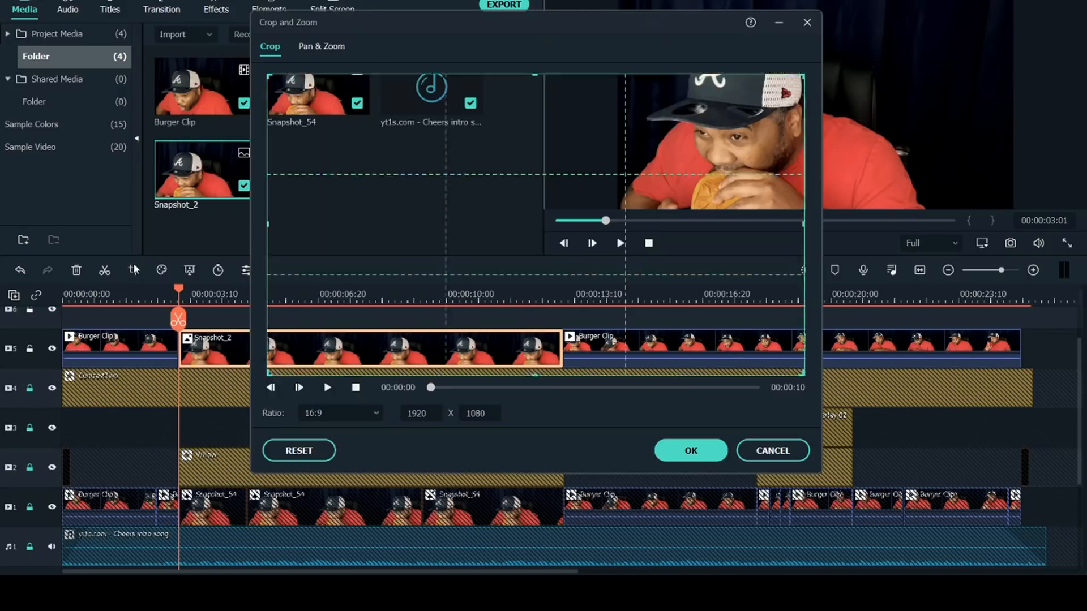
click(321, 45)
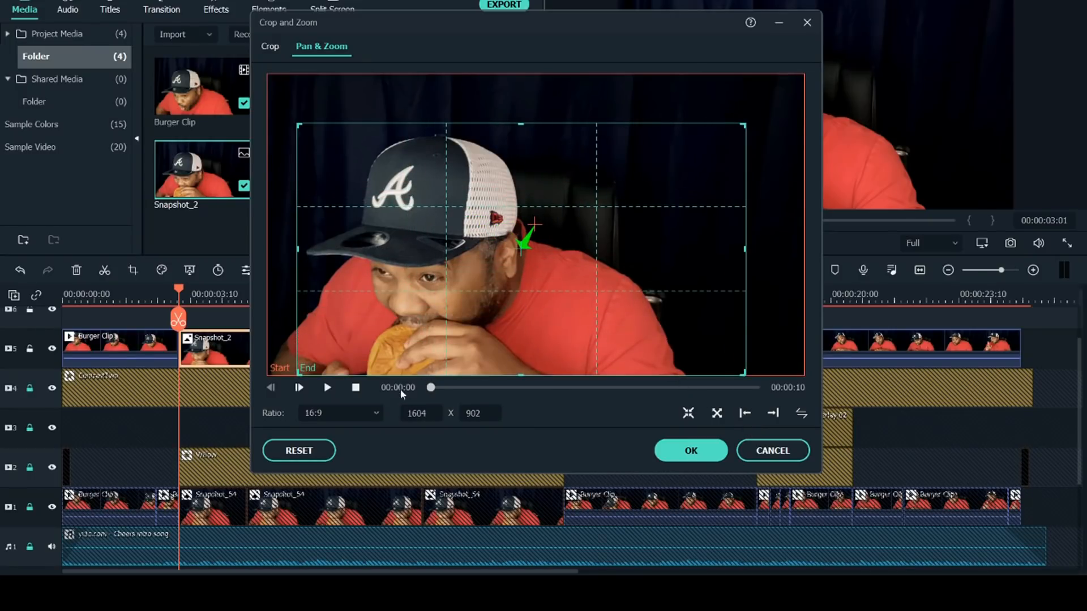
click(326, 387)
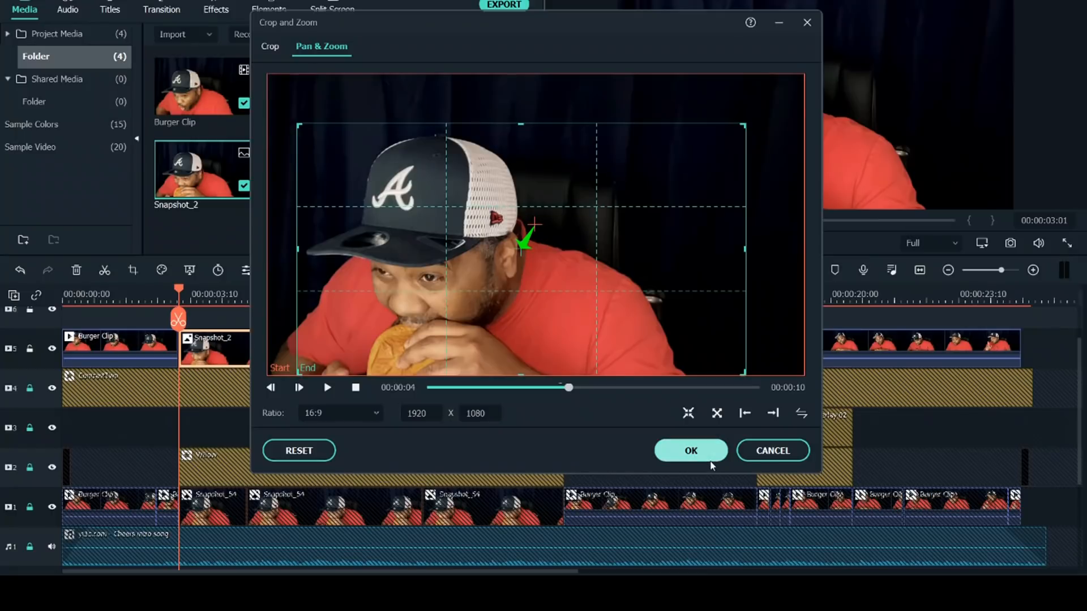
click(689, 451)
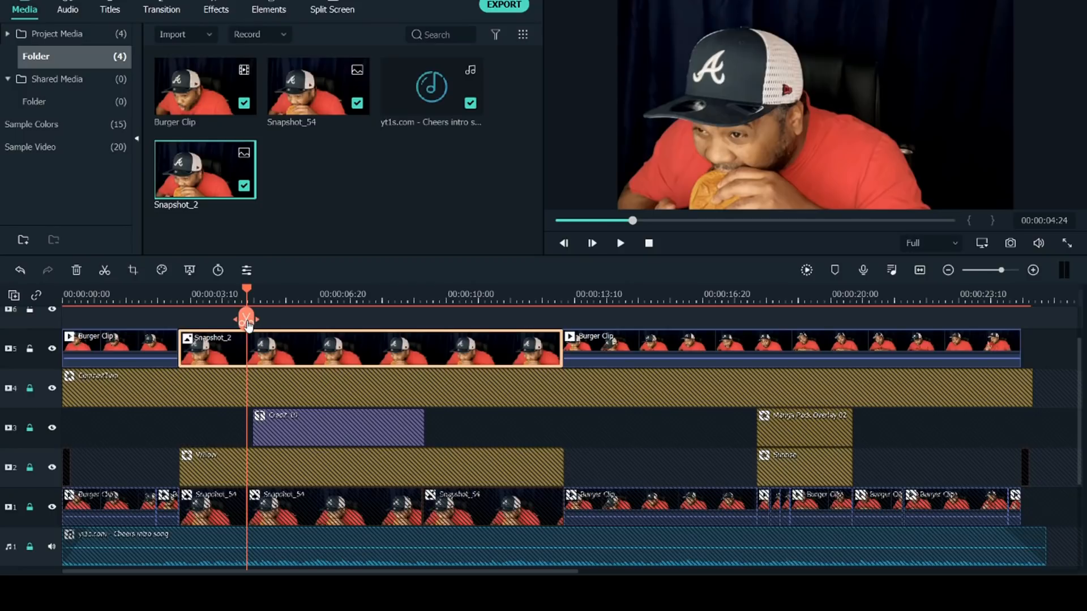
Step: Split off a middle piece of the Snapshot_2 still and give it a tighter static crop on the bite
click(245, 319)
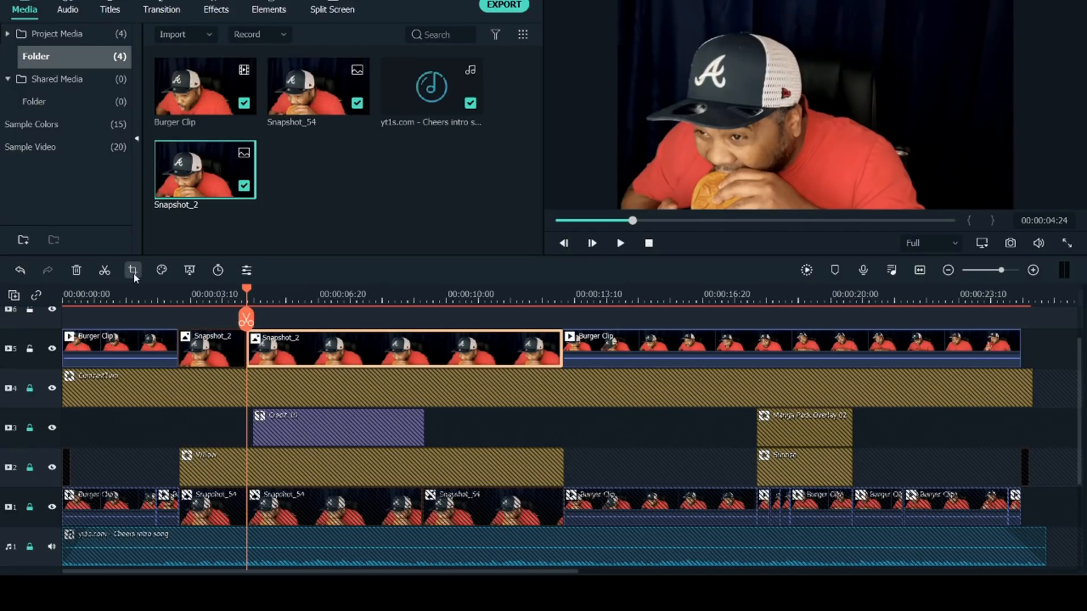
click(133, 271)
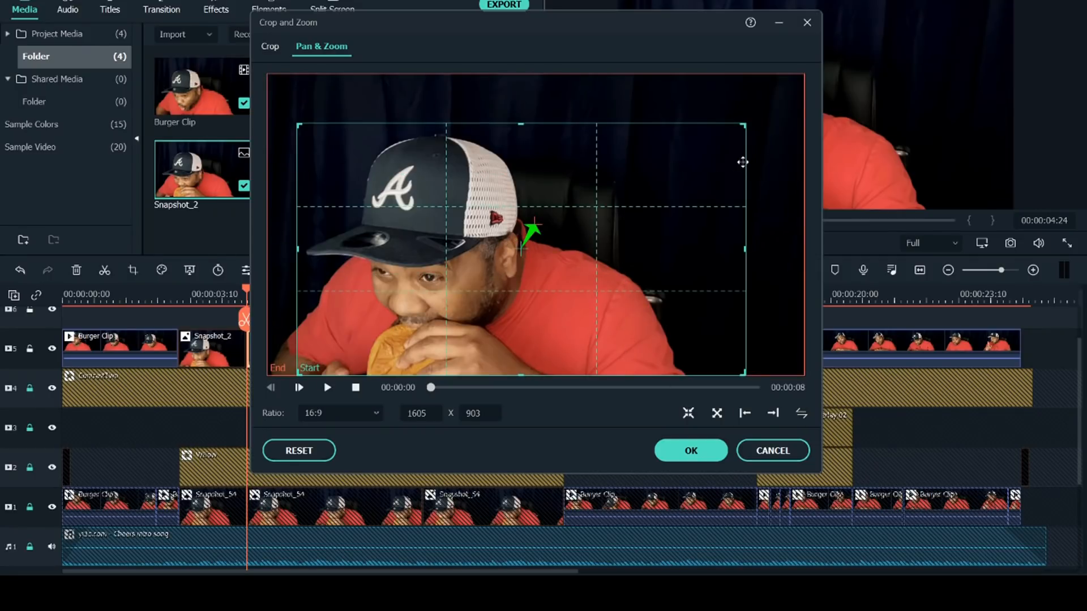
mouse_move(298, 165)
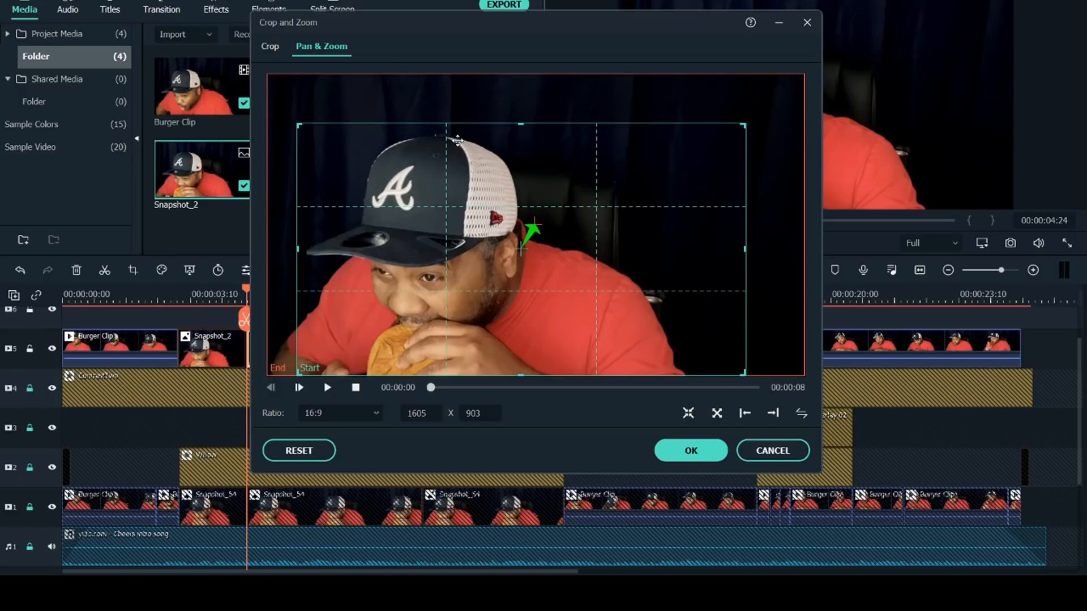
mouse_move(701, 210)
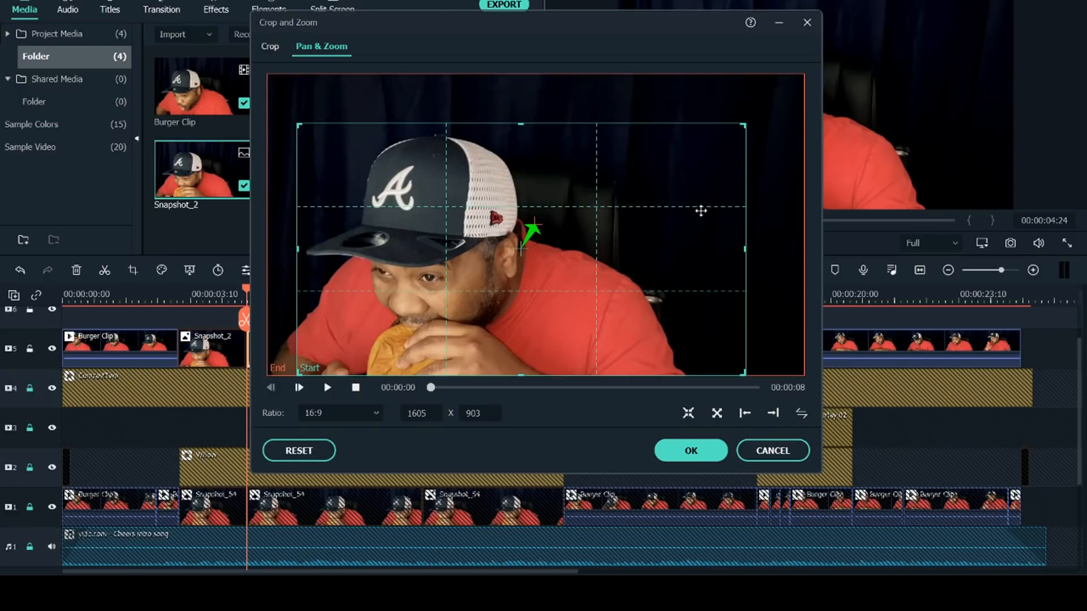
mouse_move(450, 221)
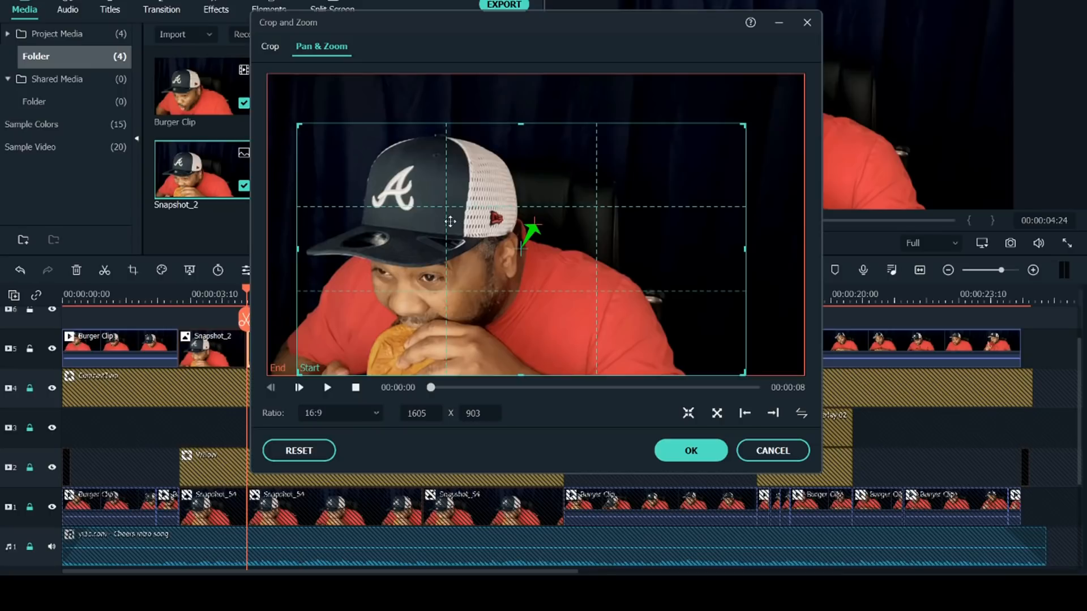
click(270, 45)
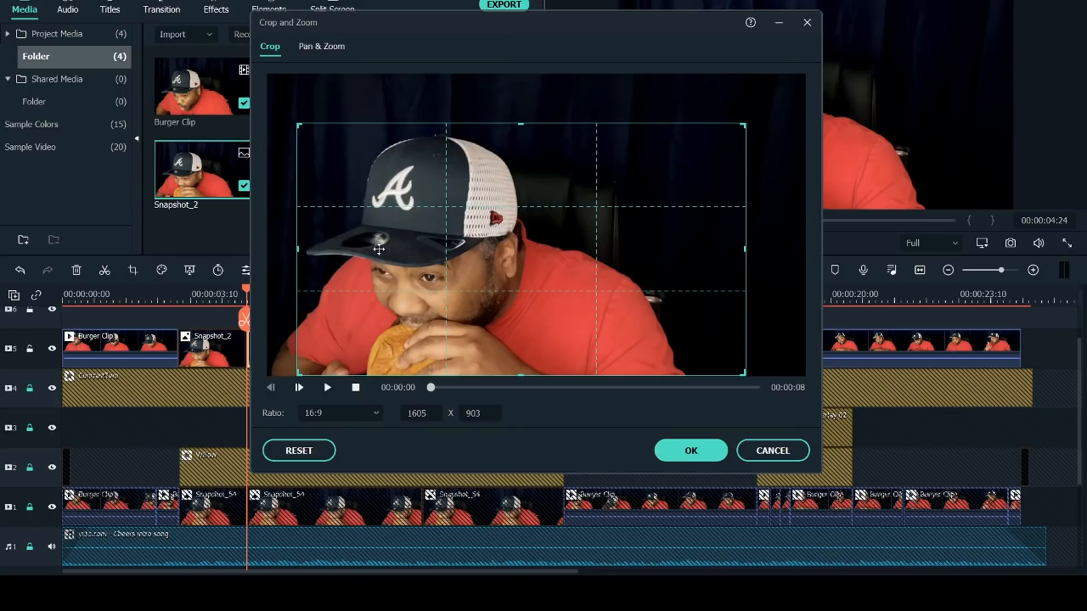
mouse_move(696, 417)
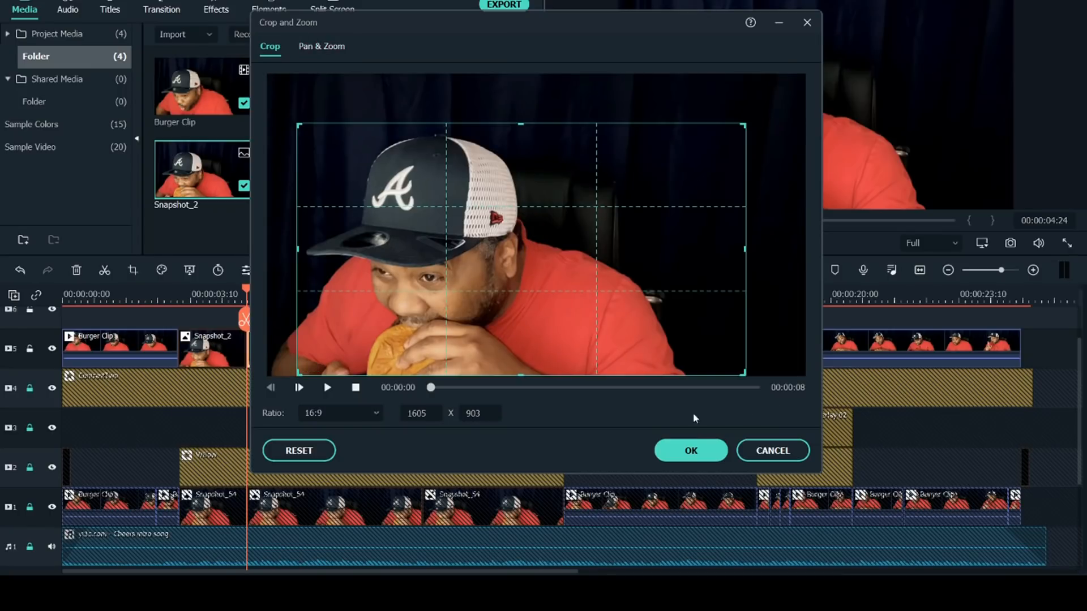
click(689, 450)
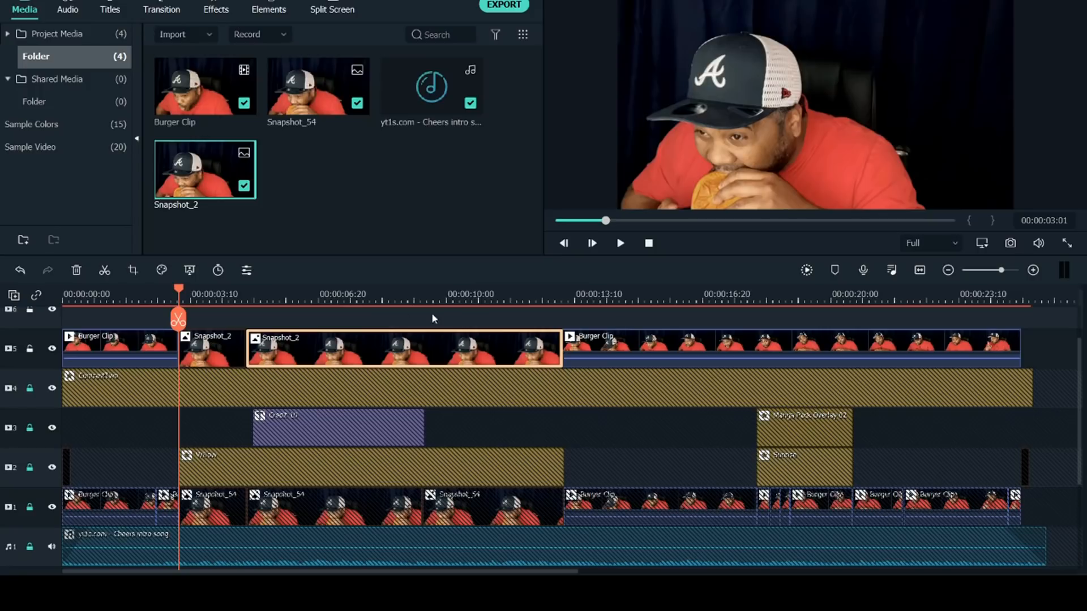
mouse_move(529, 328)
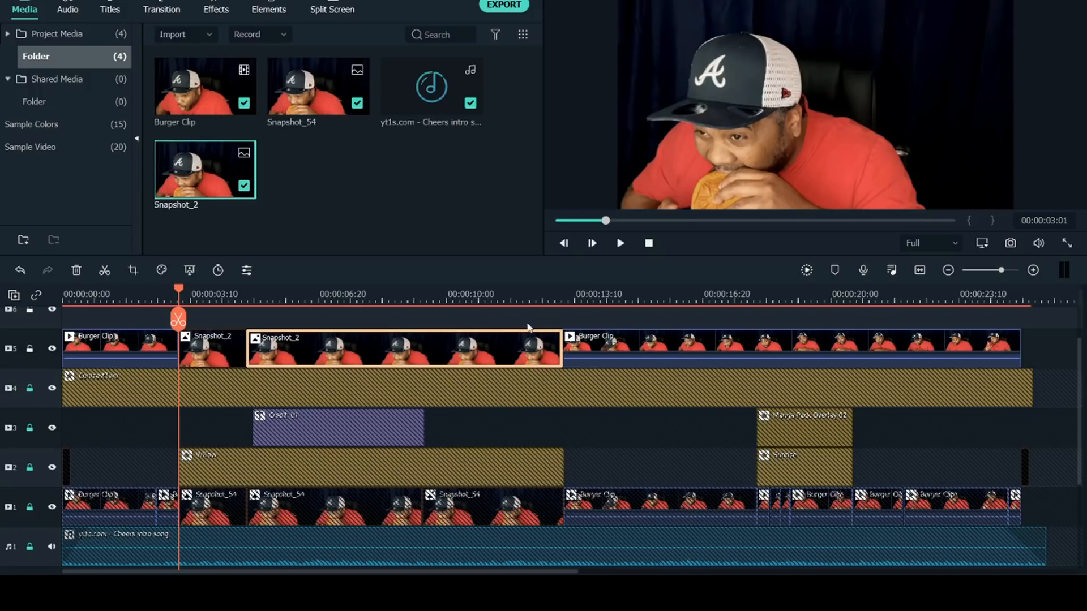
mouse_move(180, 293)
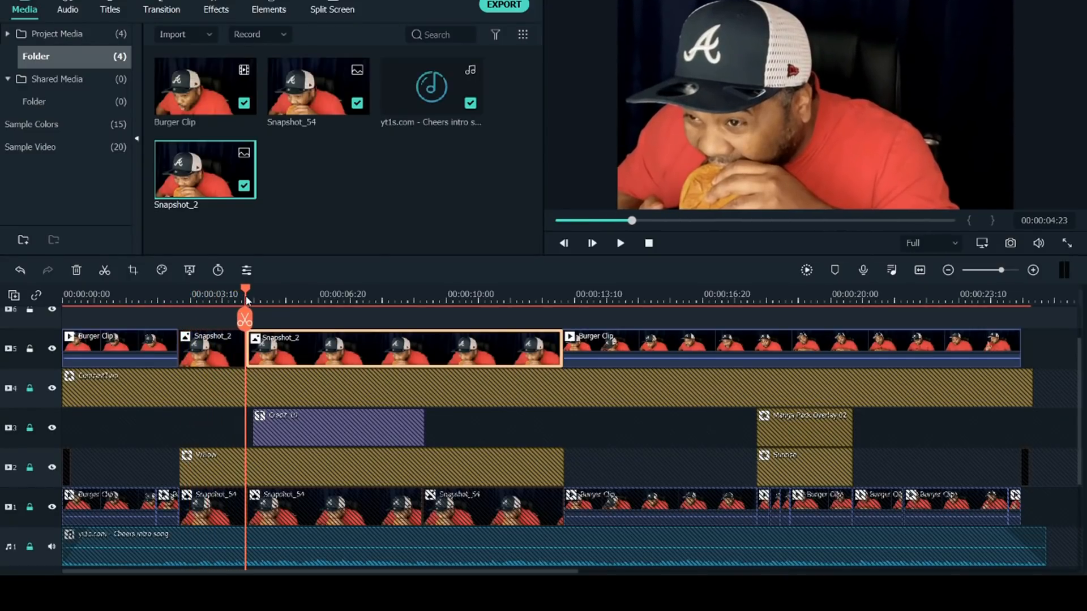
Step: Preview the cropped piece and split the still again around nine seconds
click(274, 291)
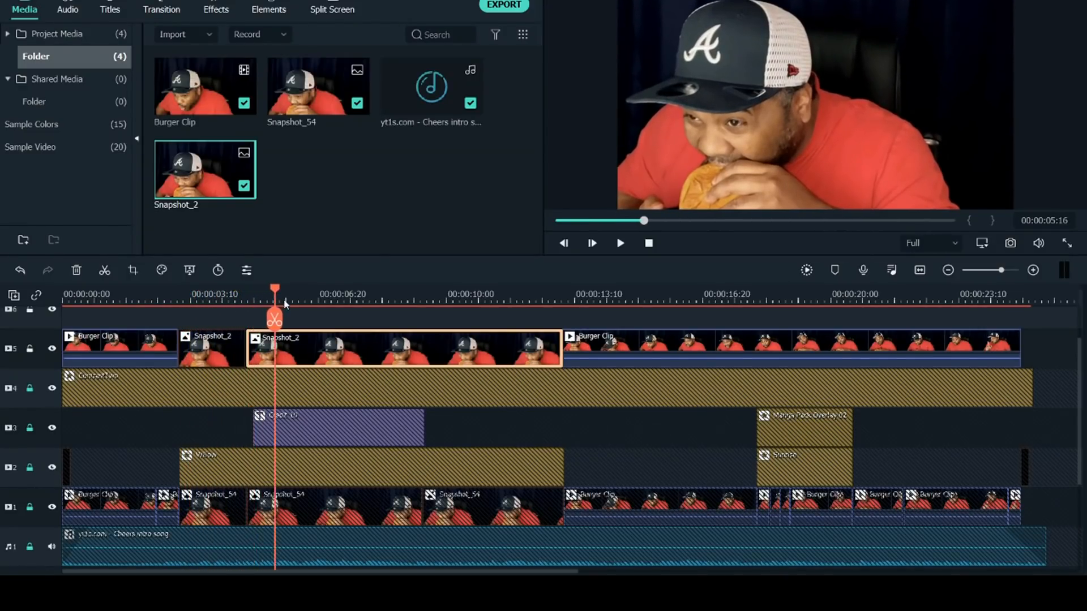
click(403, 299)
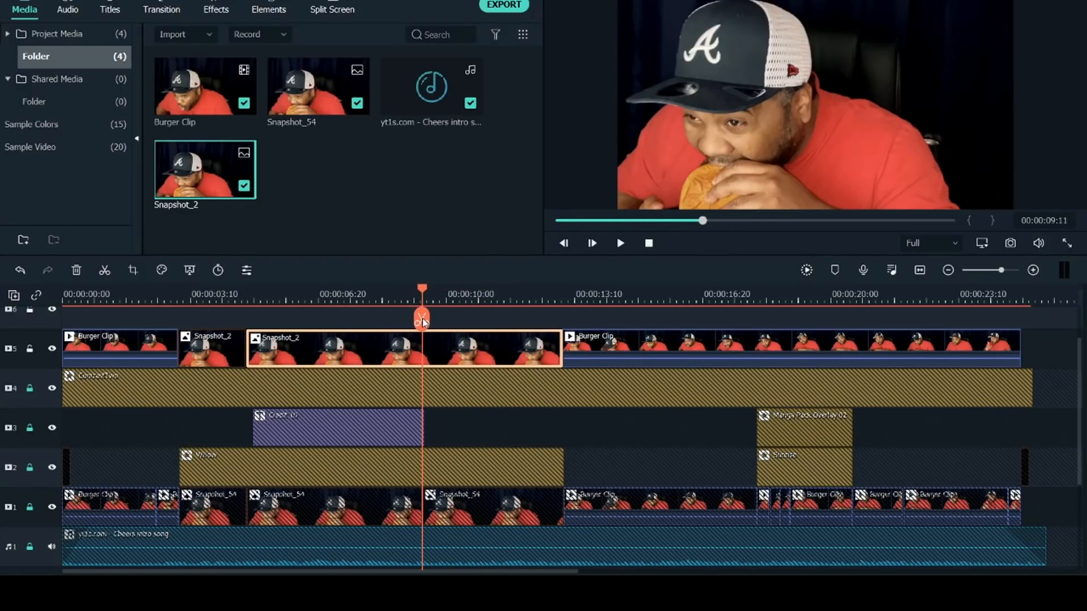
click(421, 319)
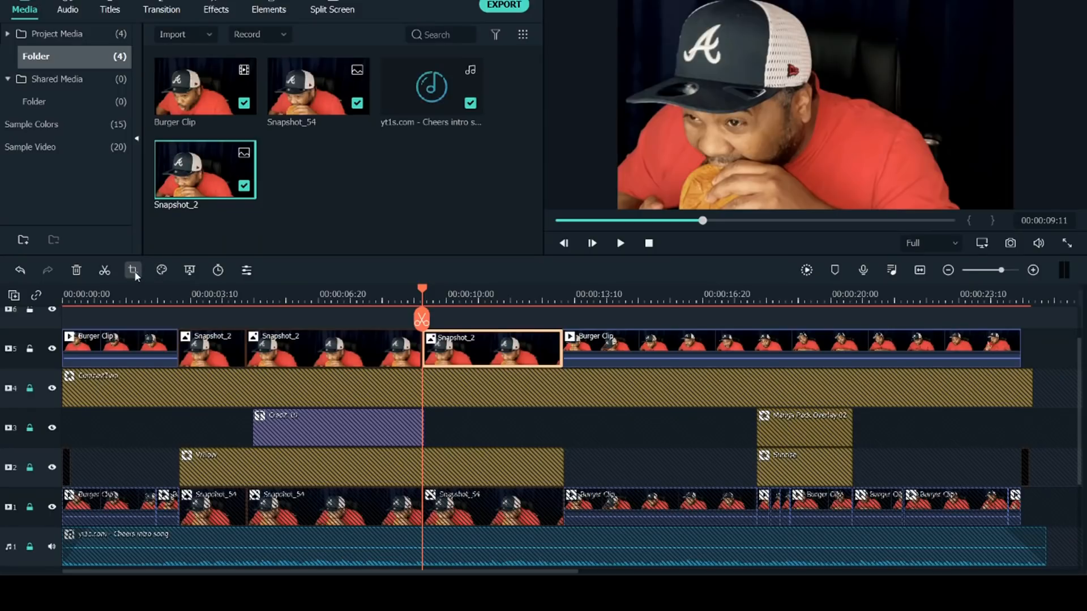
Step: Bring up the Pan & Zoom settings for the last Snapshot_2 piece
click(133, 270)
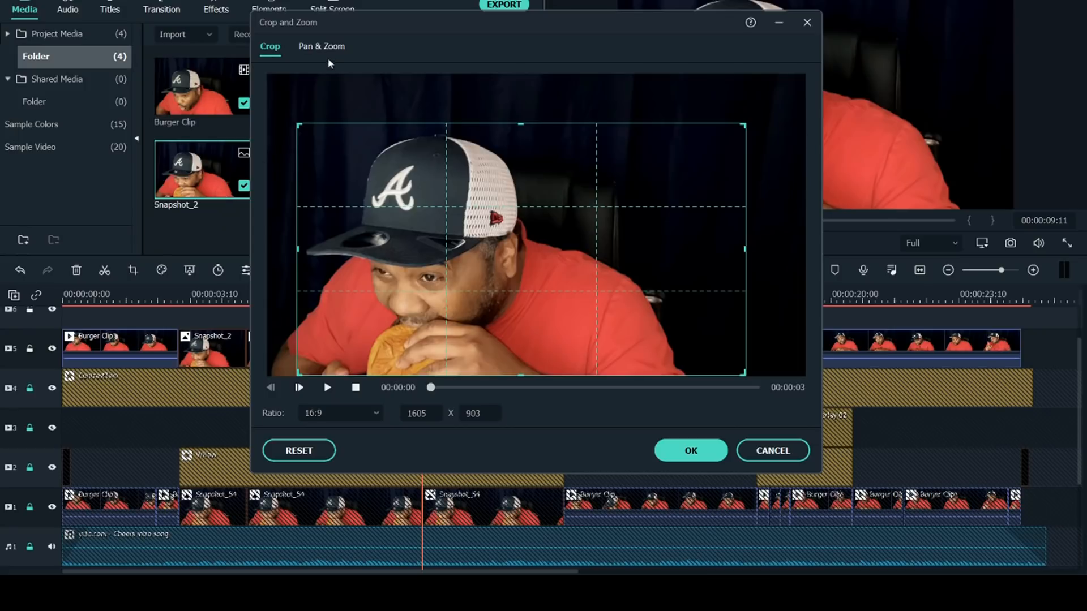
click(321, 45)
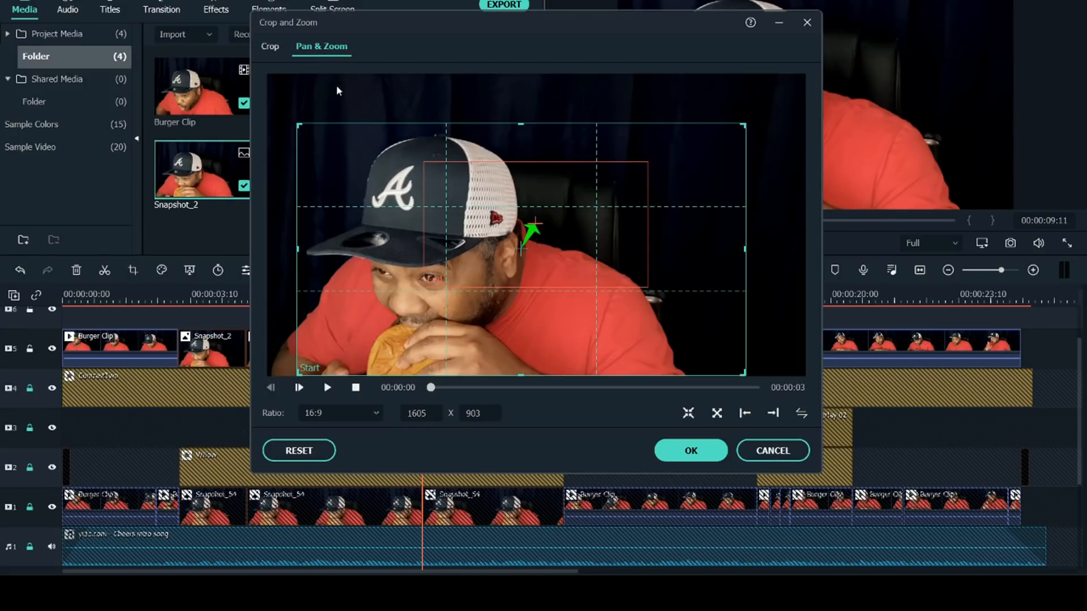
mouse_move(609, 364)
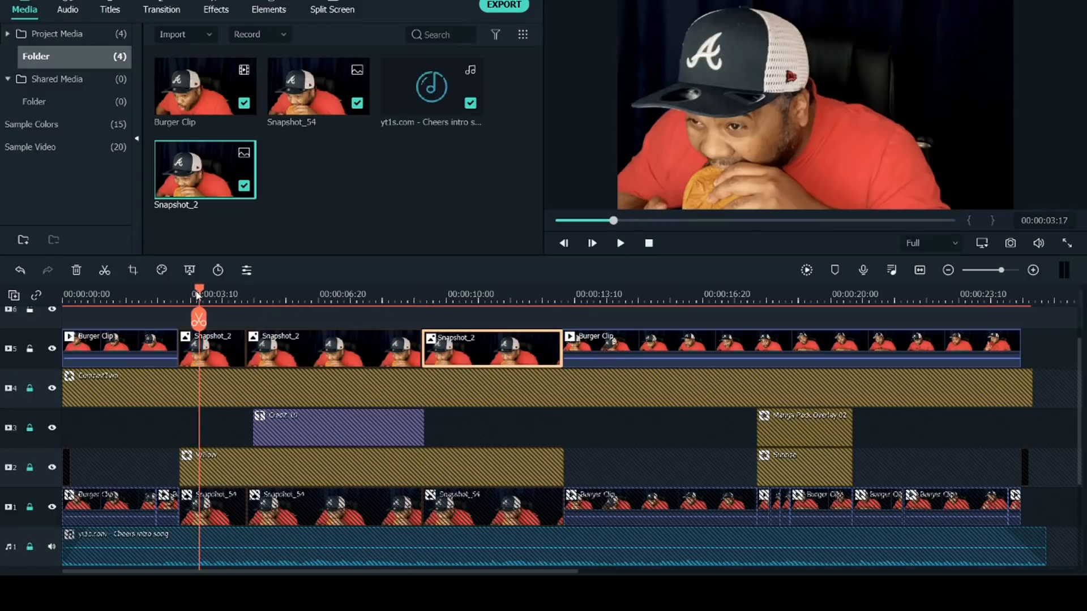
click(619, 243)
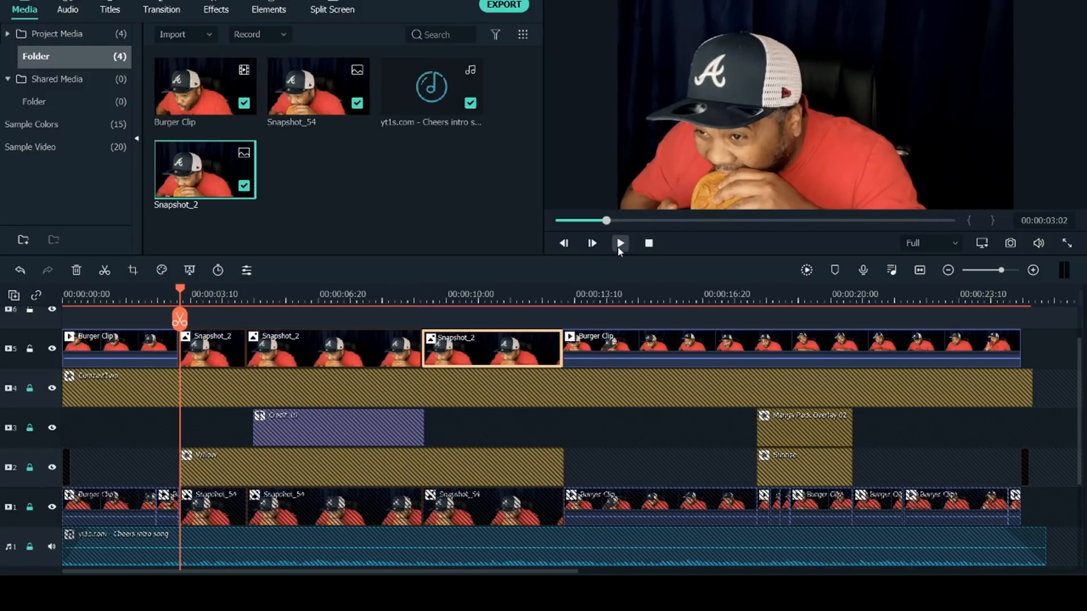
click(619, 242)
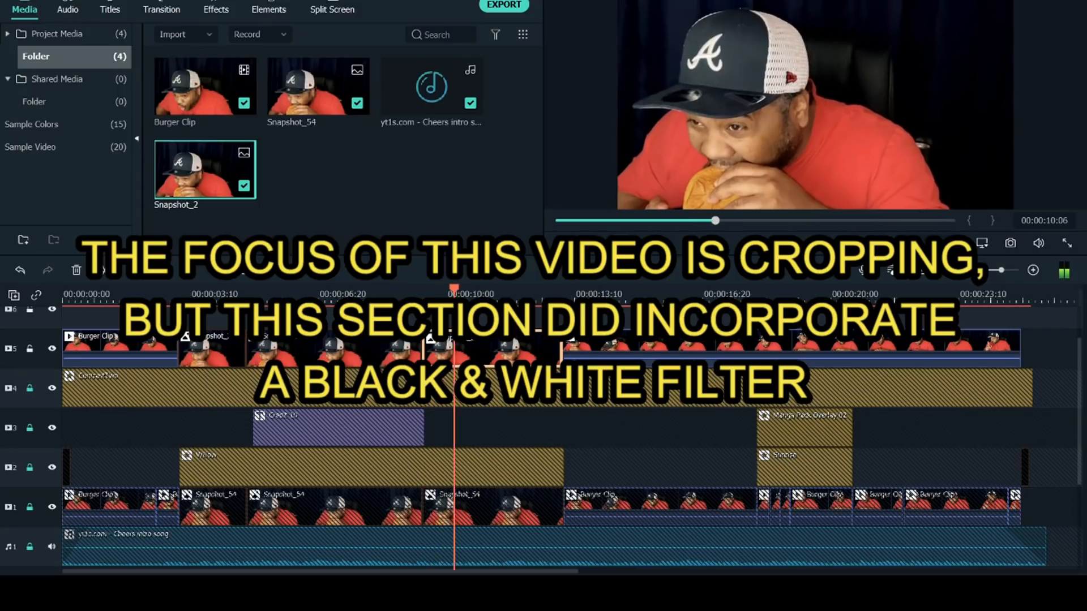
click(591, 242)
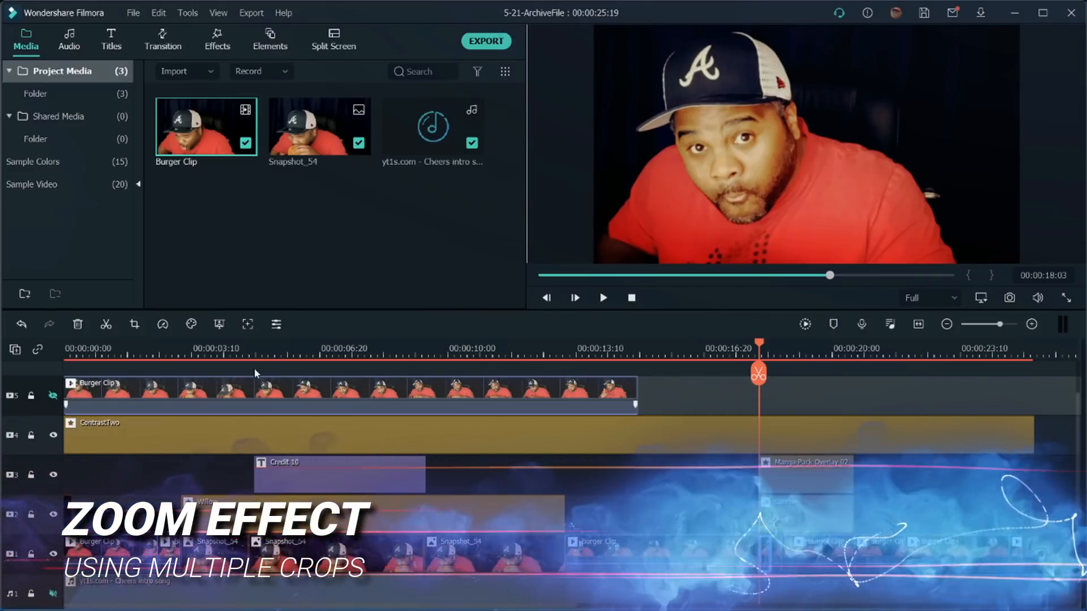
Step: Crop the next short Burger Clip piece to a tighter 16:9 close-up of his face
click(135, 324)
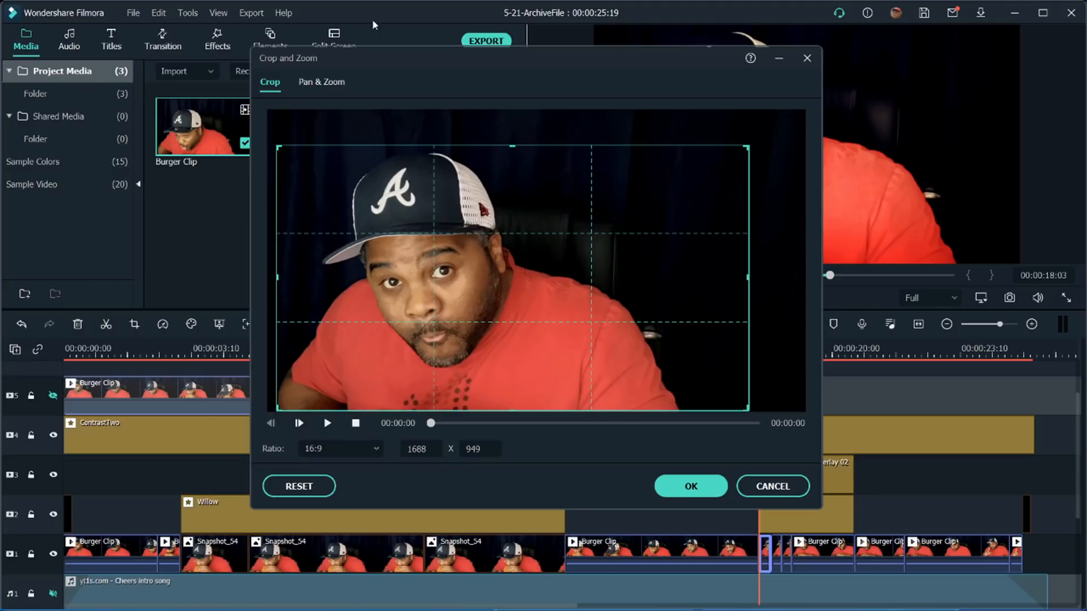
mouse_move(386, 193)
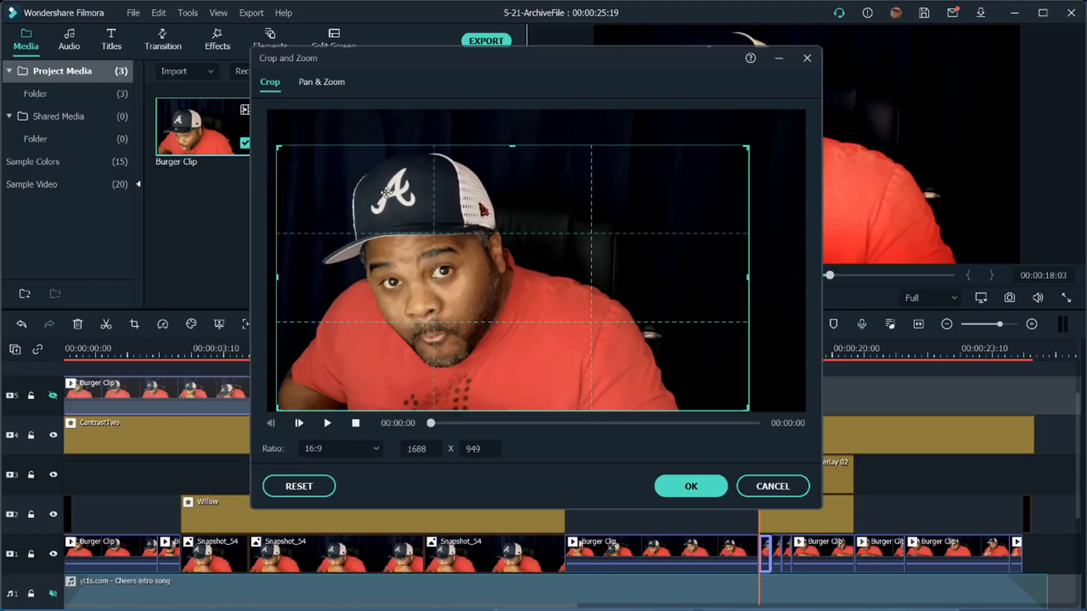
mouse_move(439, 180)
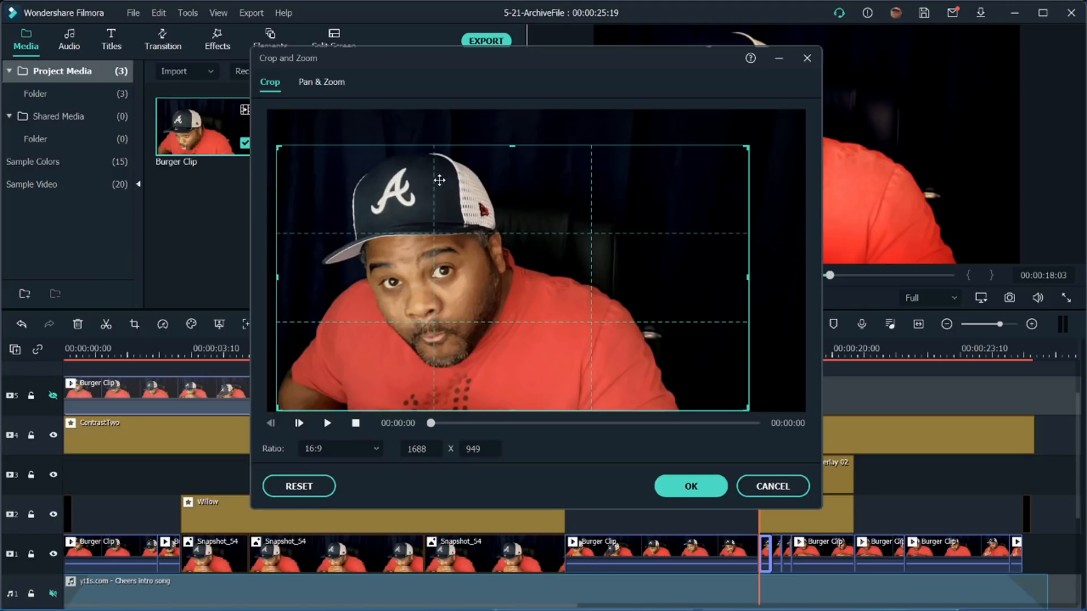
mouse_move(500, 180)
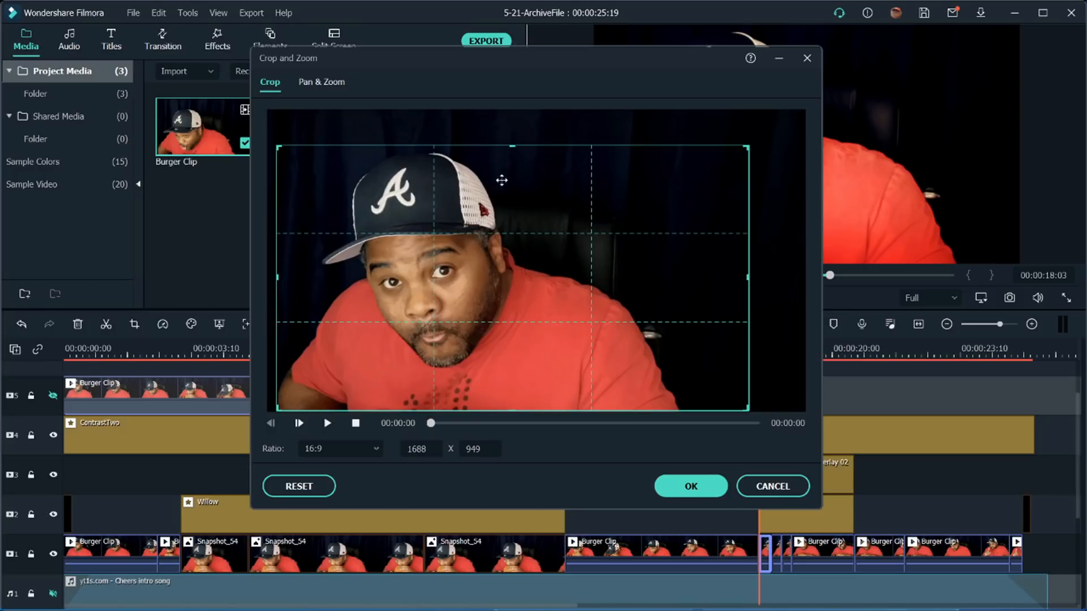
mouse_move(741, 466)
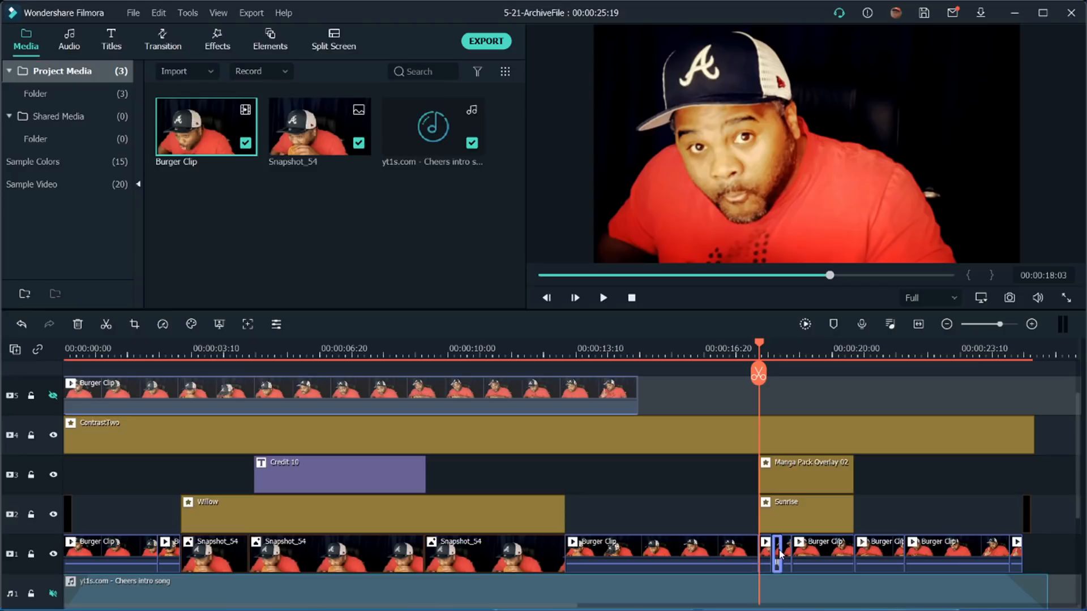
click(135, 324)
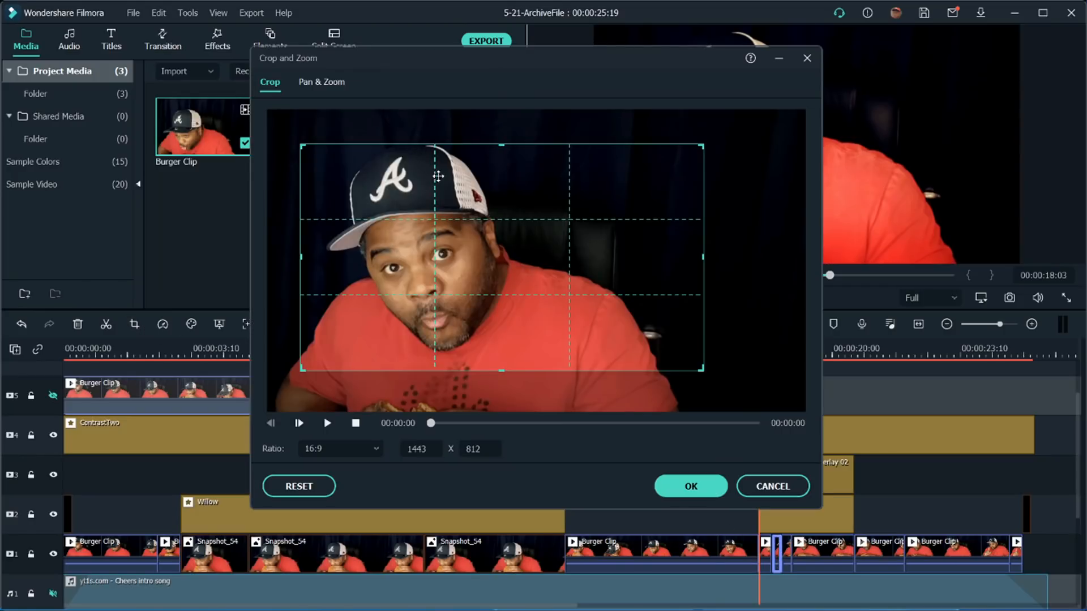
mouse_move(768, 313)
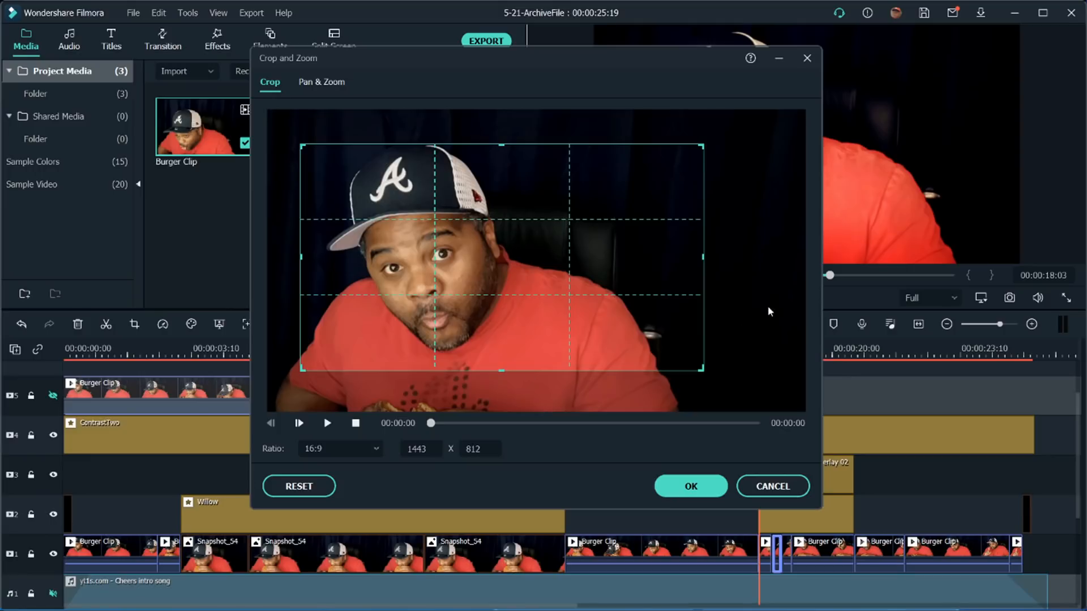
click(690, 486)
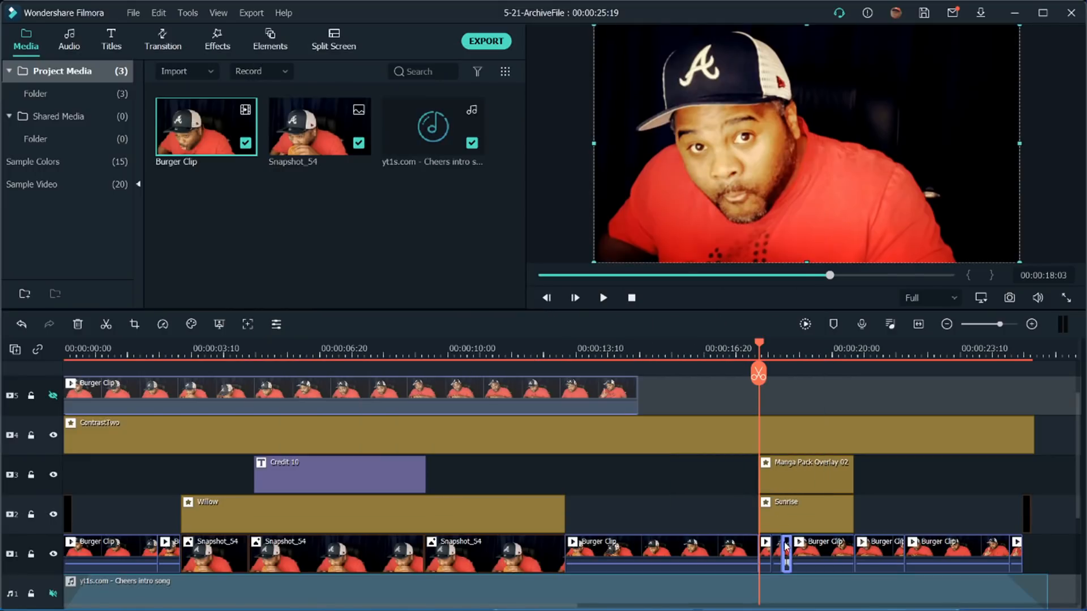
Step: Start framing the following Burger Clip piece at 1221 × 687
click(134, 324)
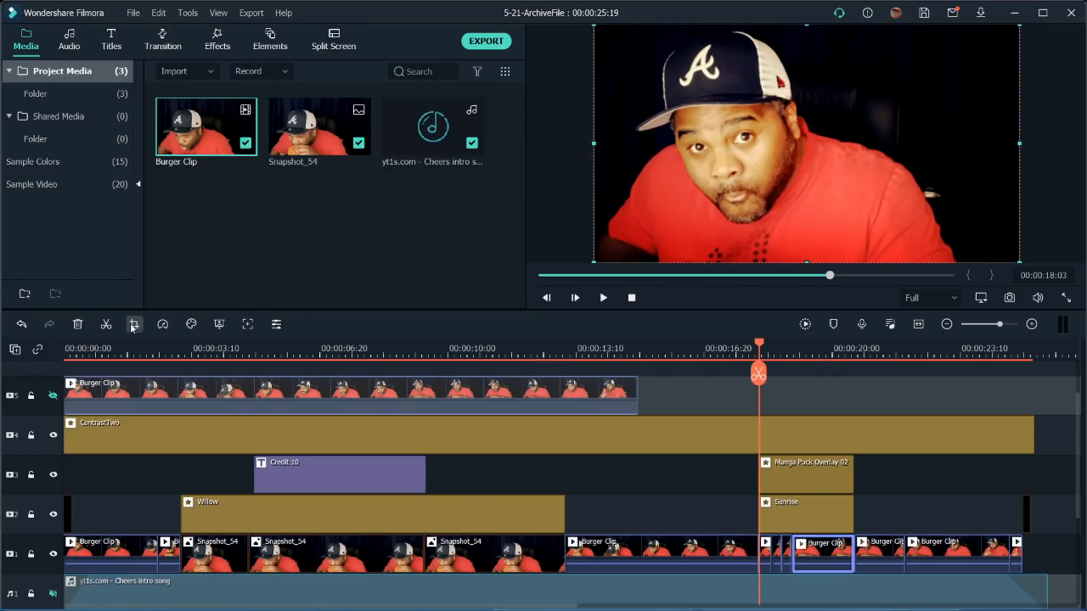
click(133, 325)
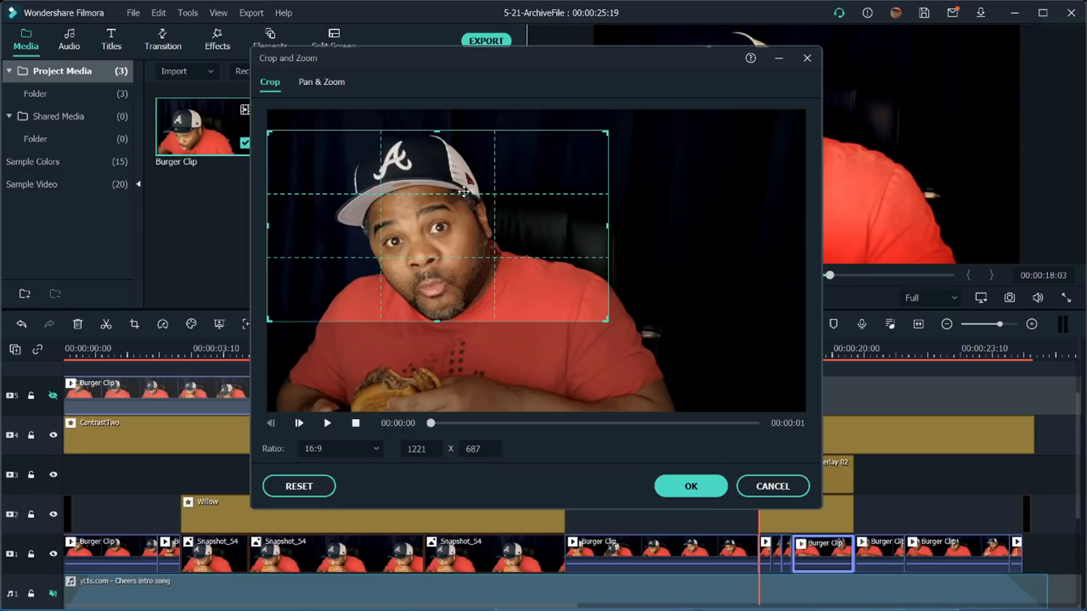
mouse_move(830, 560)
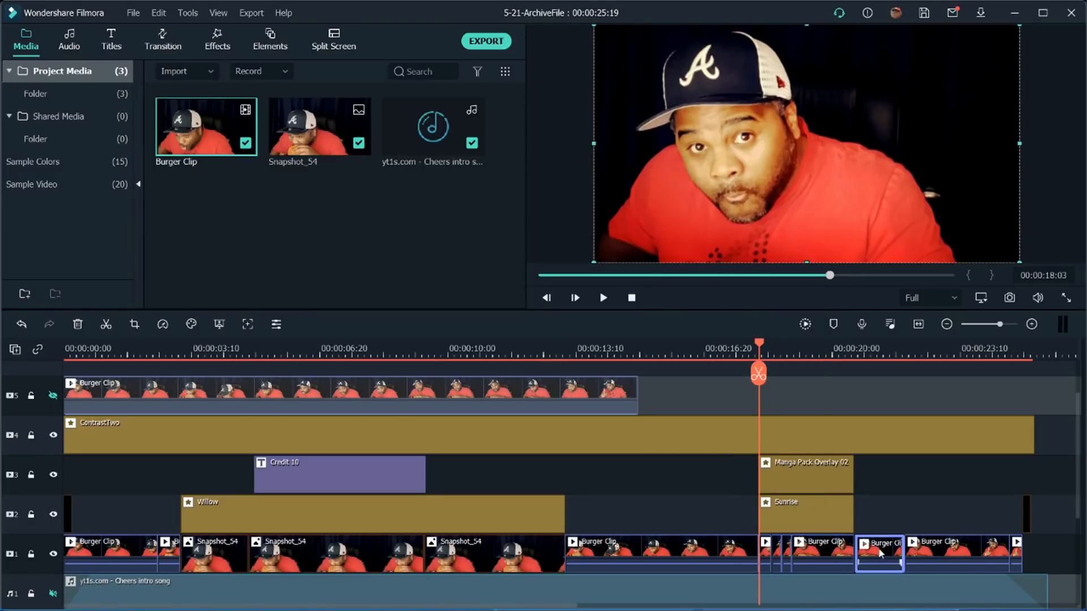
mouse_move(134, 324)
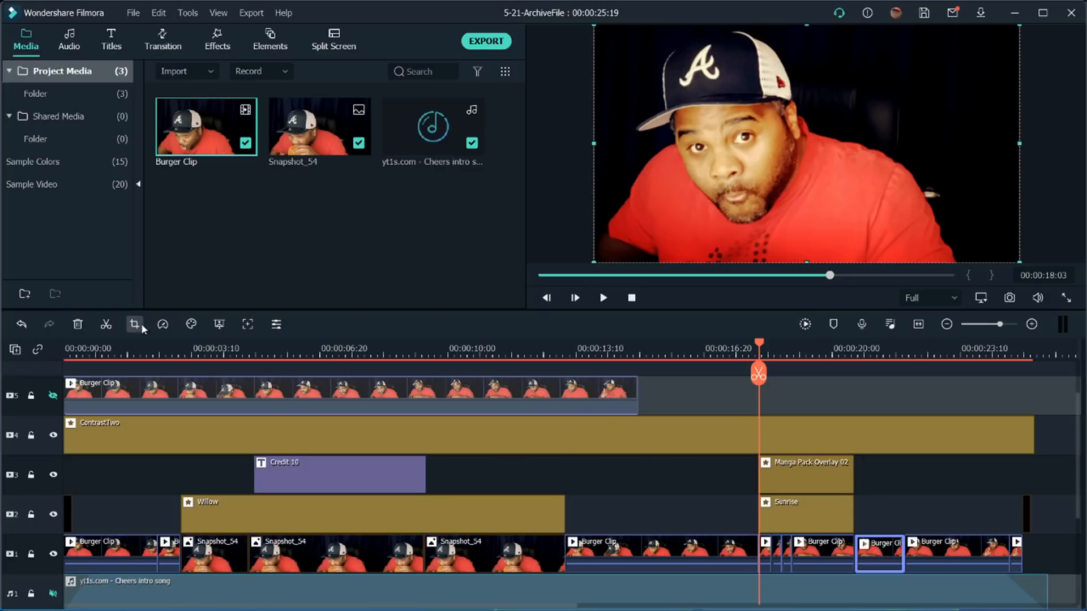
Step: Give the next Burger Clip a 1221 × 687 zoom-out and bring up the final clip's video settings
click(134, 324)
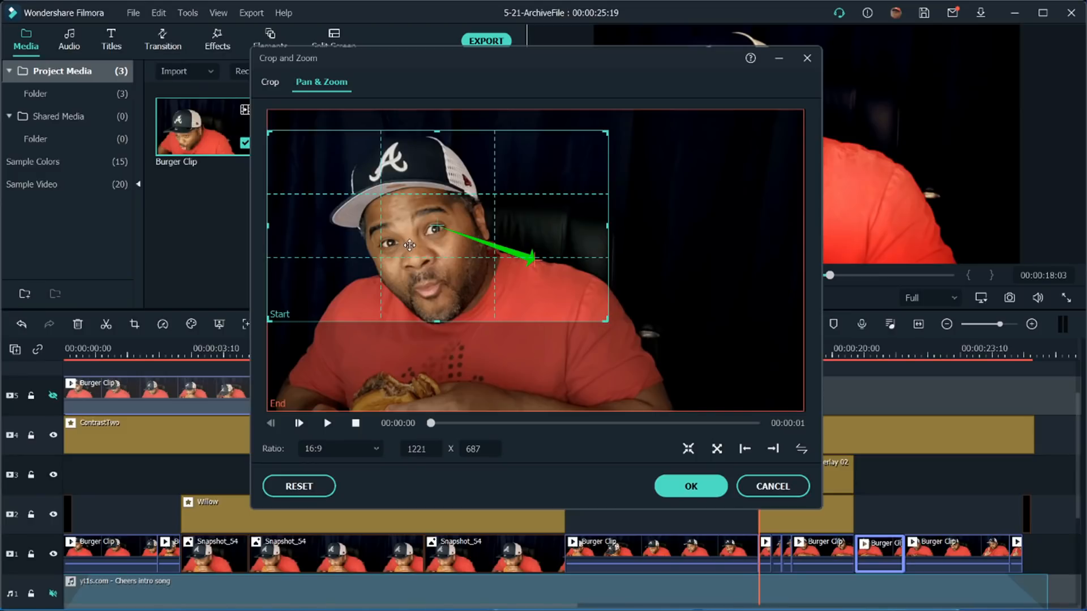
mouse_move(804, 505)
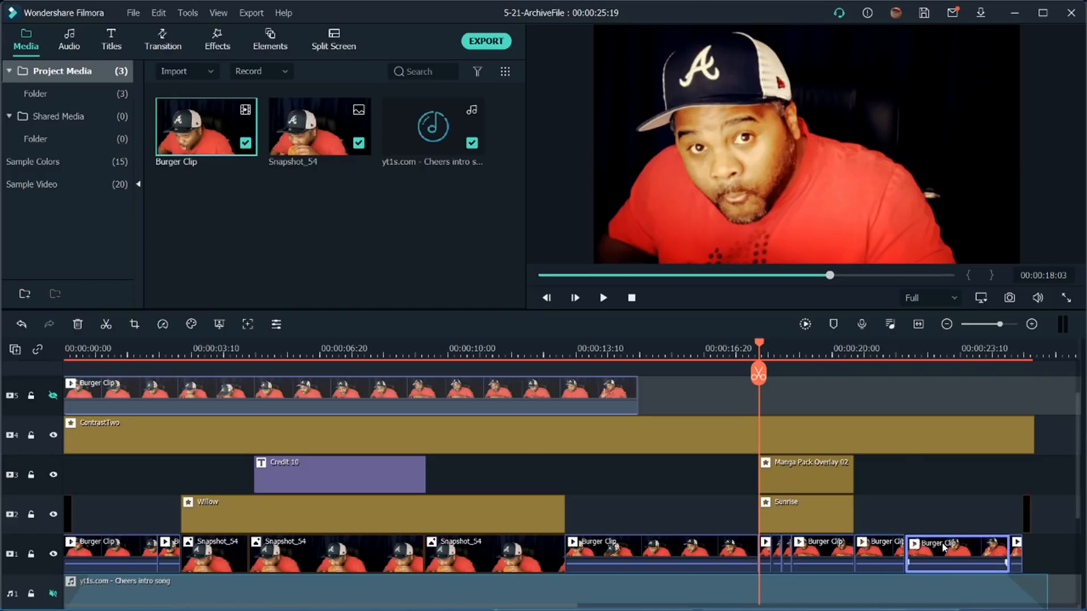
double_click(957, 554)
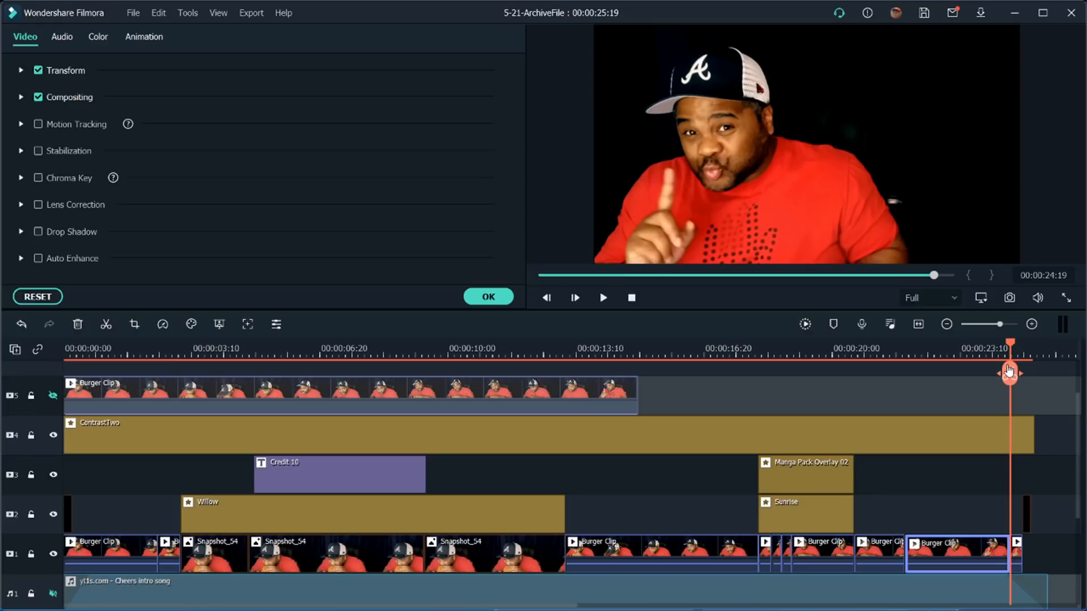
Step: Apply a Pan & Zoom move to the final Burger Clip and view the whole project timeline
click(134, 324)
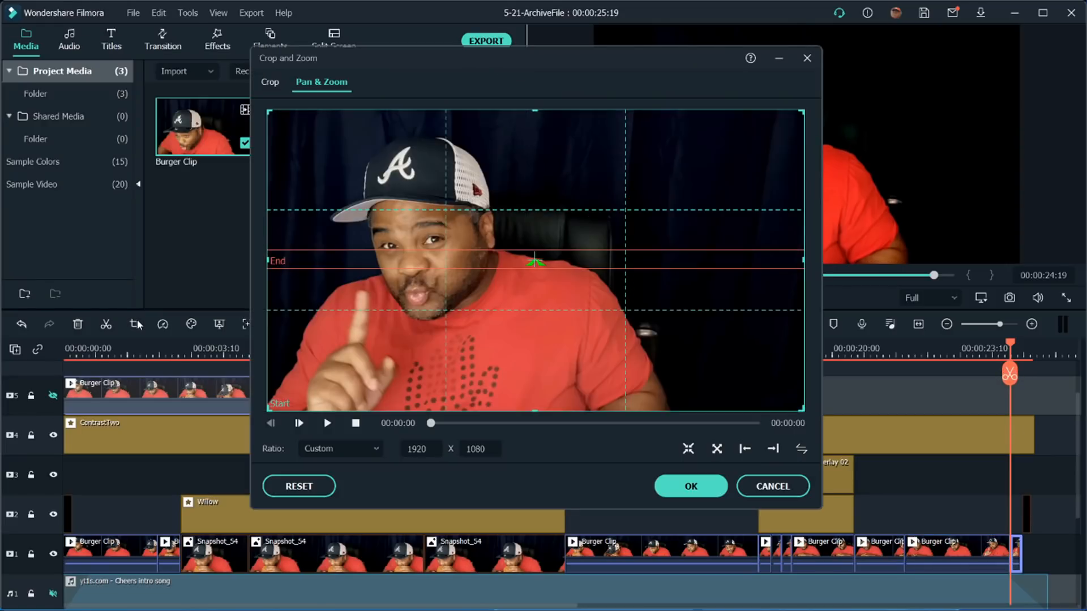
mouse_move(513, 273)
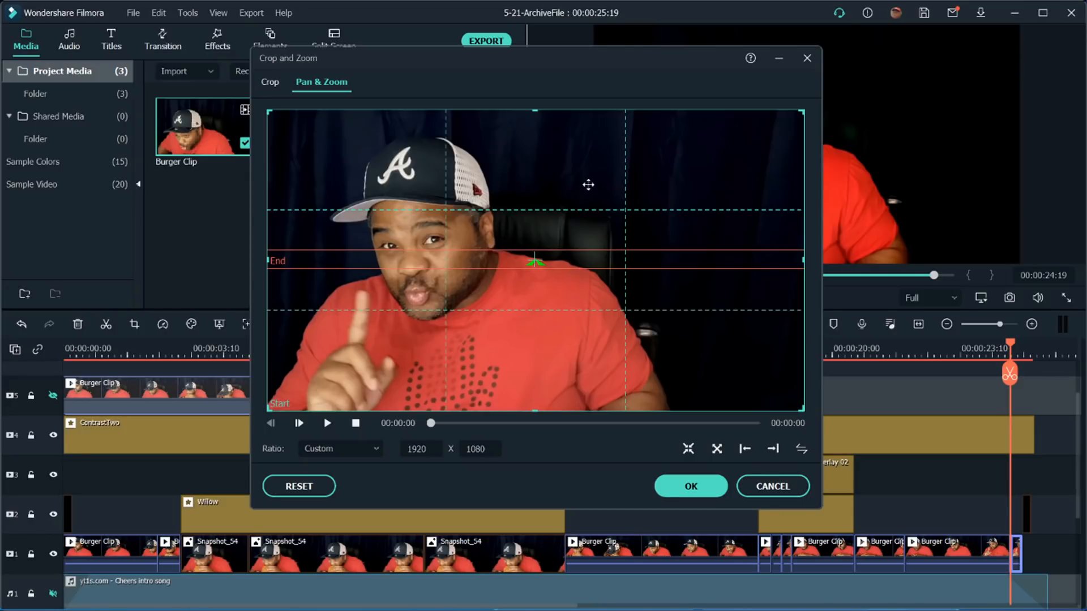
mouse_move(603, 235)
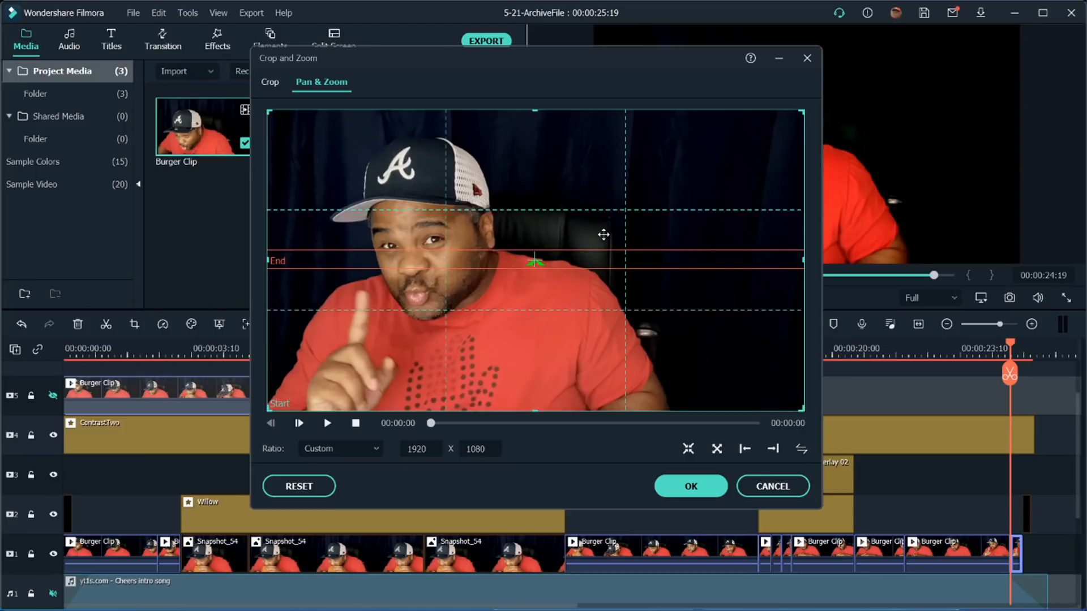
mouse_move(537, 192)
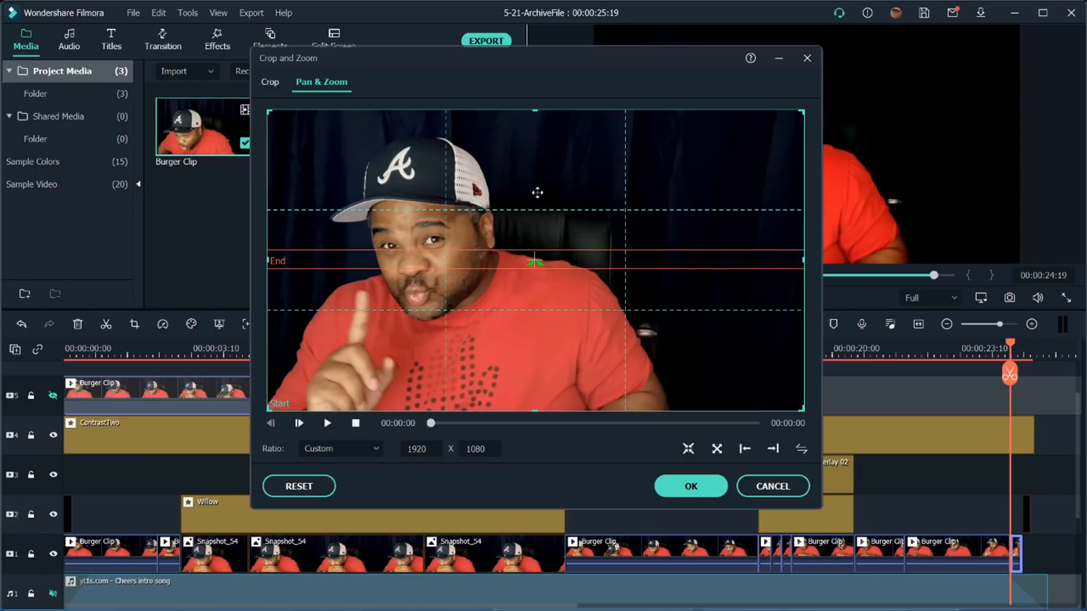
mouse_move(303, 260)
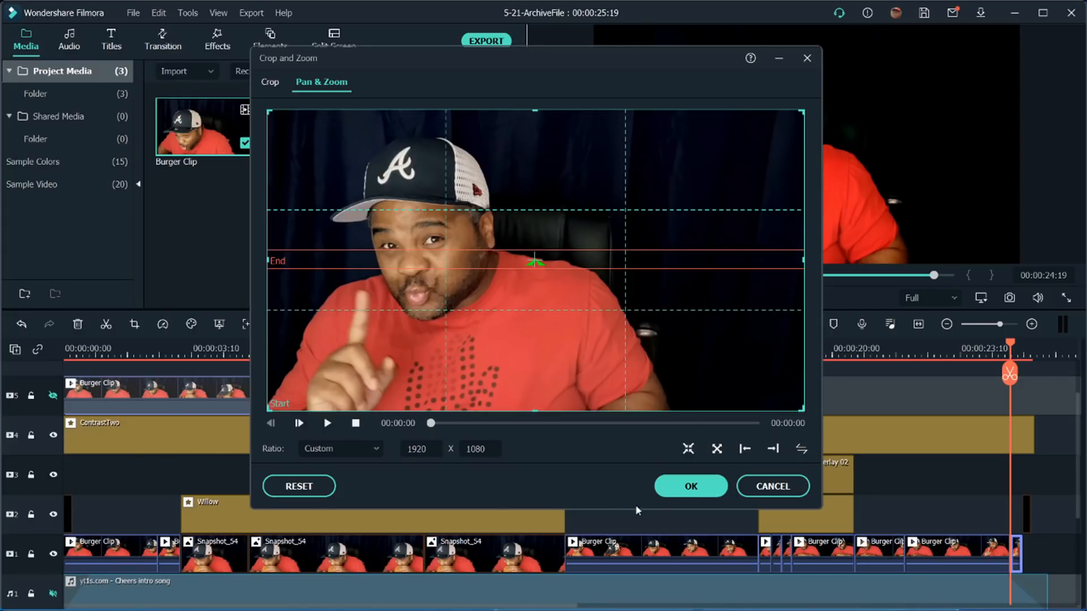
click(690, 485)
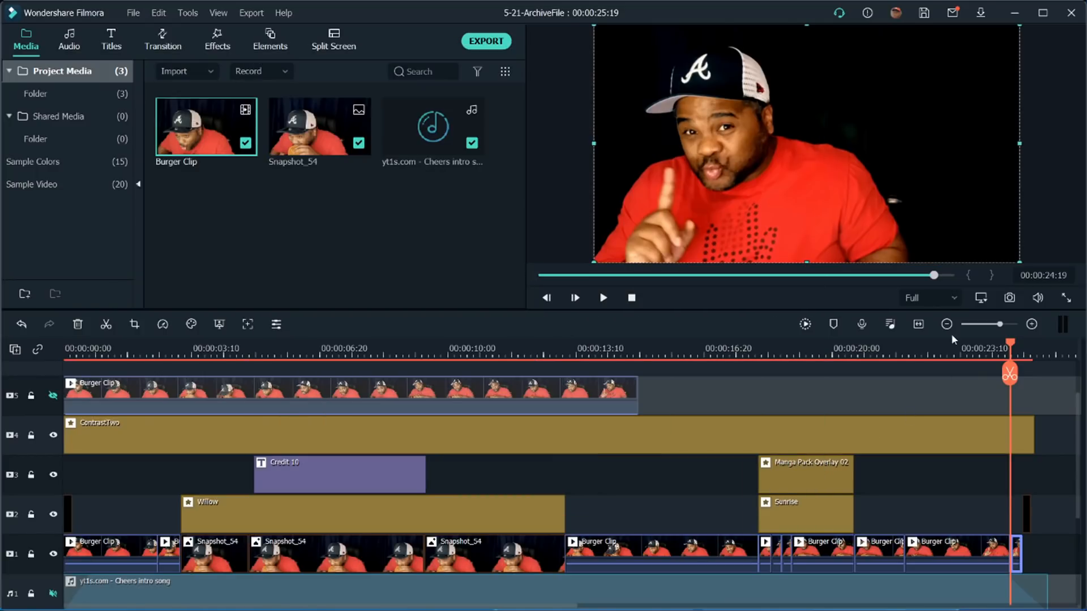
click(945, 324)
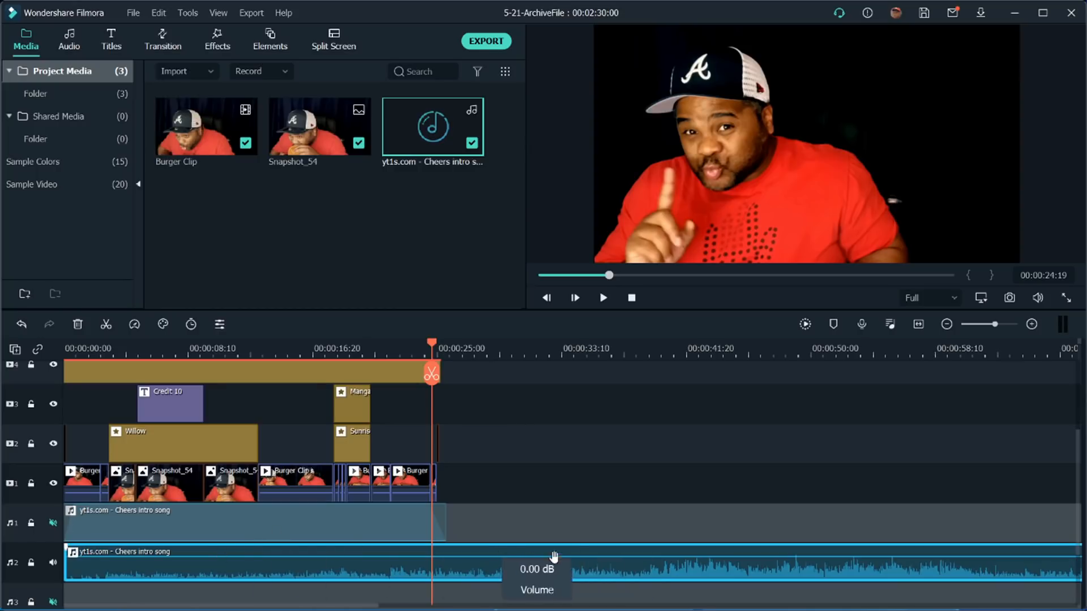
mouse_move(464, 584)
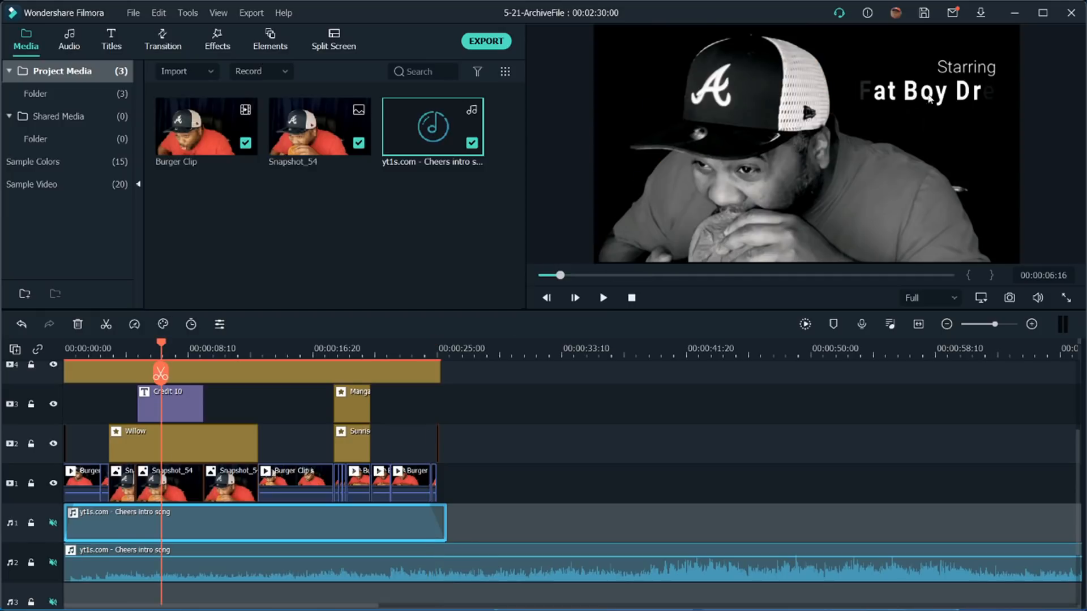
mouse_move(231, 483)
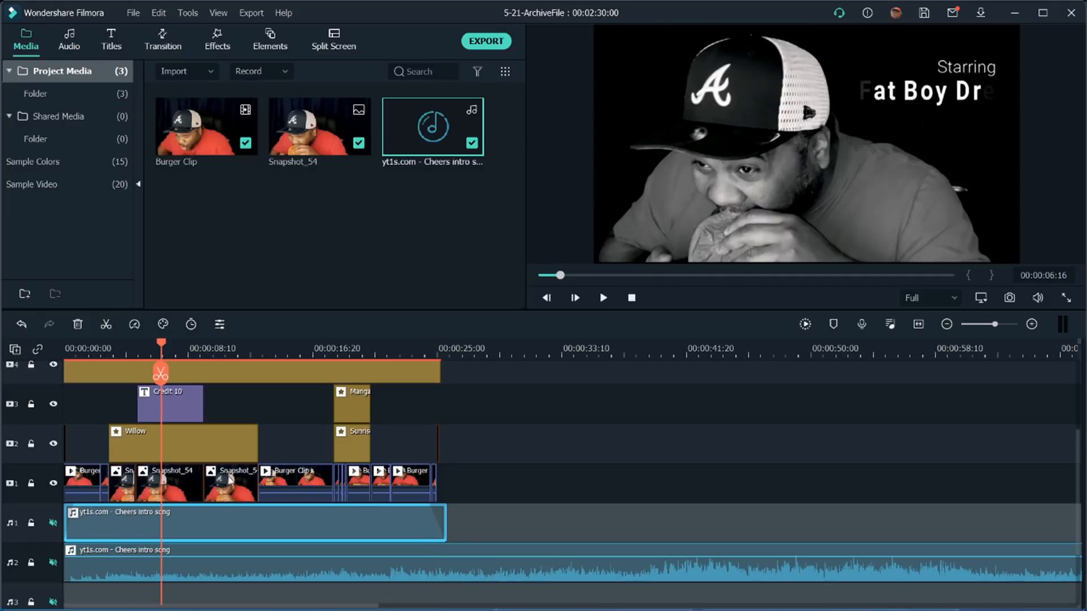
mouse_move(350, 489)
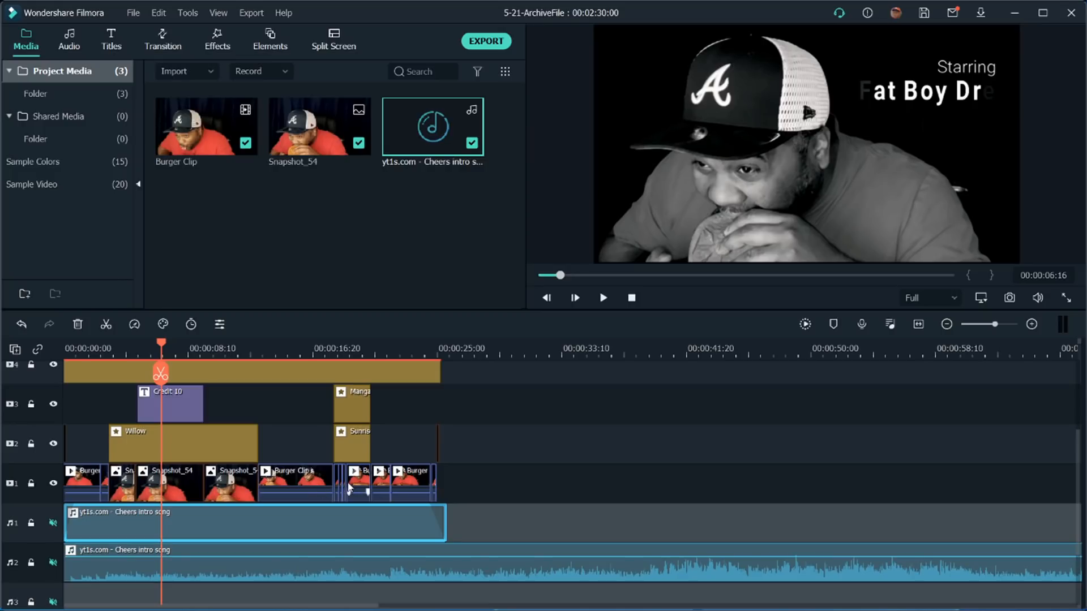
Step: Jump playback to the freeze-frame zoom section to preview it
click(333, 348)
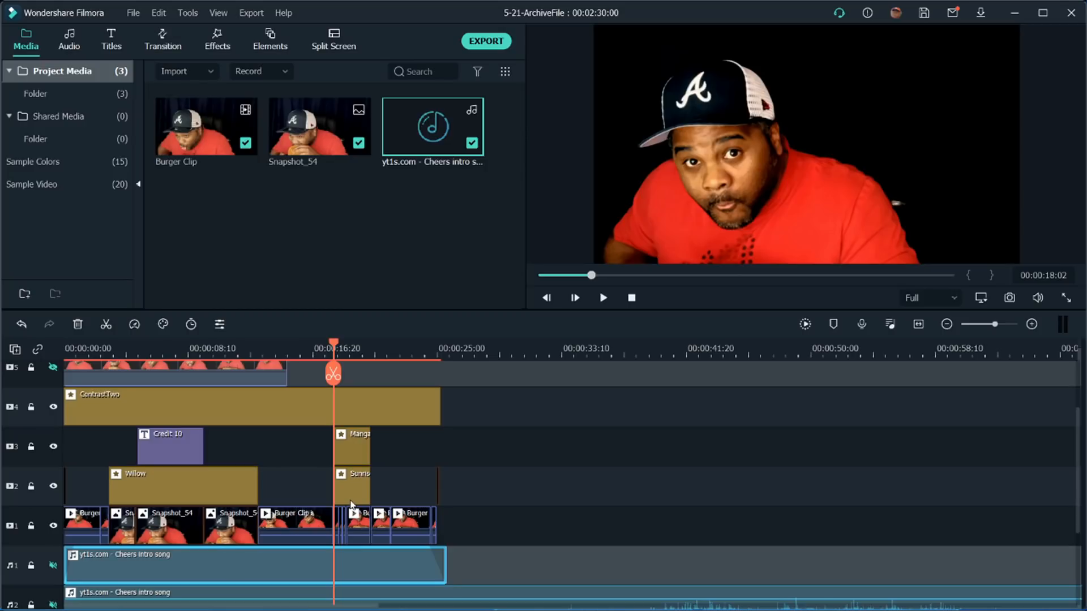
mouse_move(345, 521)
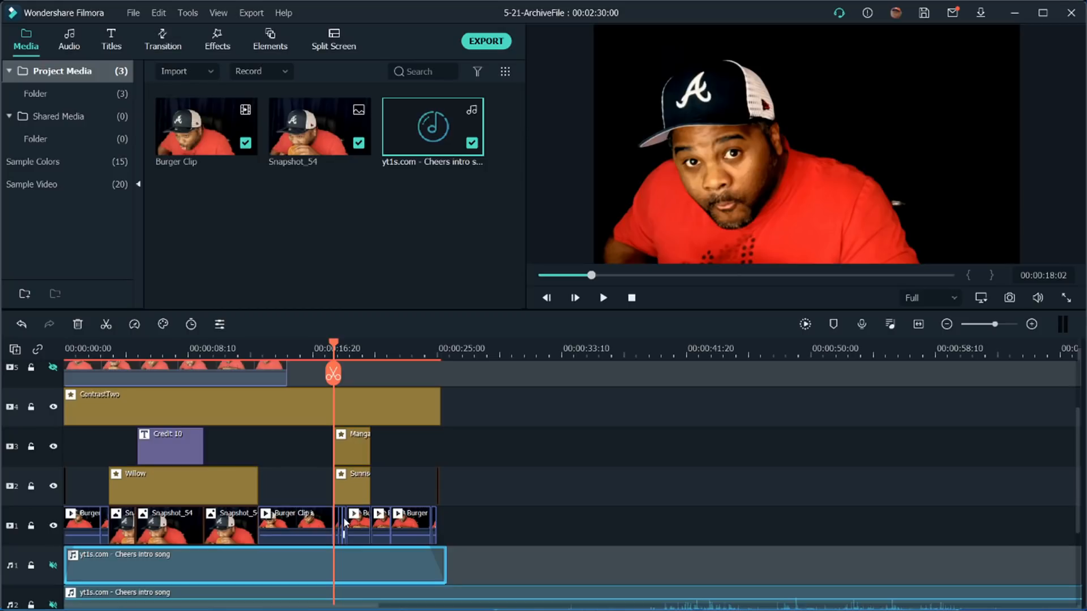